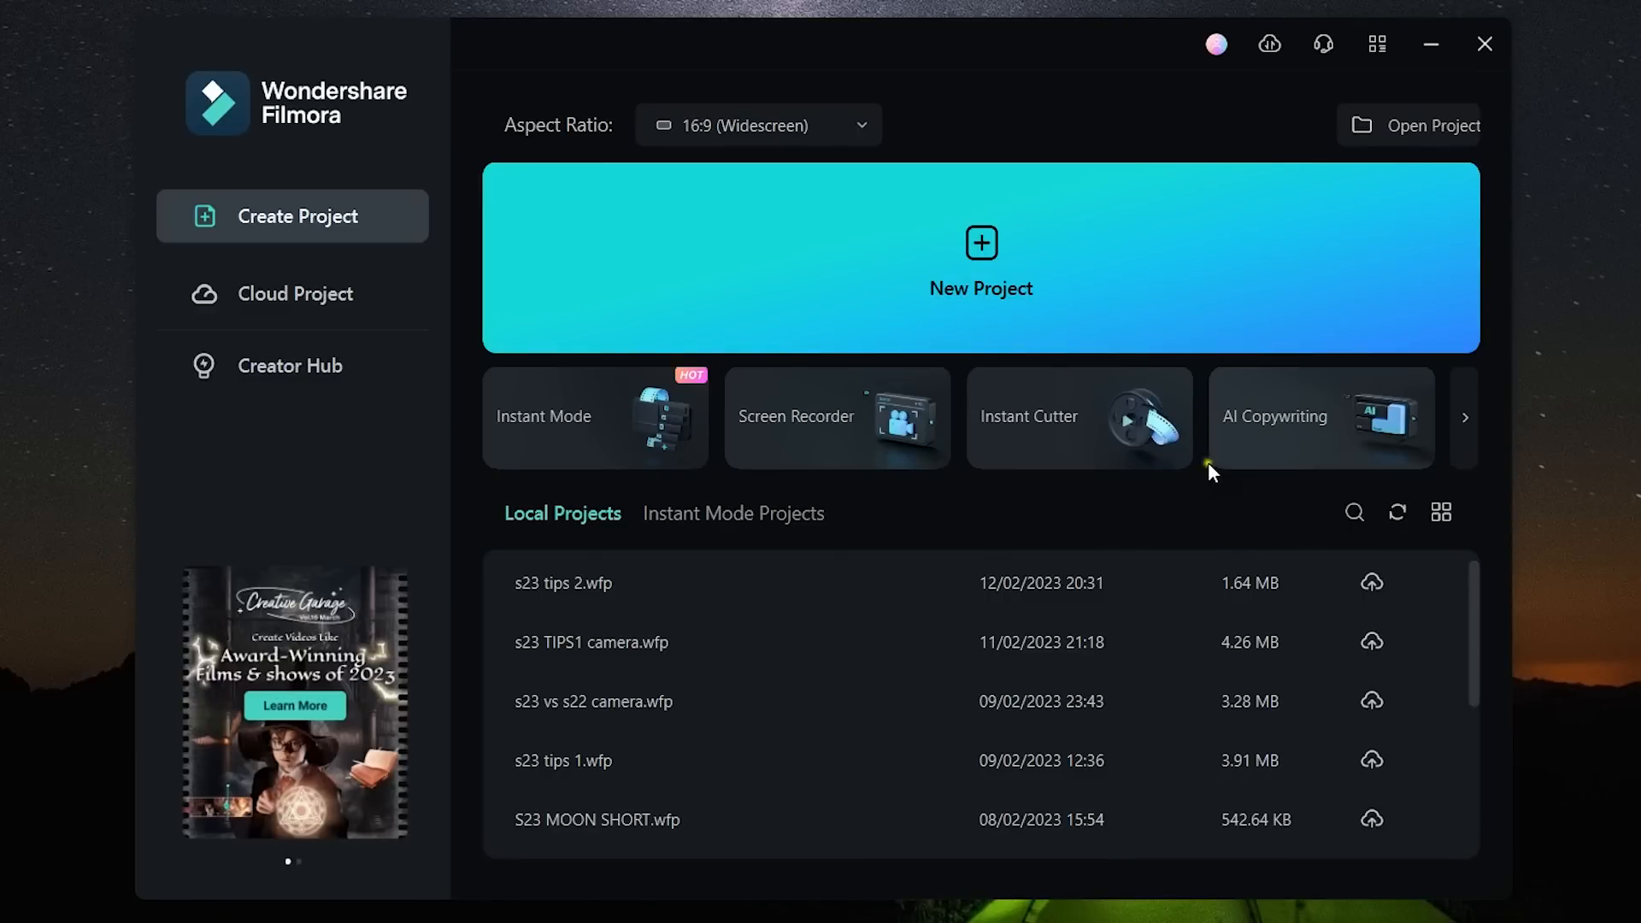
mouse_move(1243, 436)
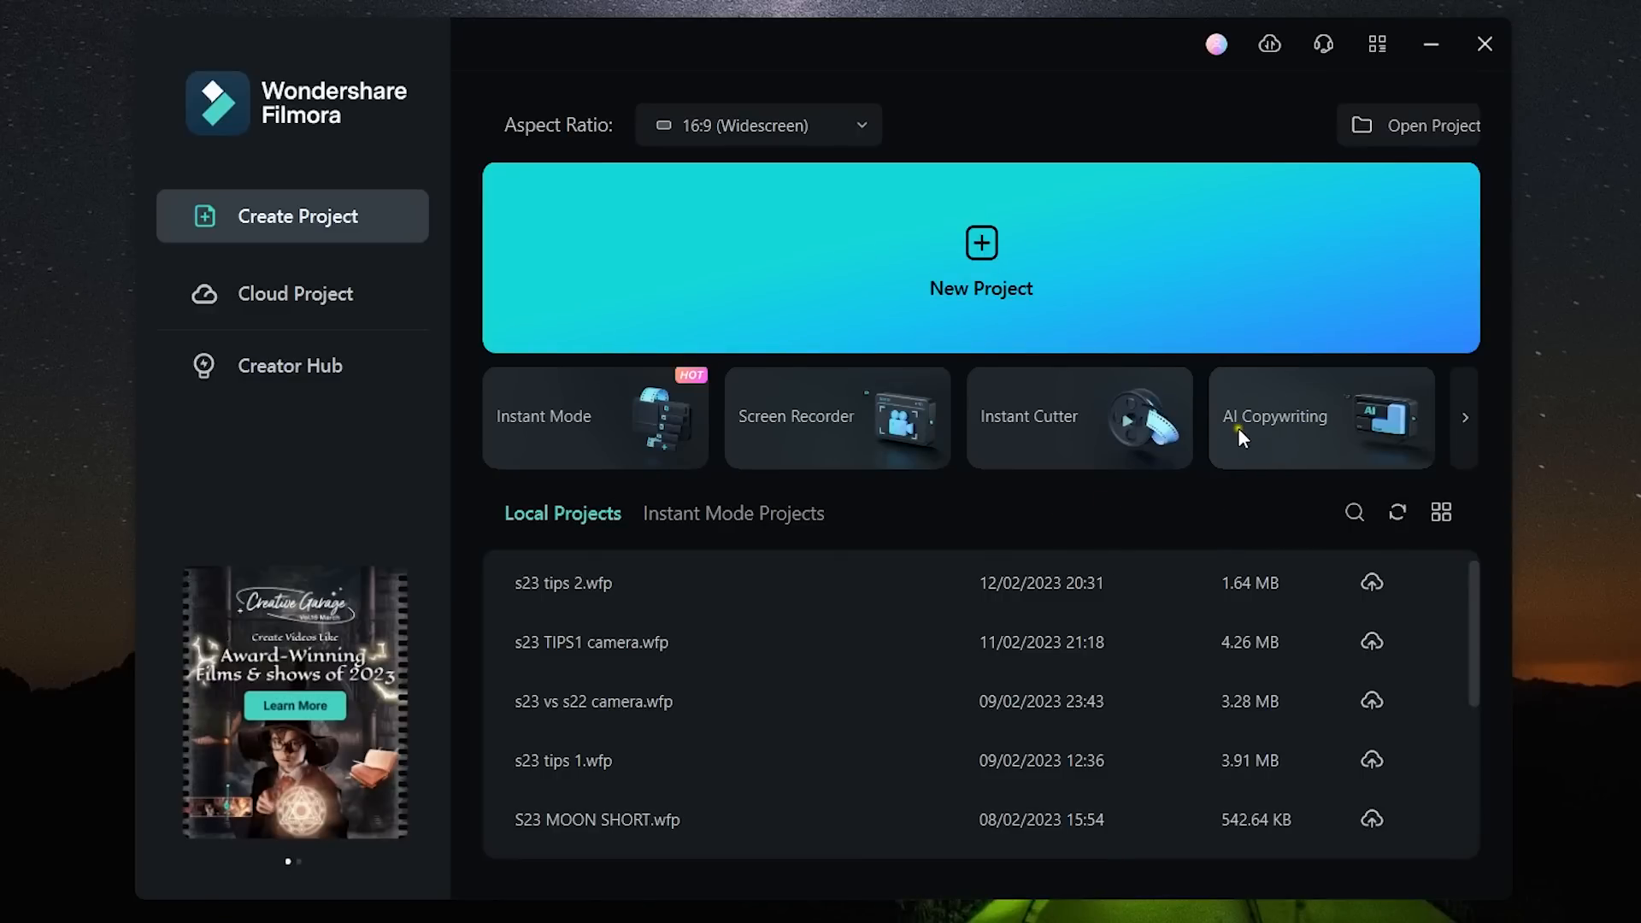
- Explore the AI Copywriting assistant's example questions, then reopen it for a fresh prompt
click(1320, 415)
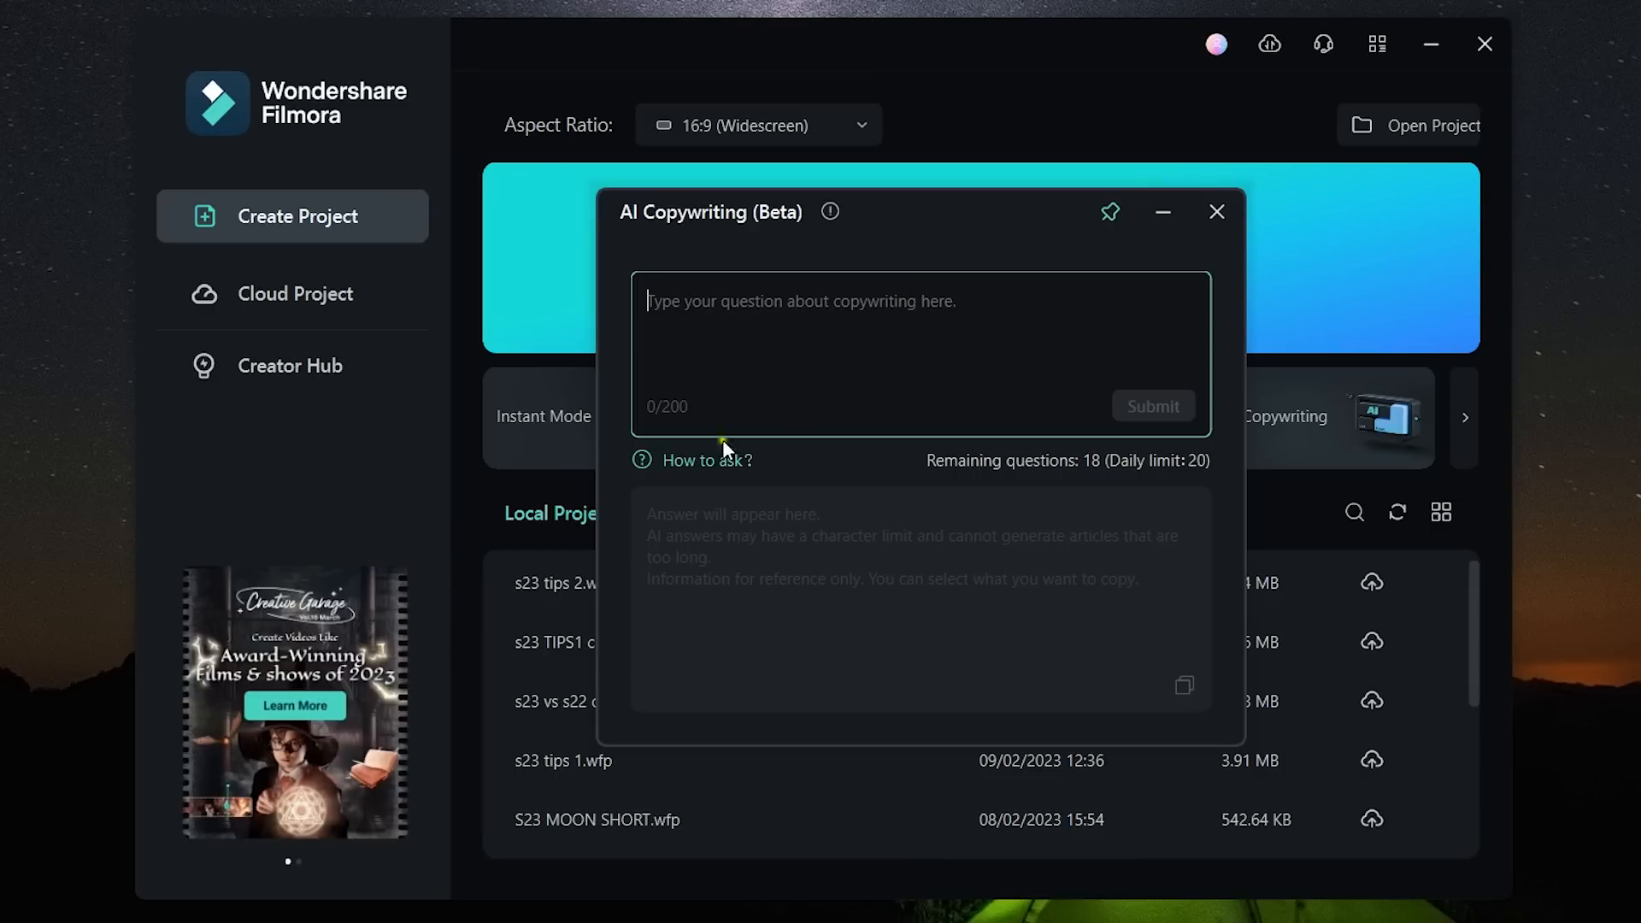
click(702, 460)
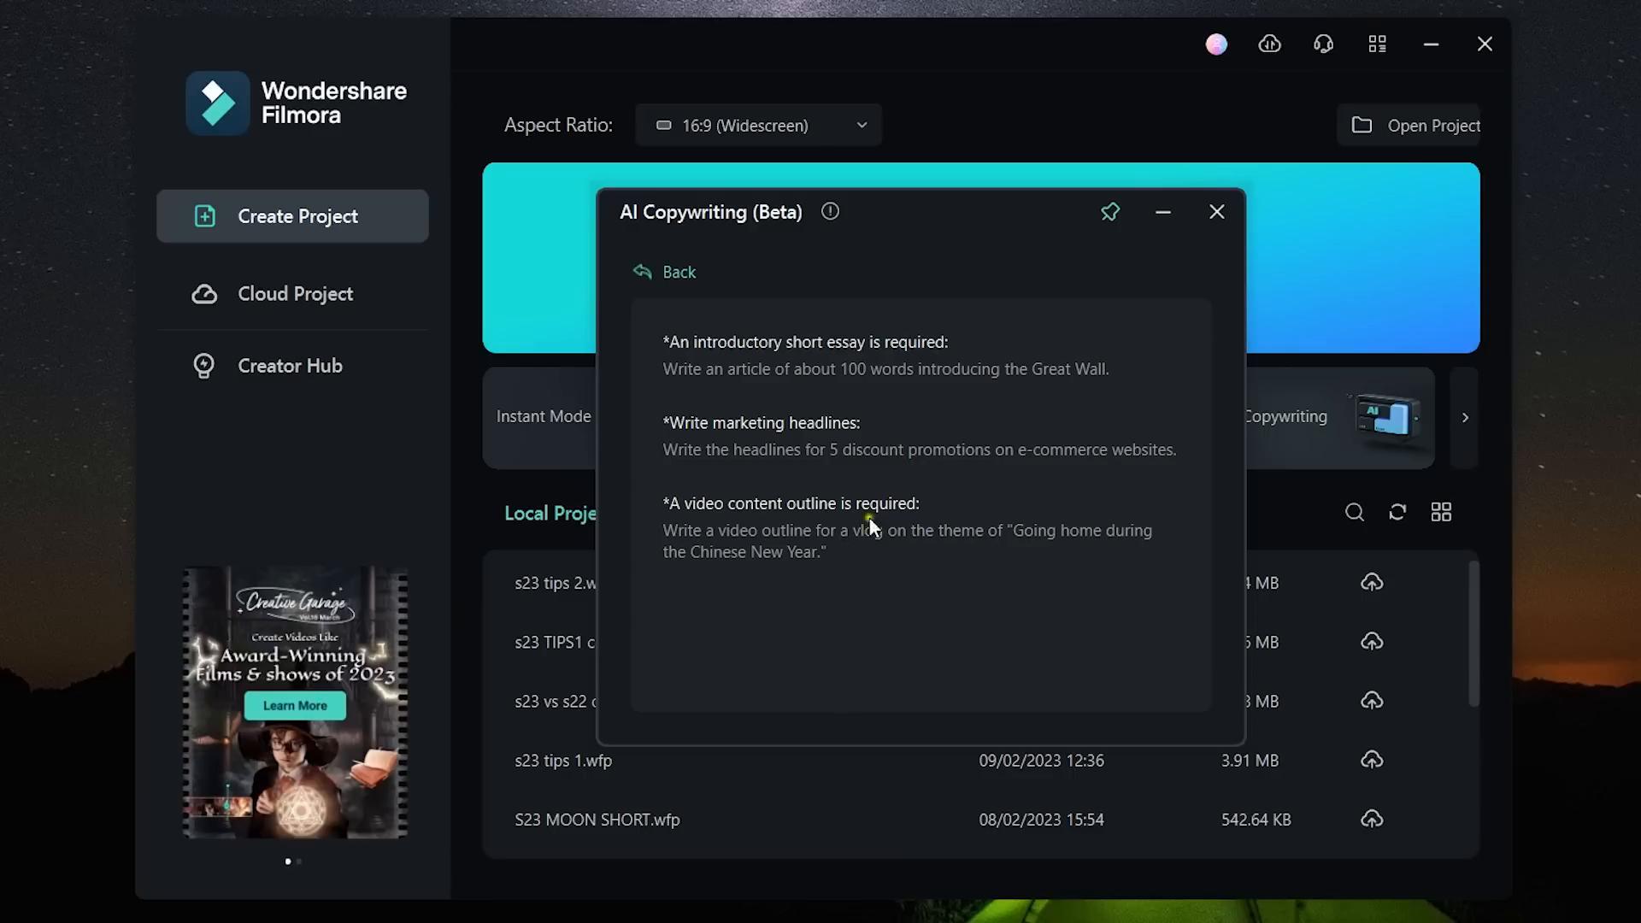
mouse_move(831, 610)
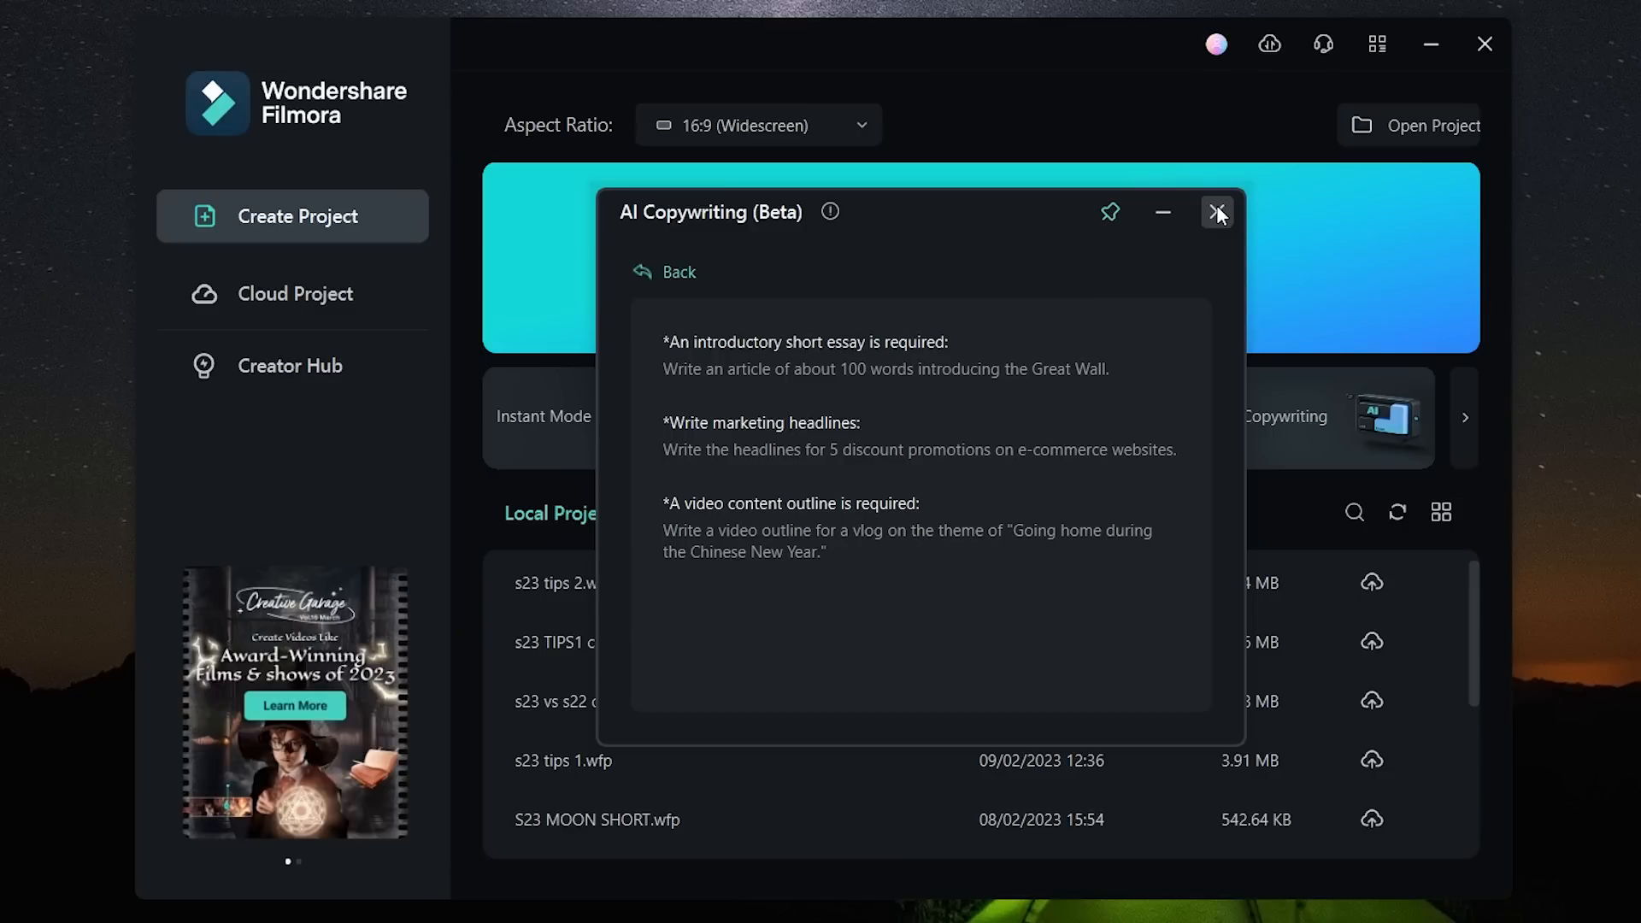
click(1217, 212)
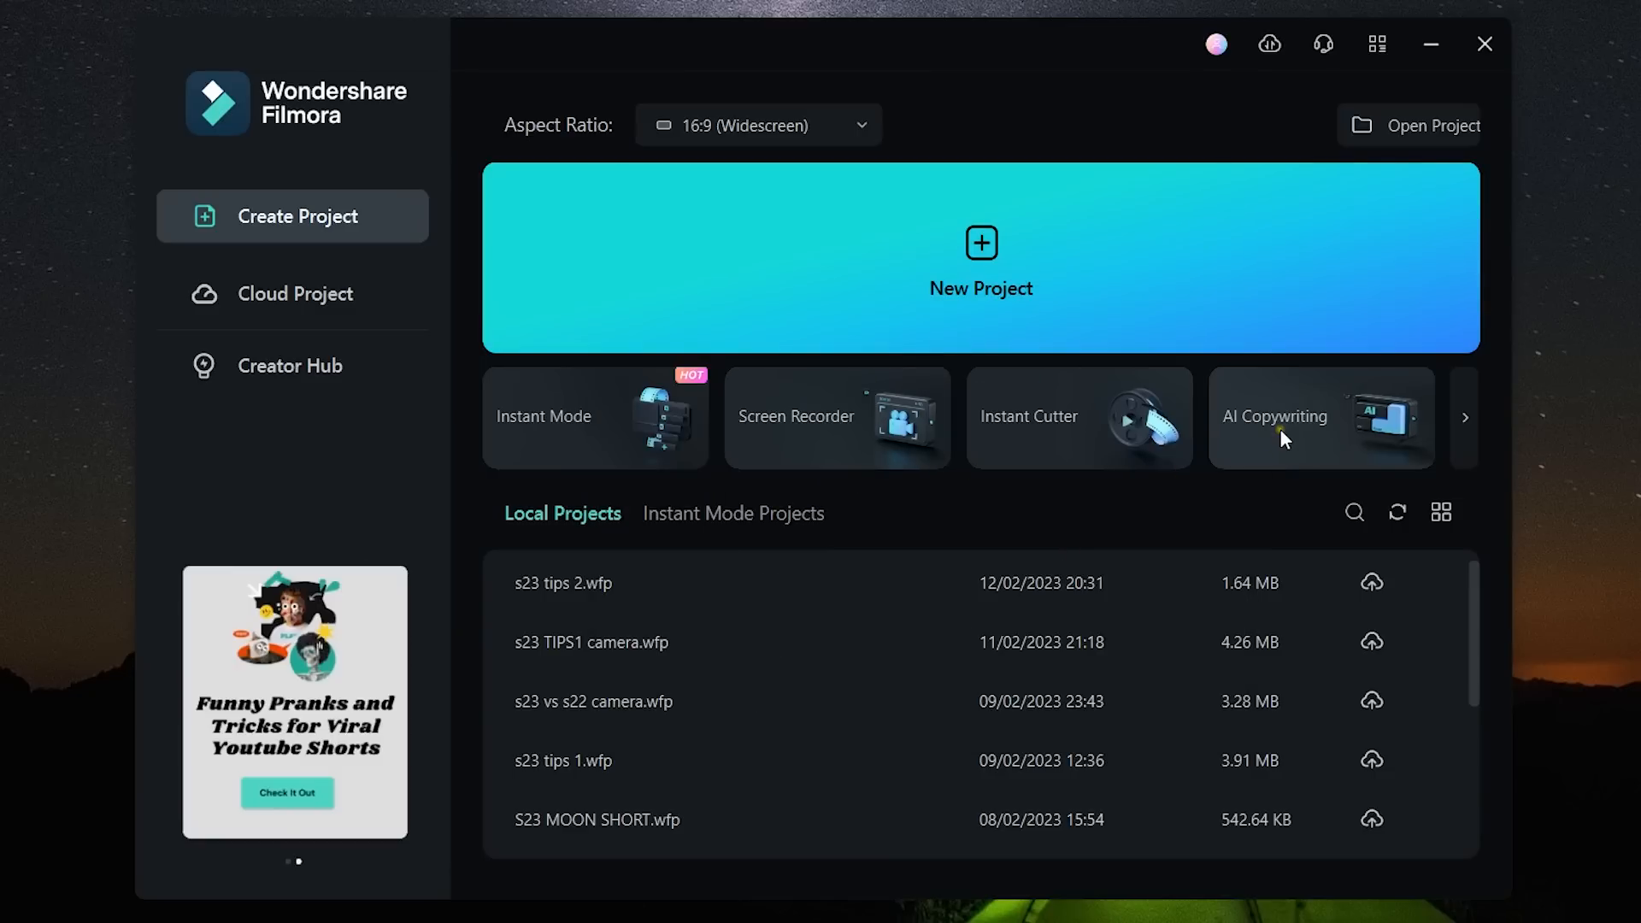
click(1319, 417)
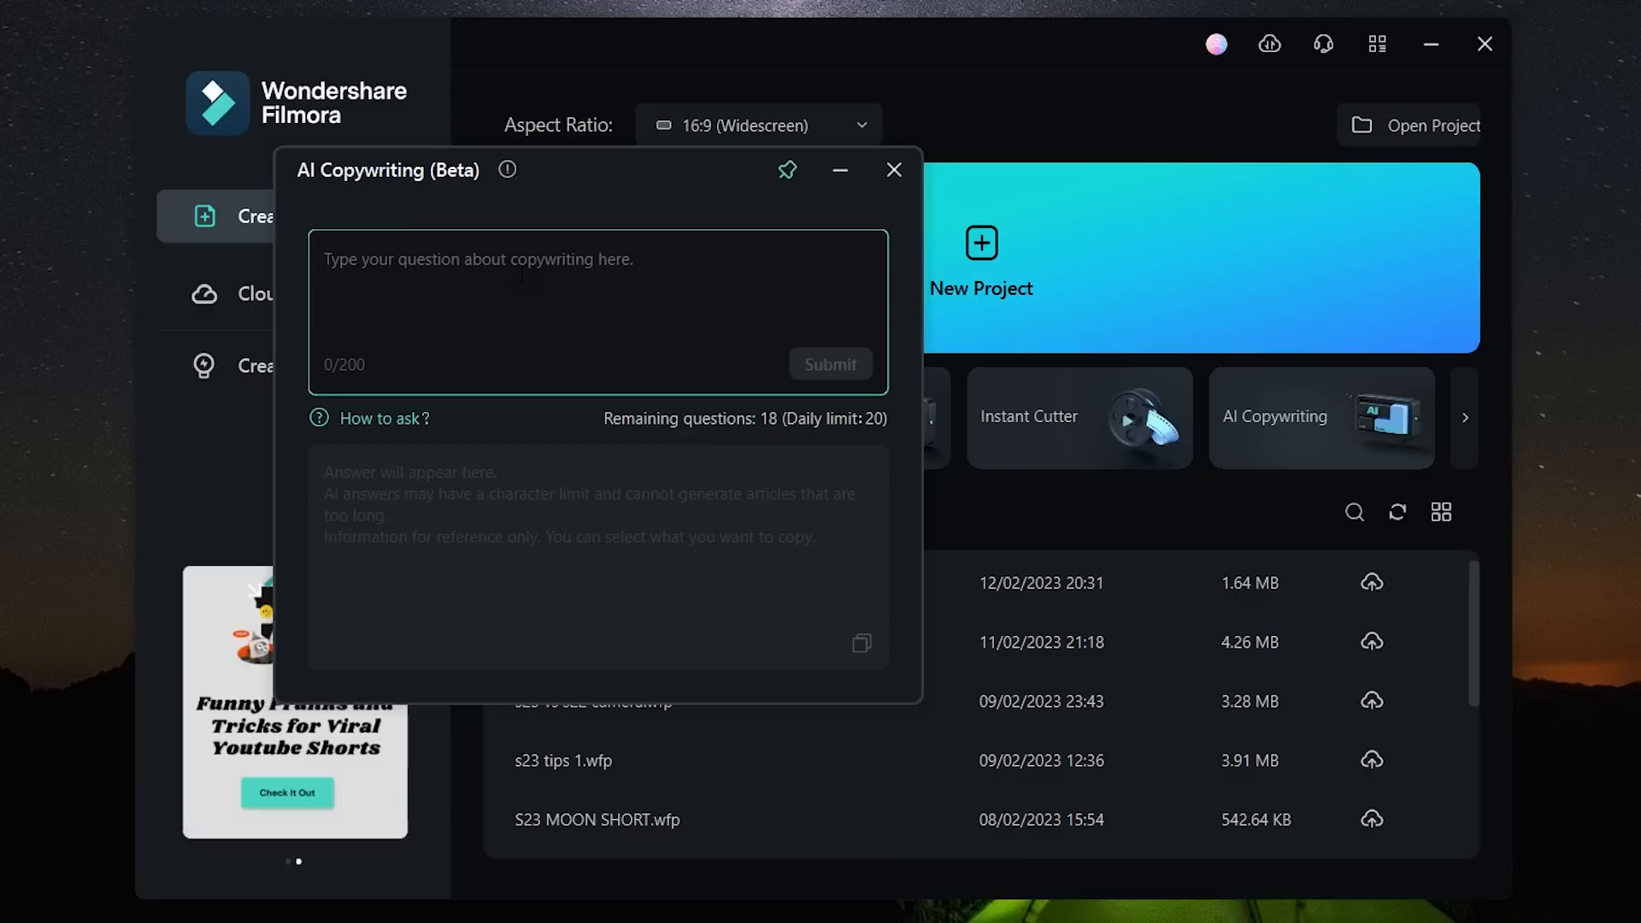
- Request 'Write me a YouTube script on '5 Love Facts'' from the AI assistant
text(Write me)
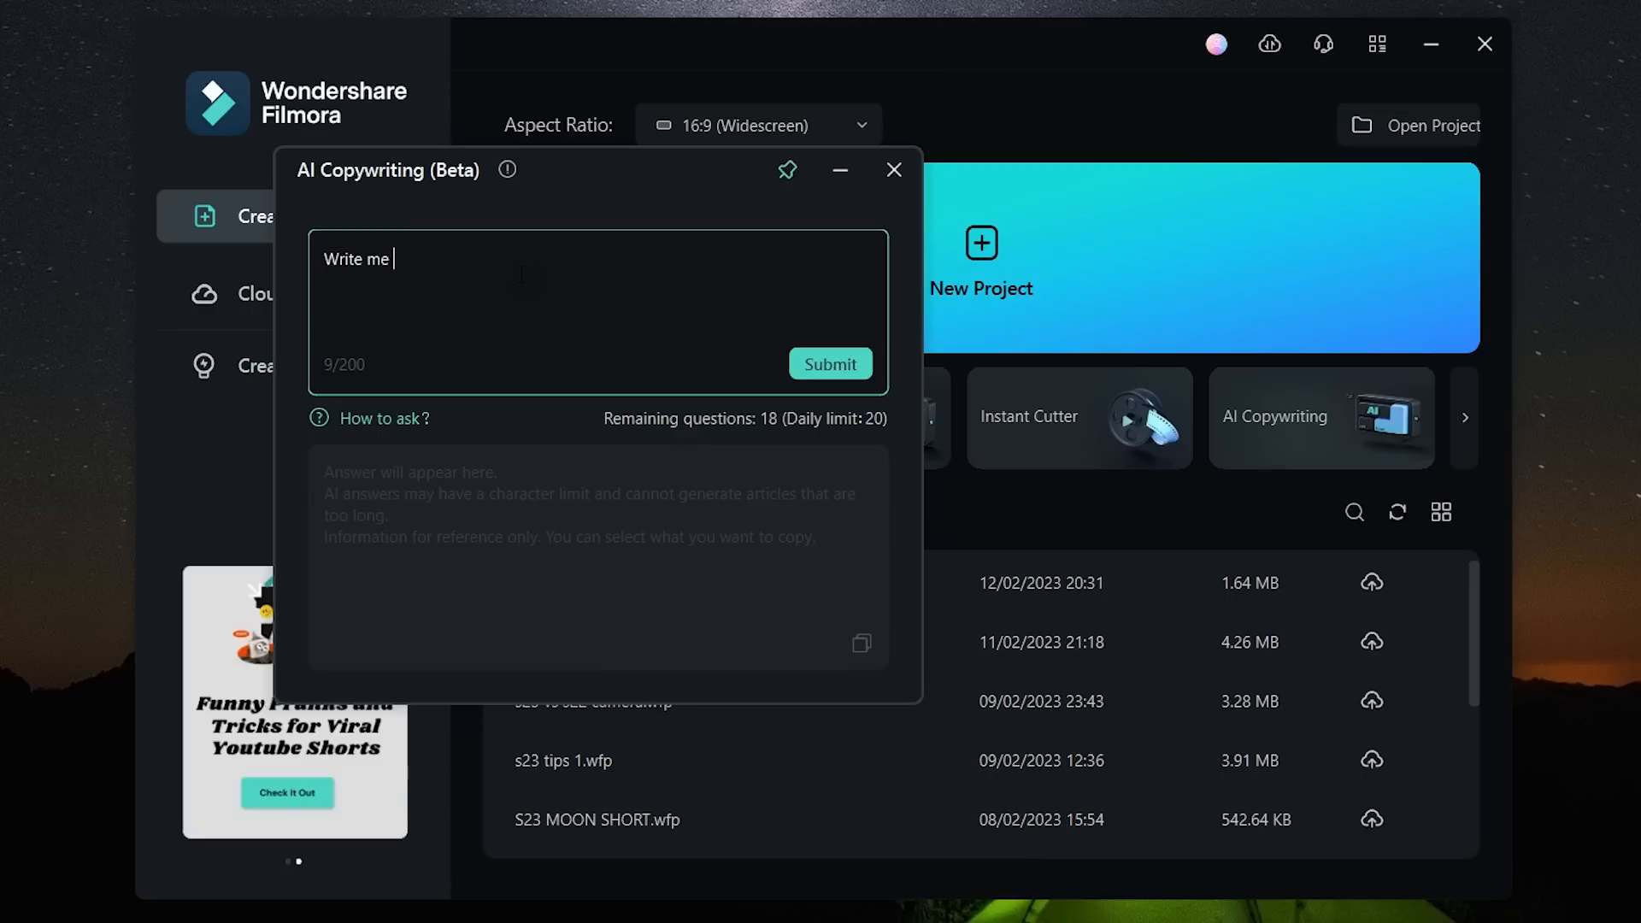
text(a YouTube)
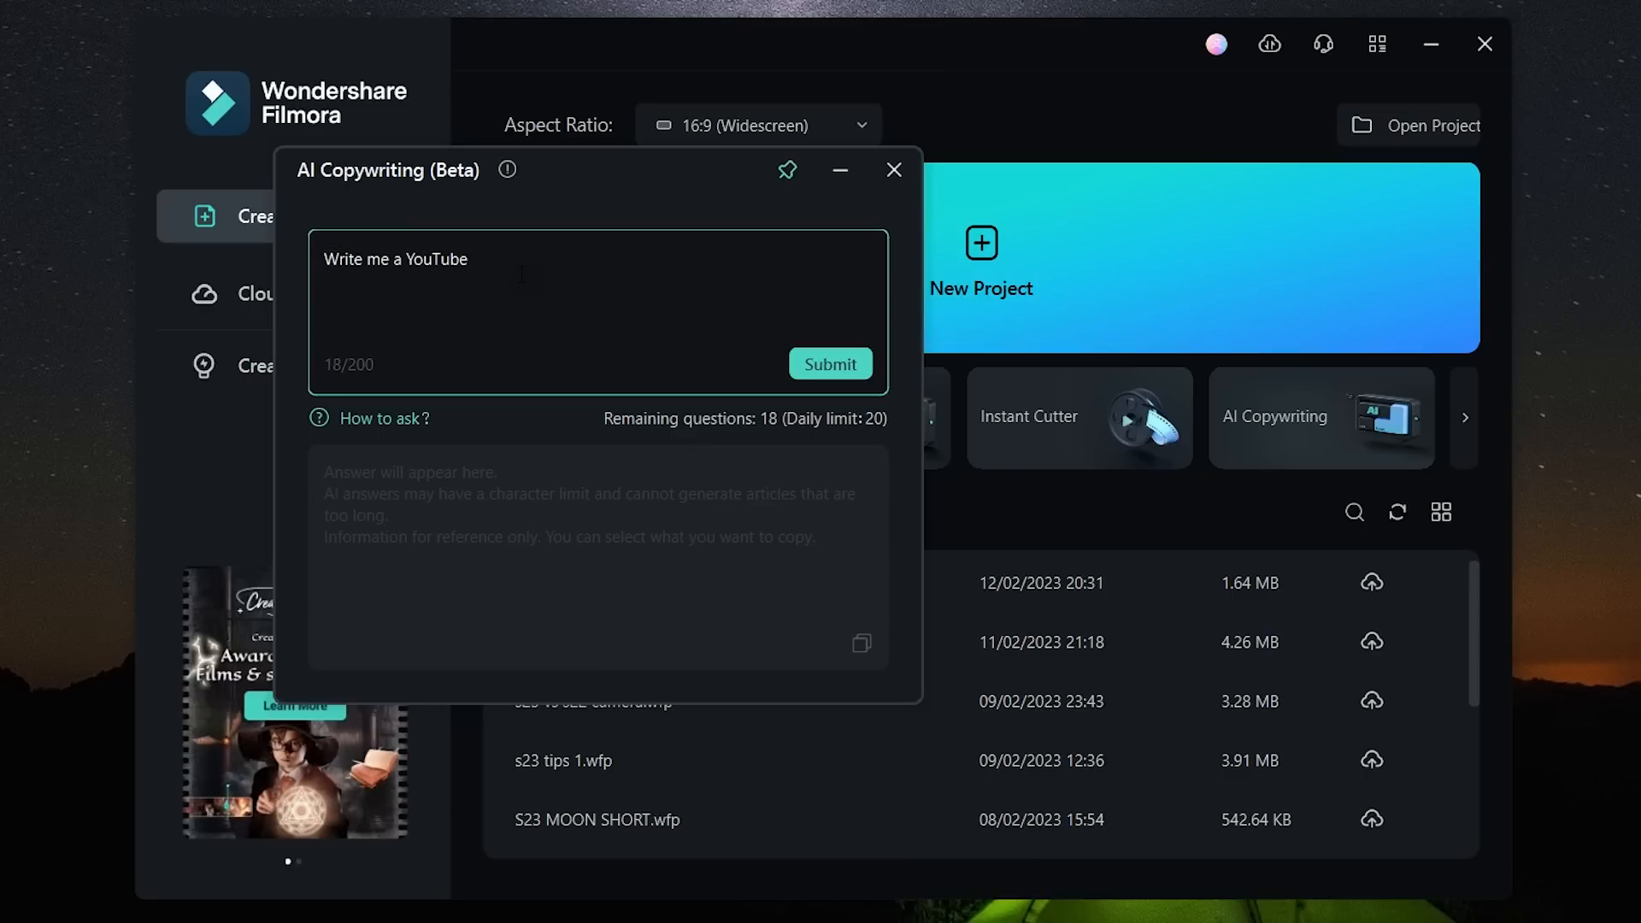
text(script)
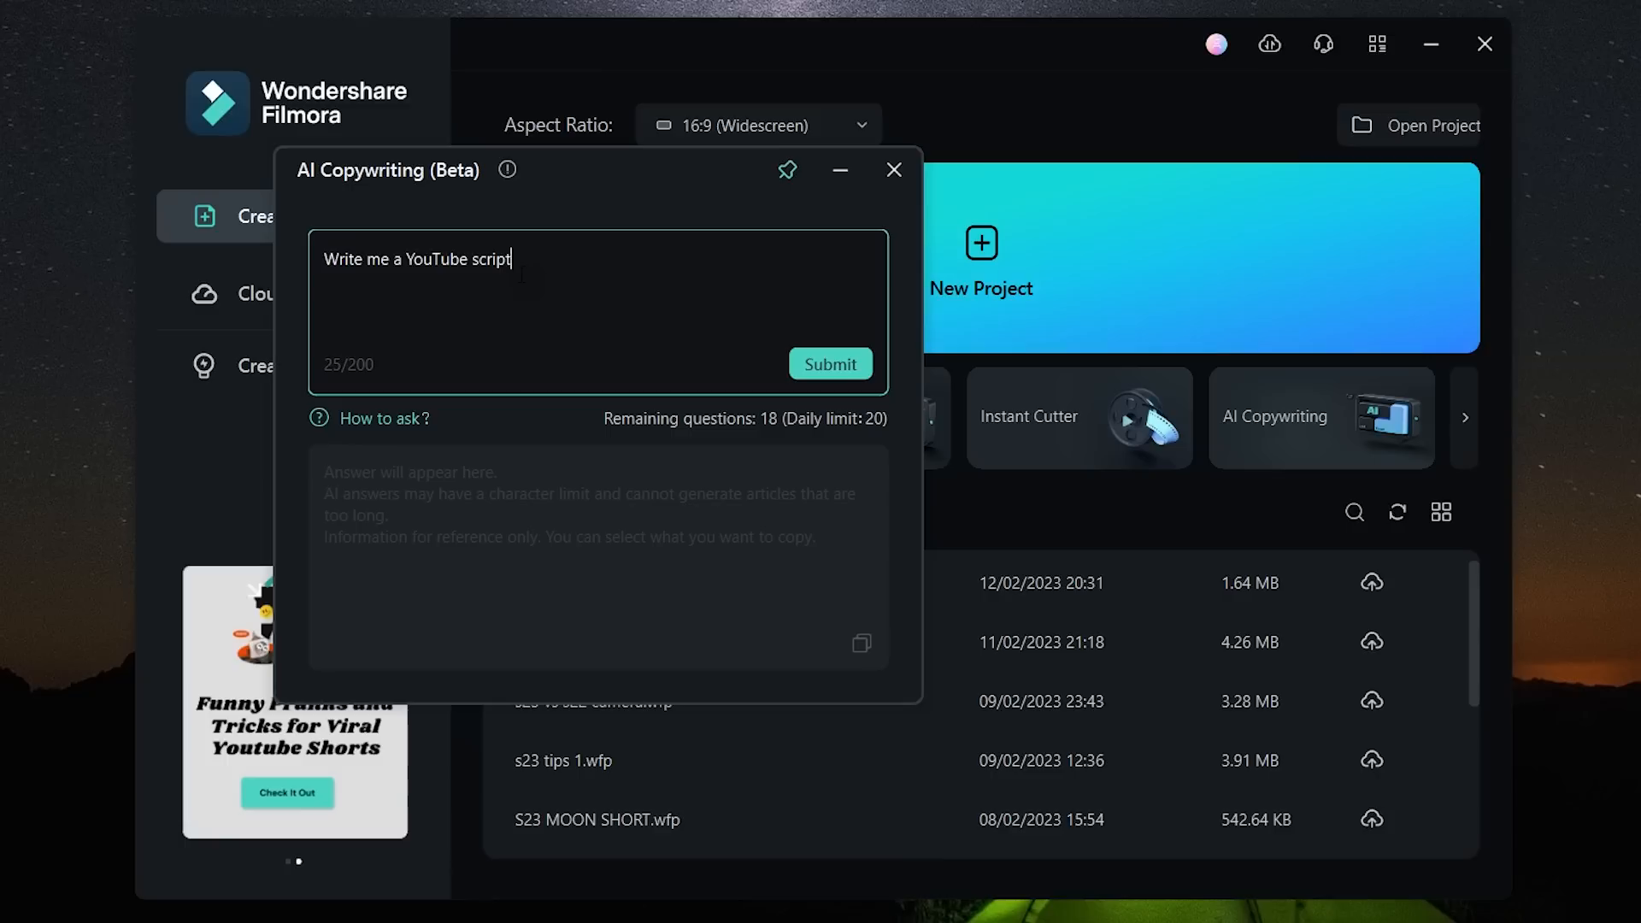
text(on '5)
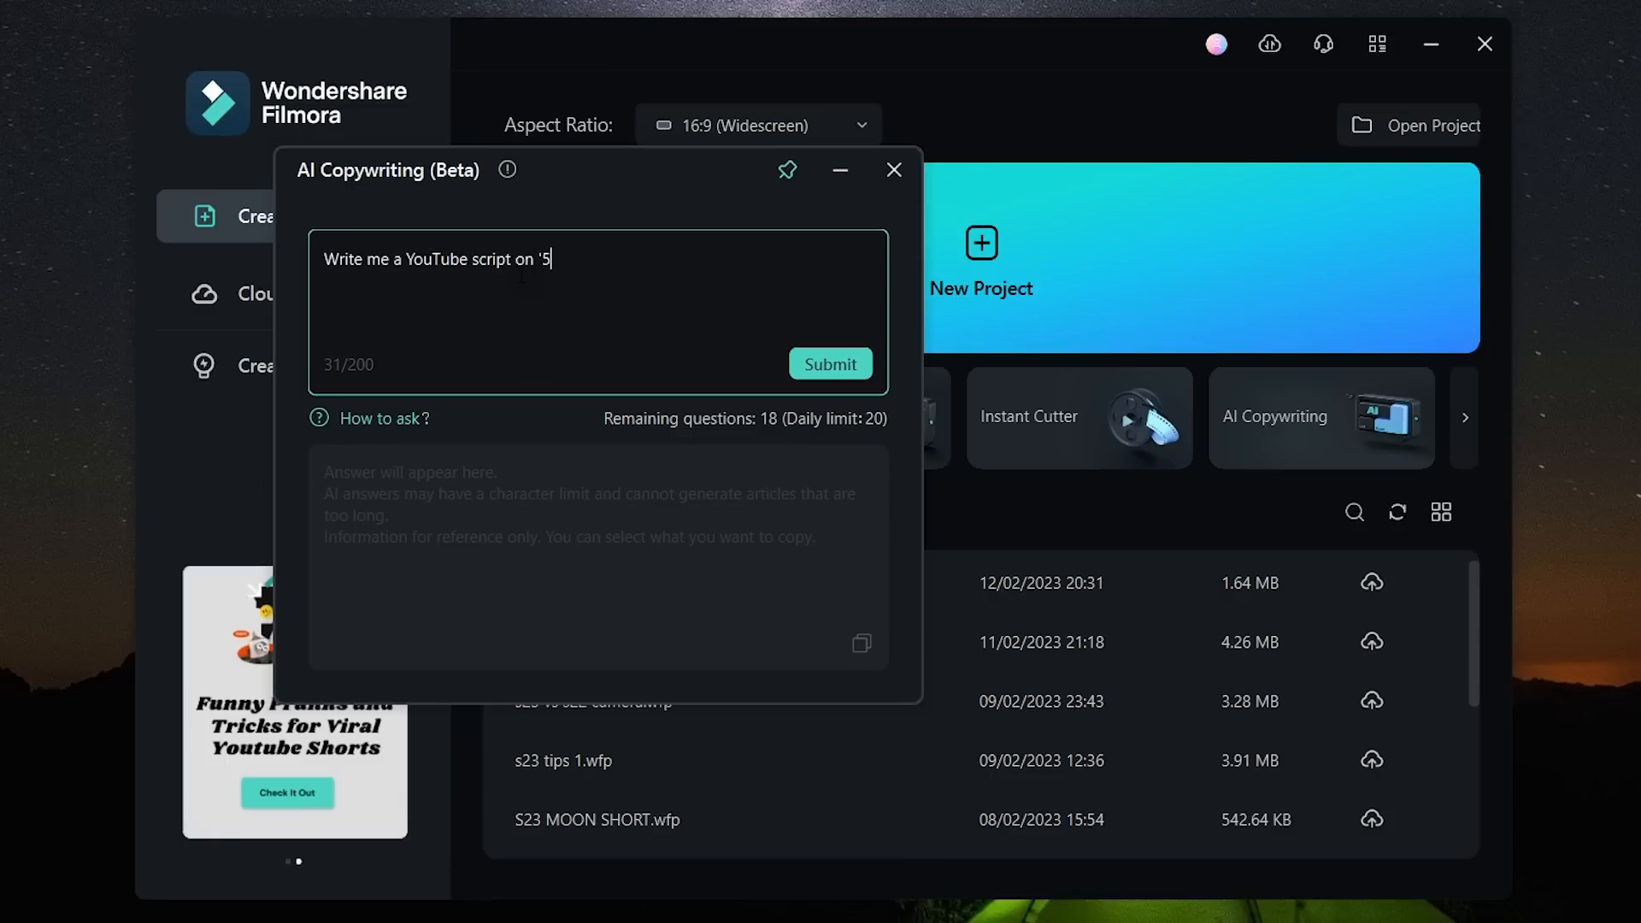
text(Love)
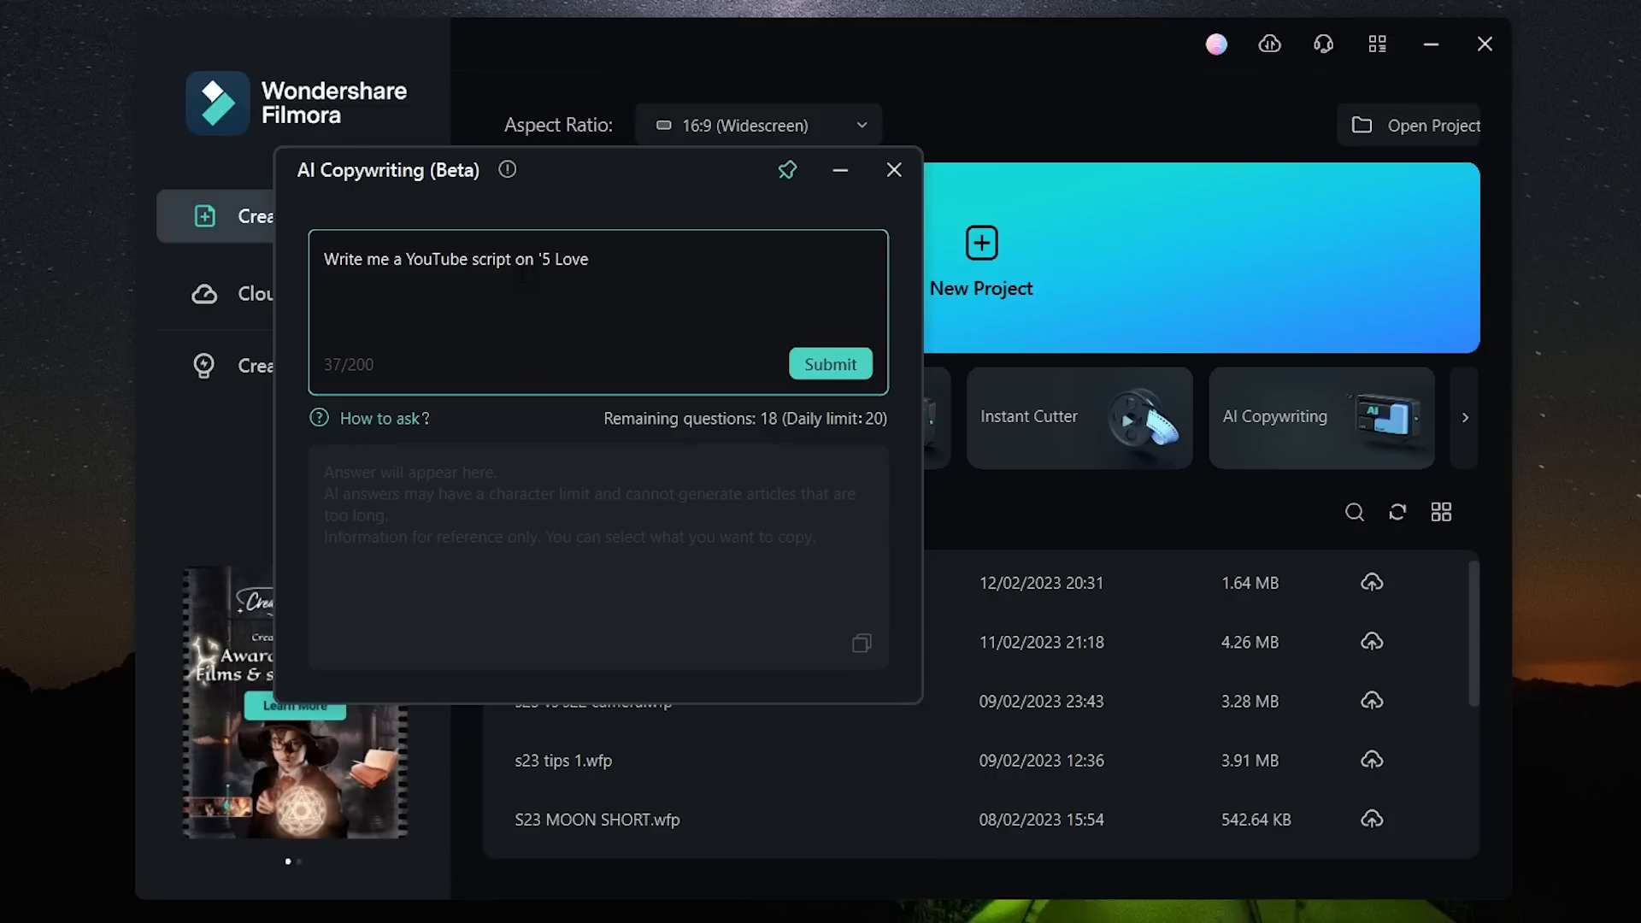
text(Facts)
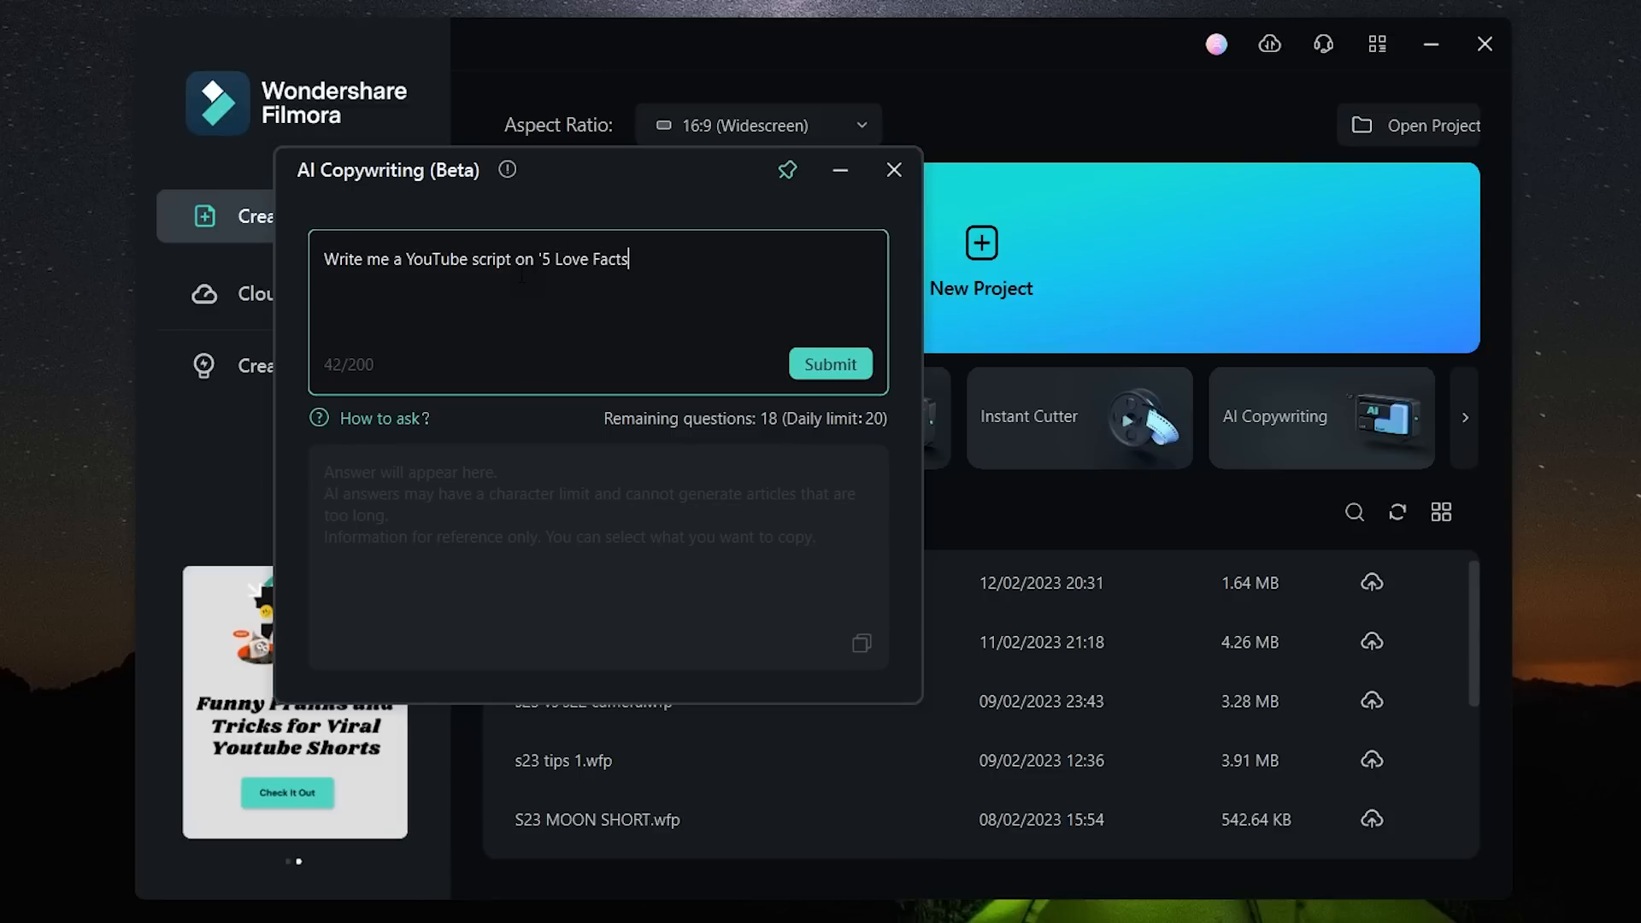
text(')
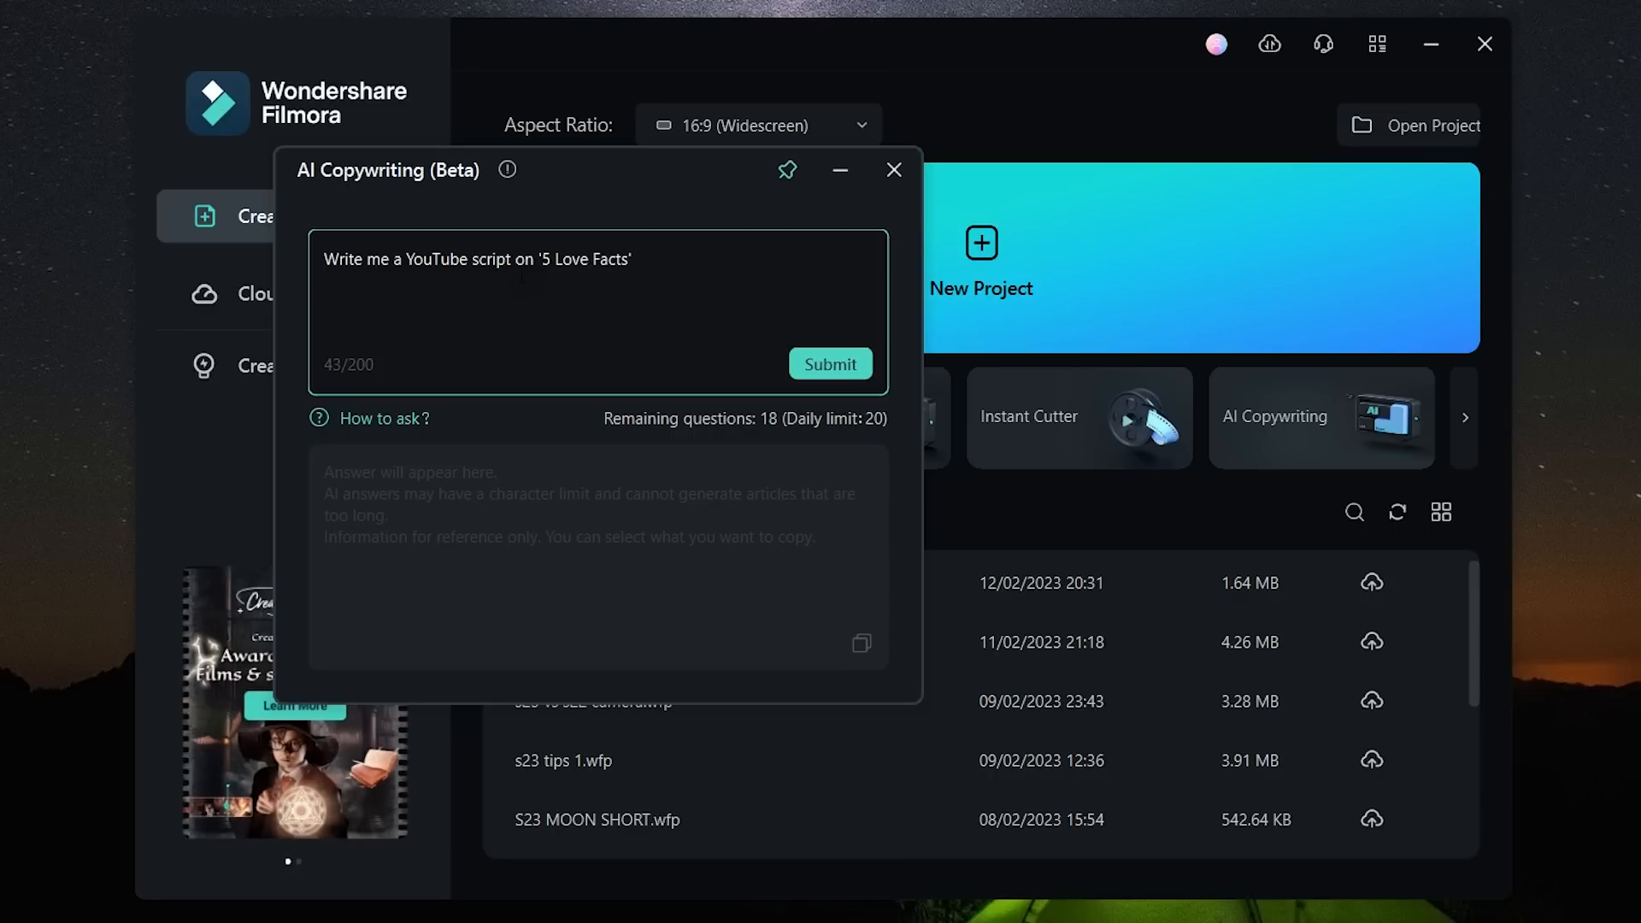
click(830, 362)
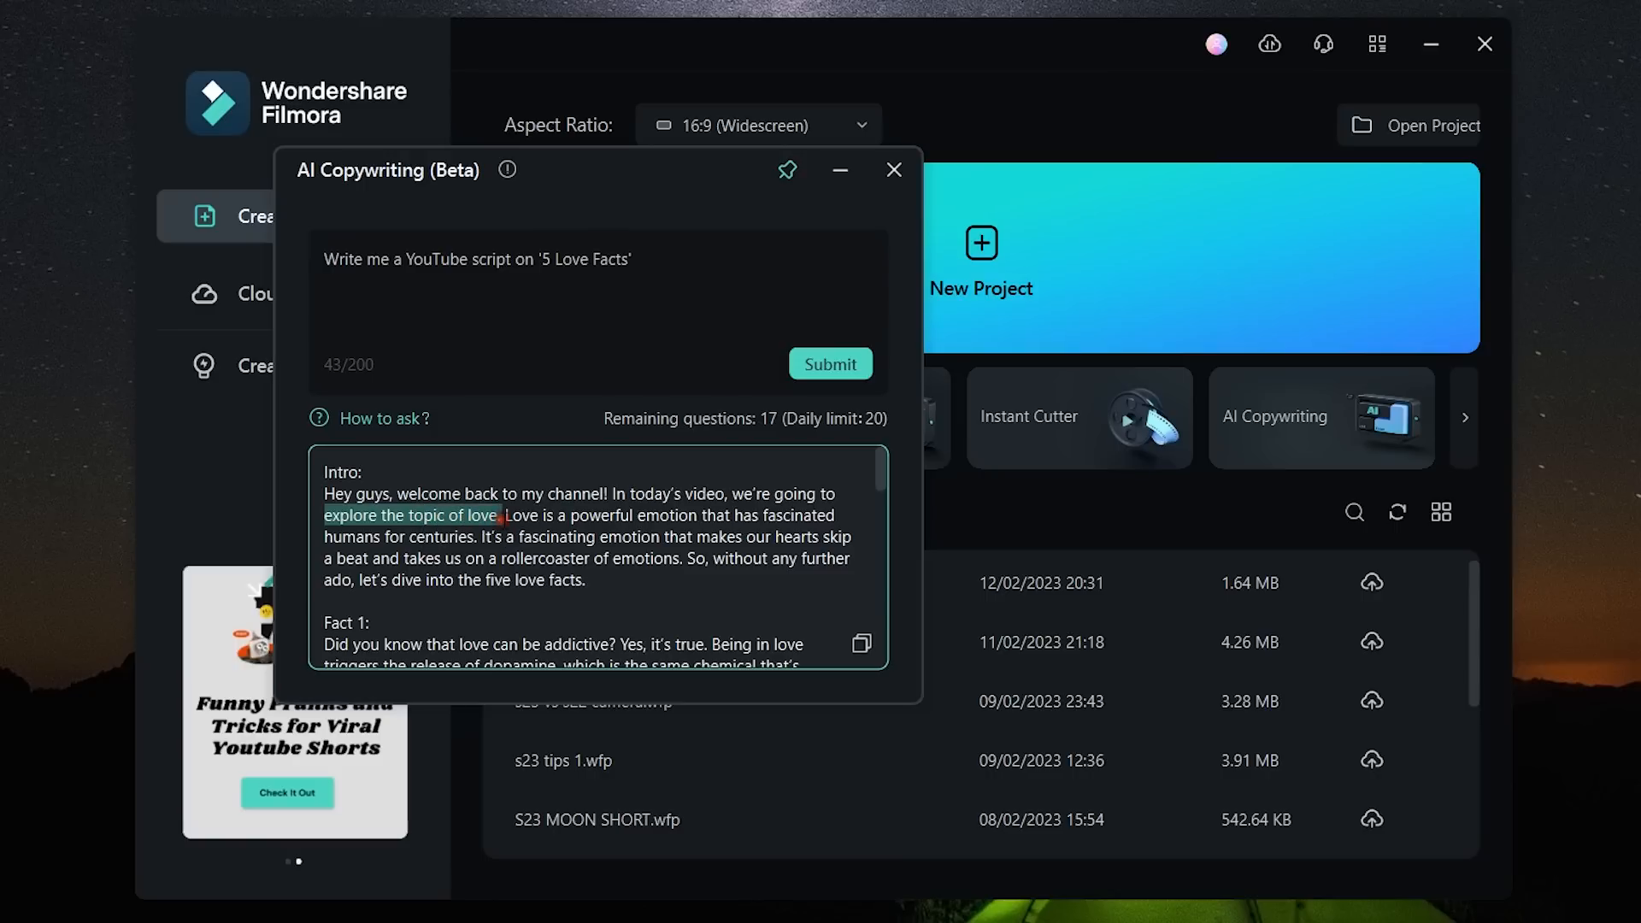
- Review the generated '5 Love Facts' script and copy all of it to the clipboard
scroll(down, 3)
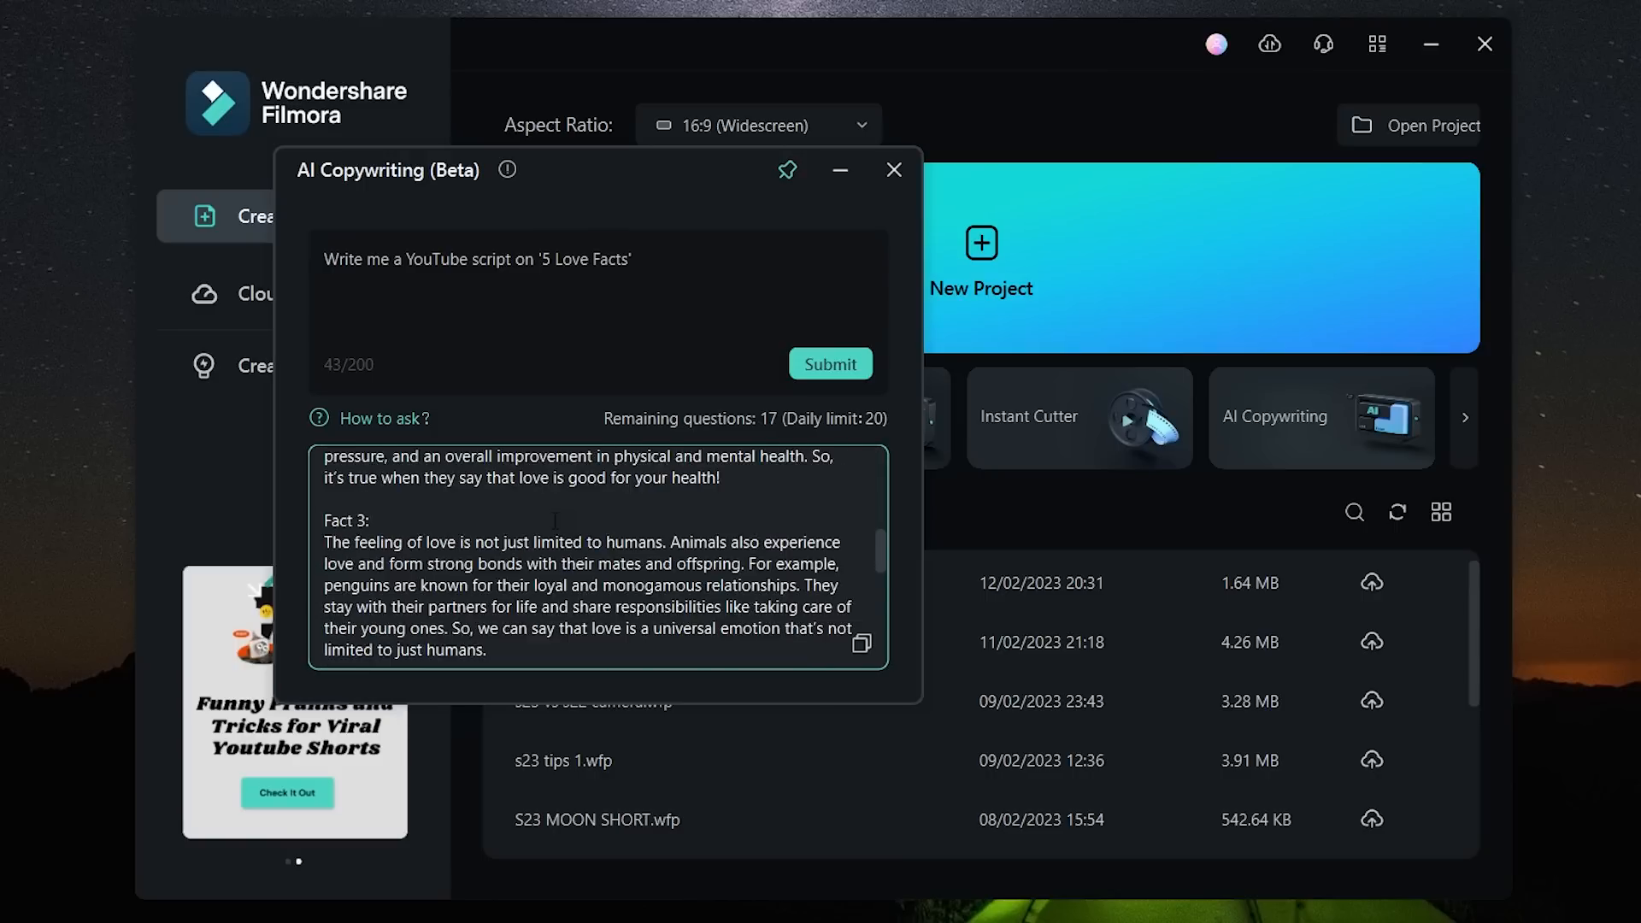
scroll(down, 3)
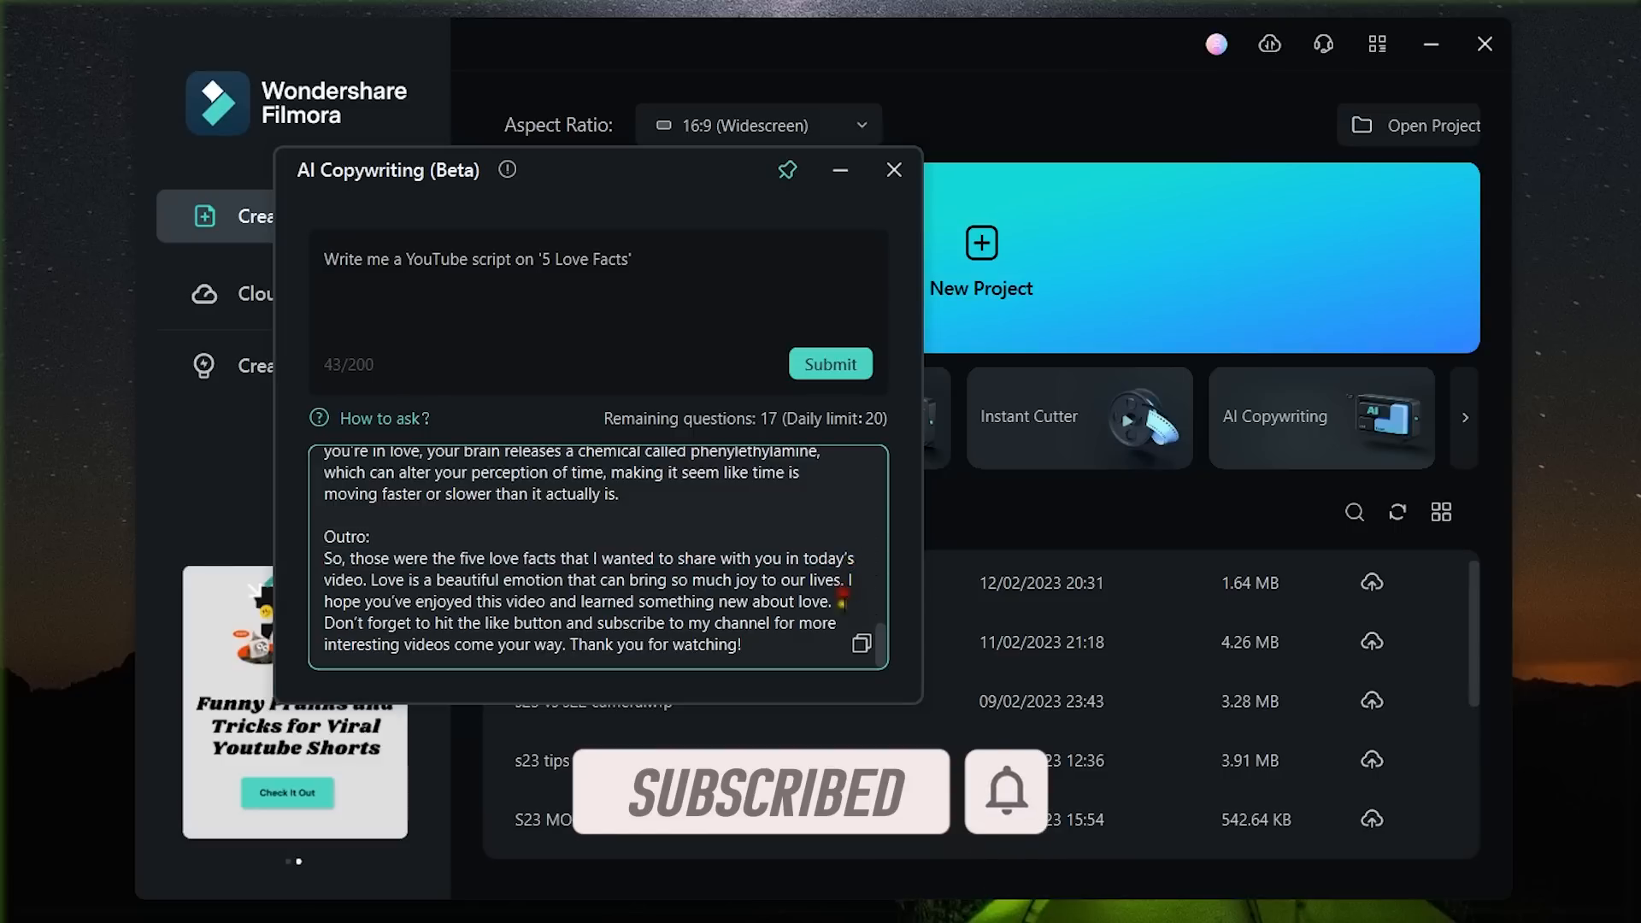
click(862, 644)
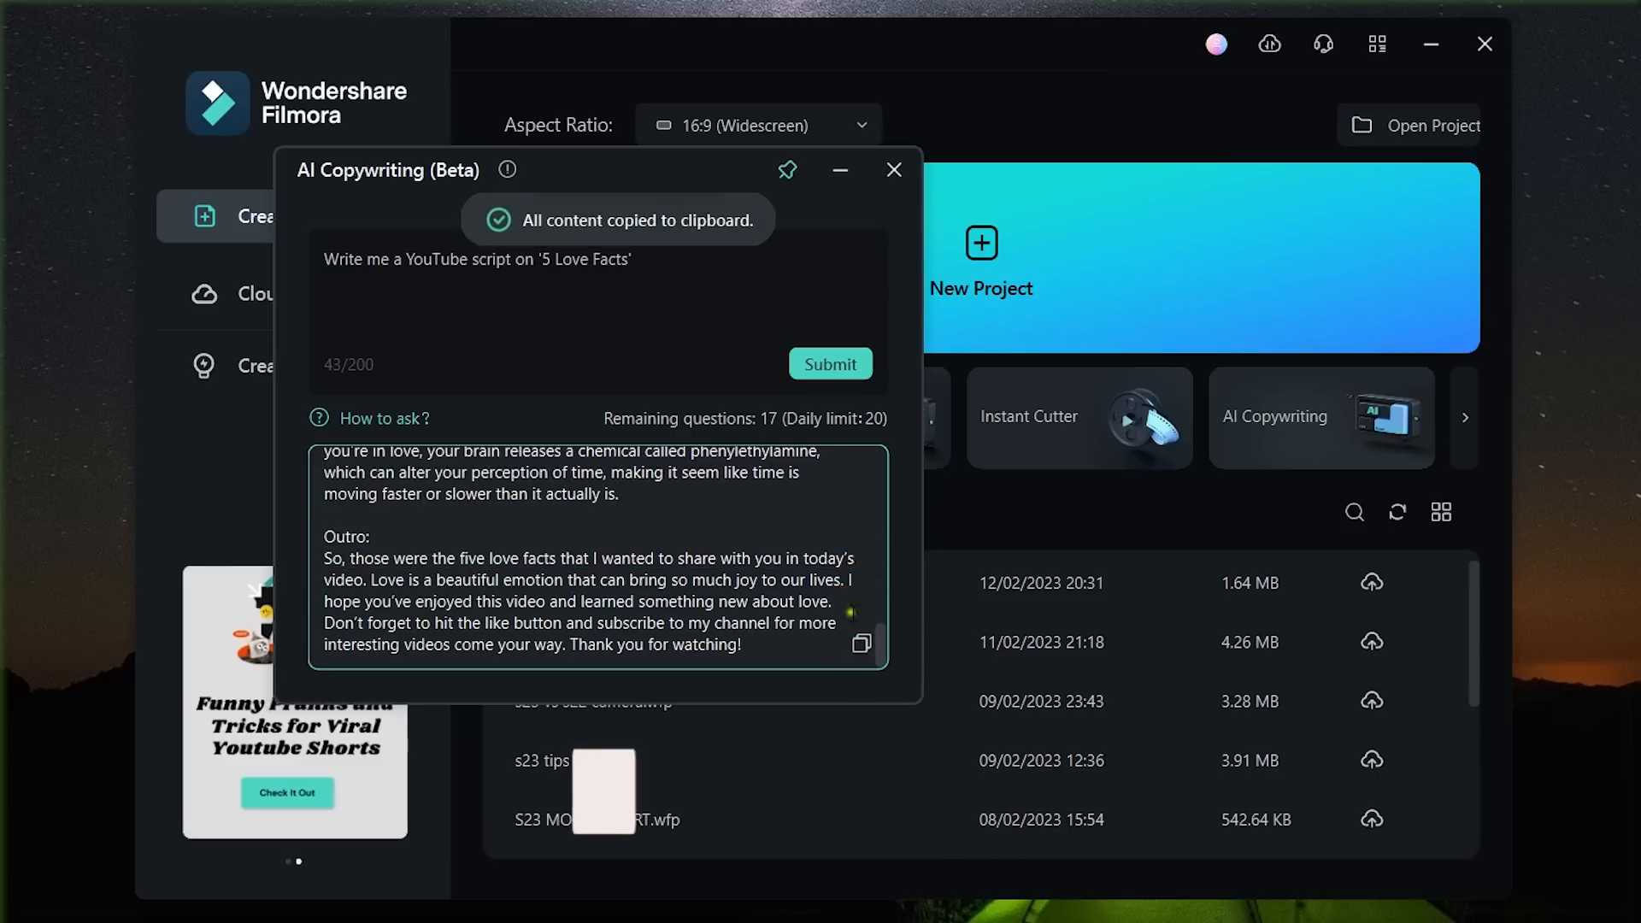
- Create and open a new desktop text file A.txt, then close the AI Copywriting window
right_click(1559, 728)
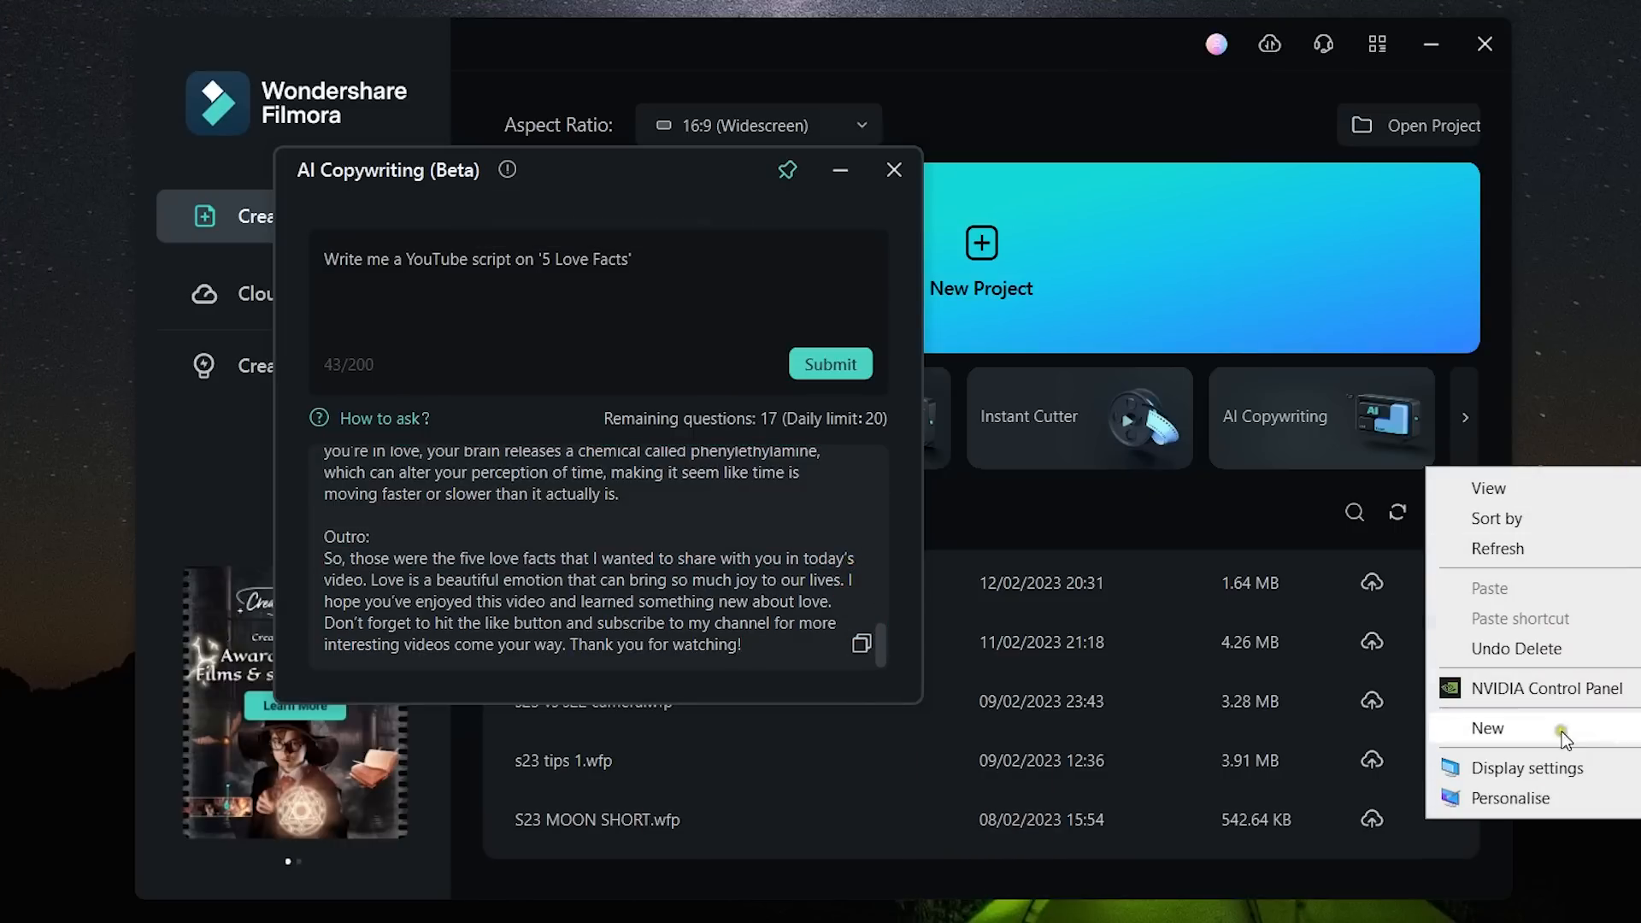
click(1487, 729)
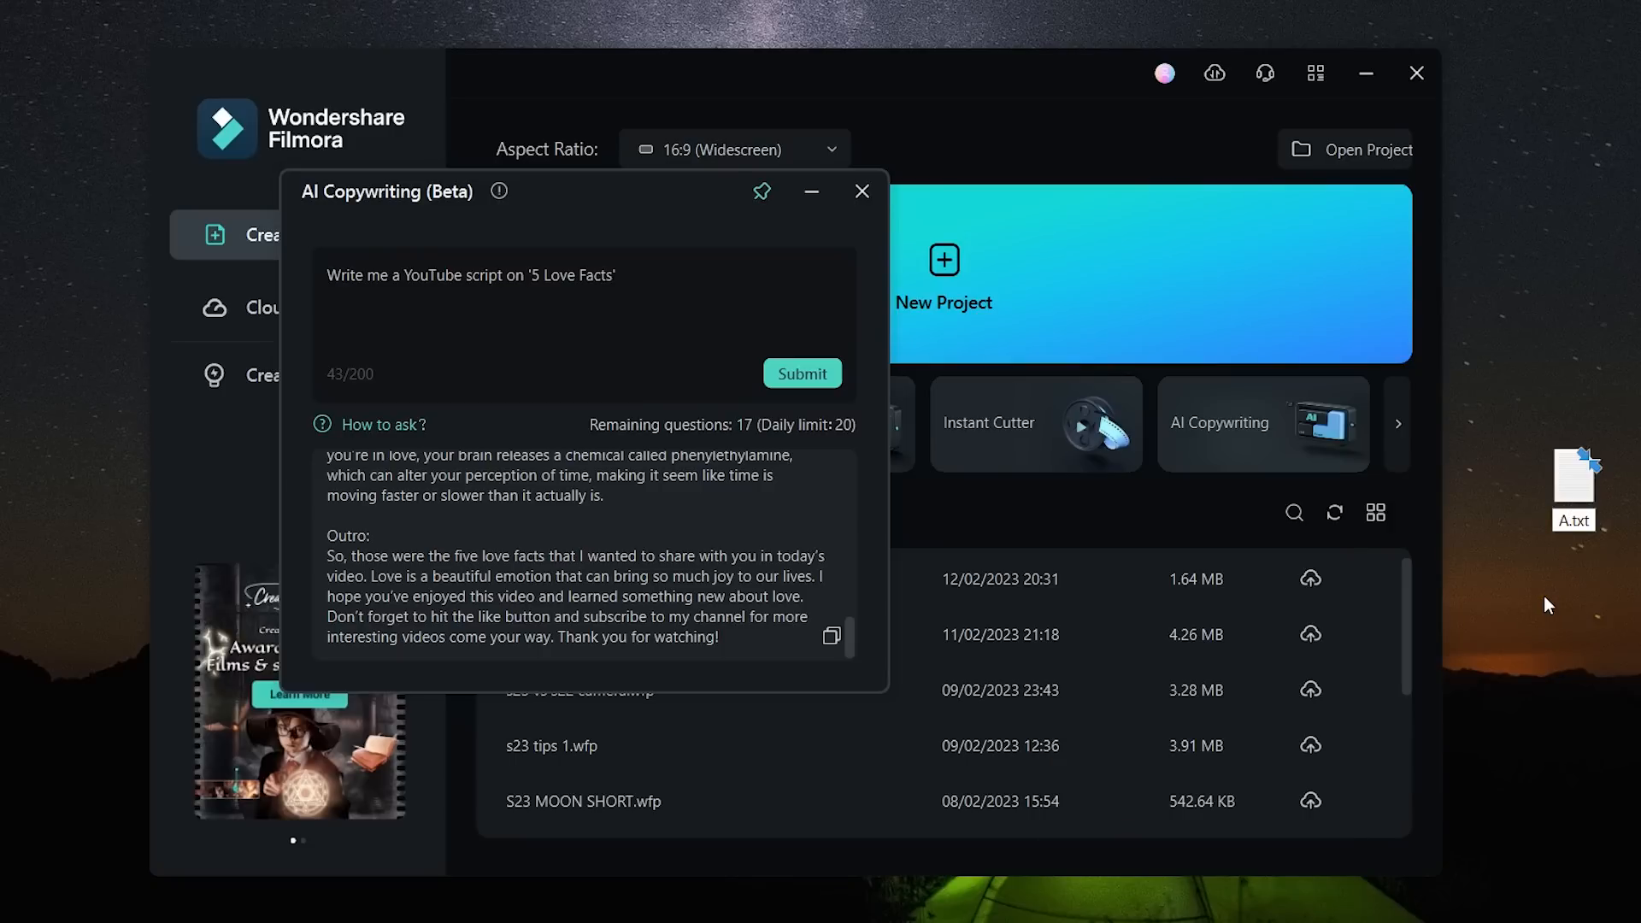
double_click(1572, 482)
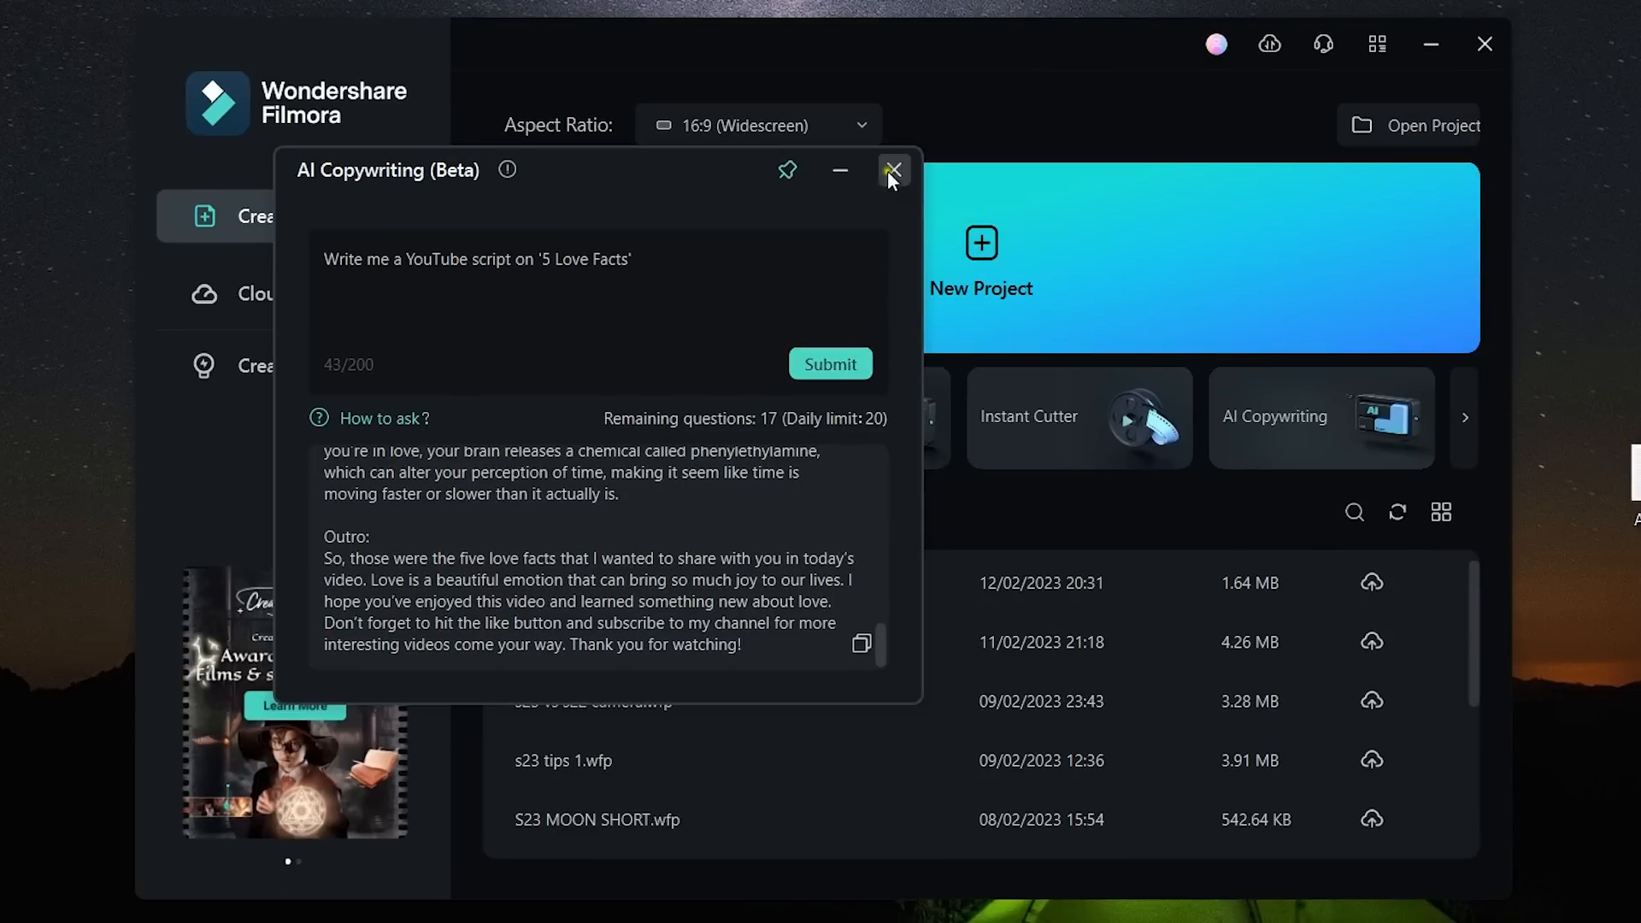
click(893, 169)
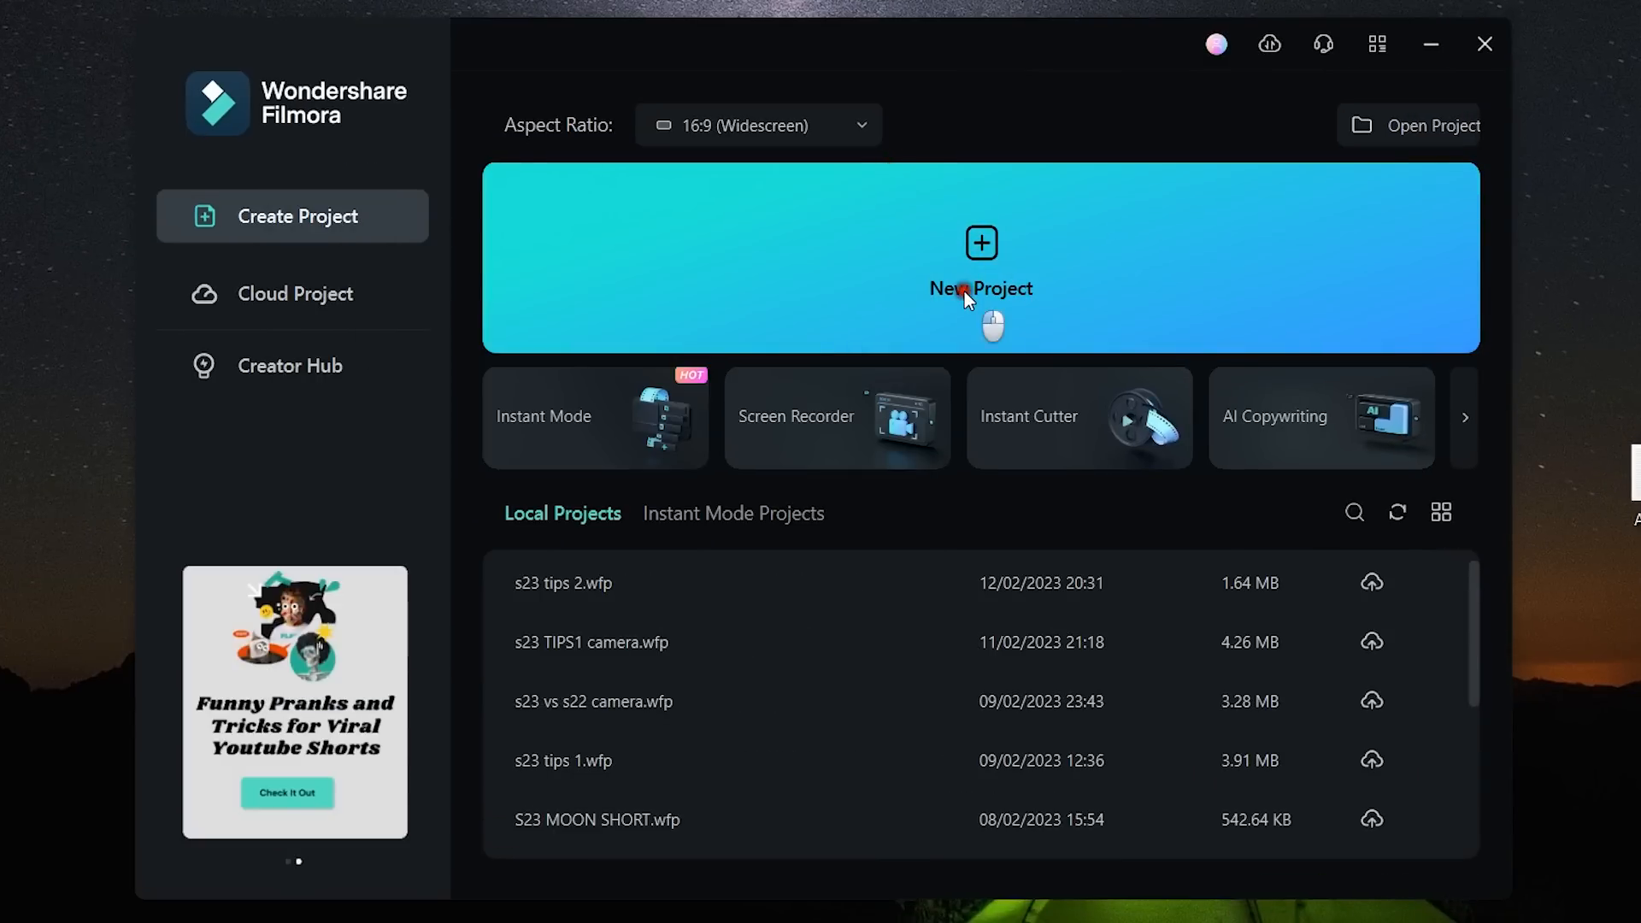
- Start a new project and search Pexels stock videos for 'love', filtering by orientation
click(981, 258)
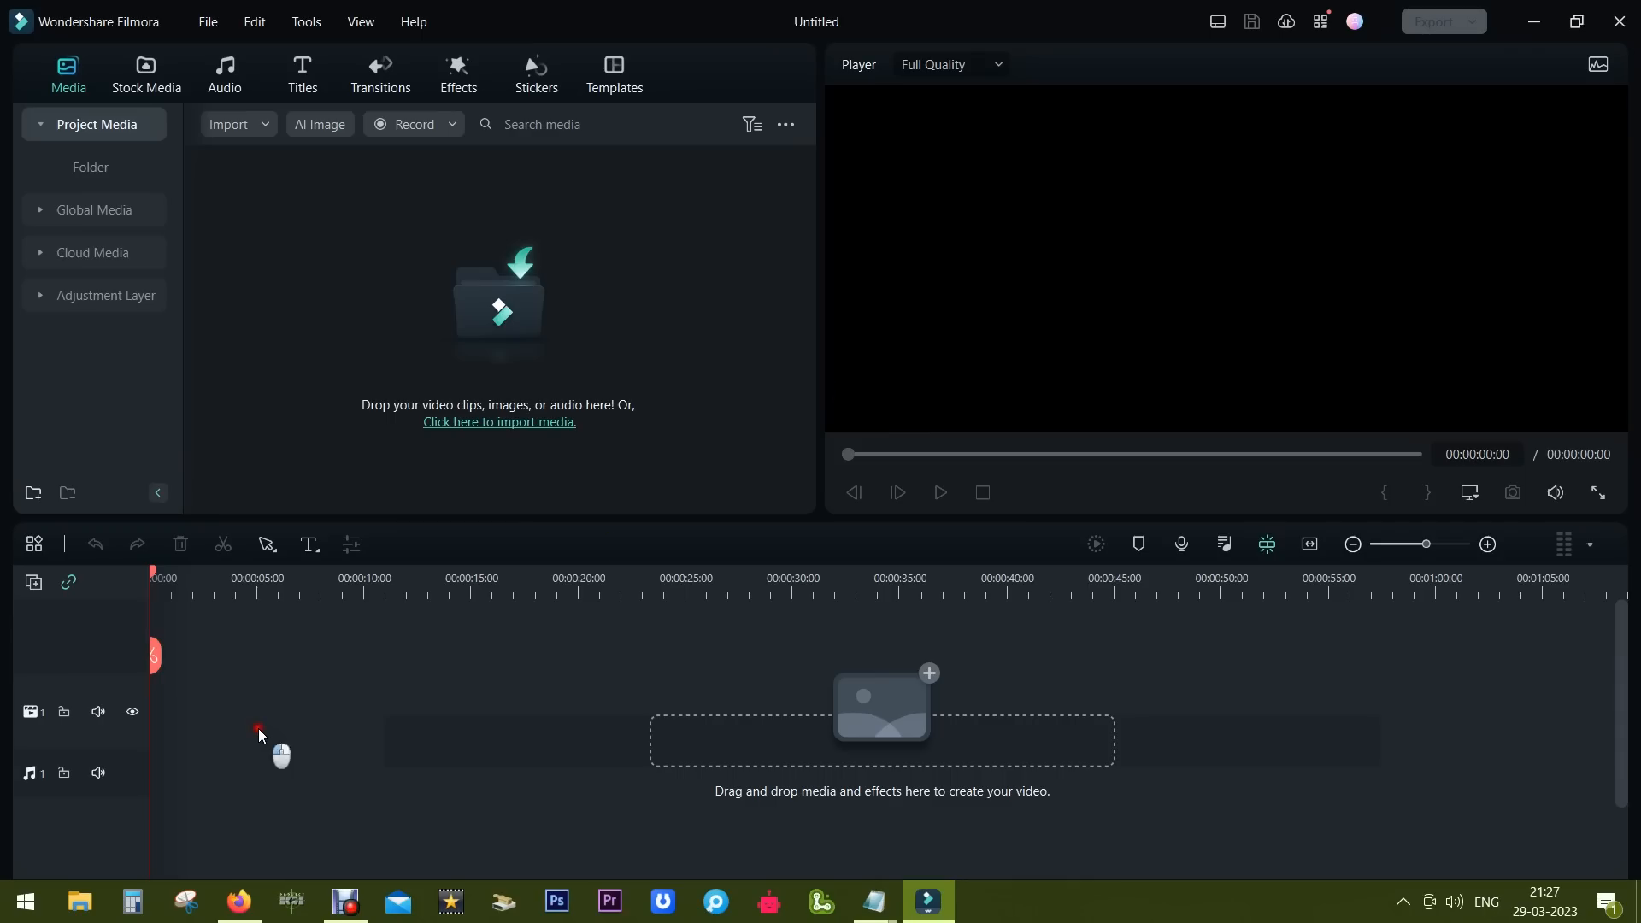
mouse_move(228, 296)
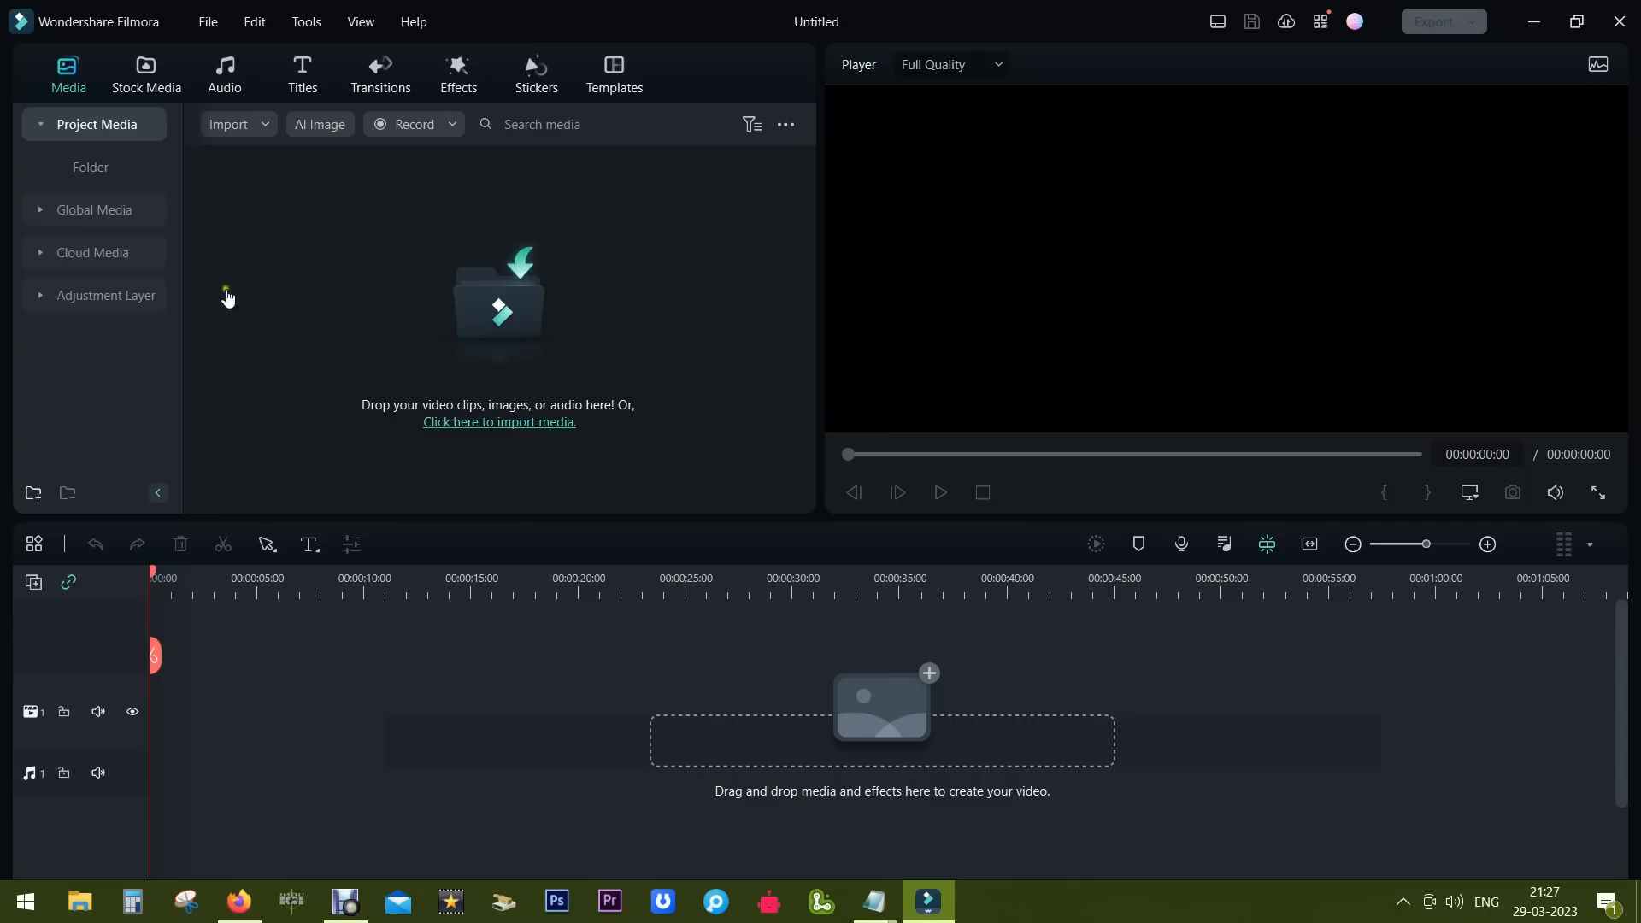
click(146, 73)
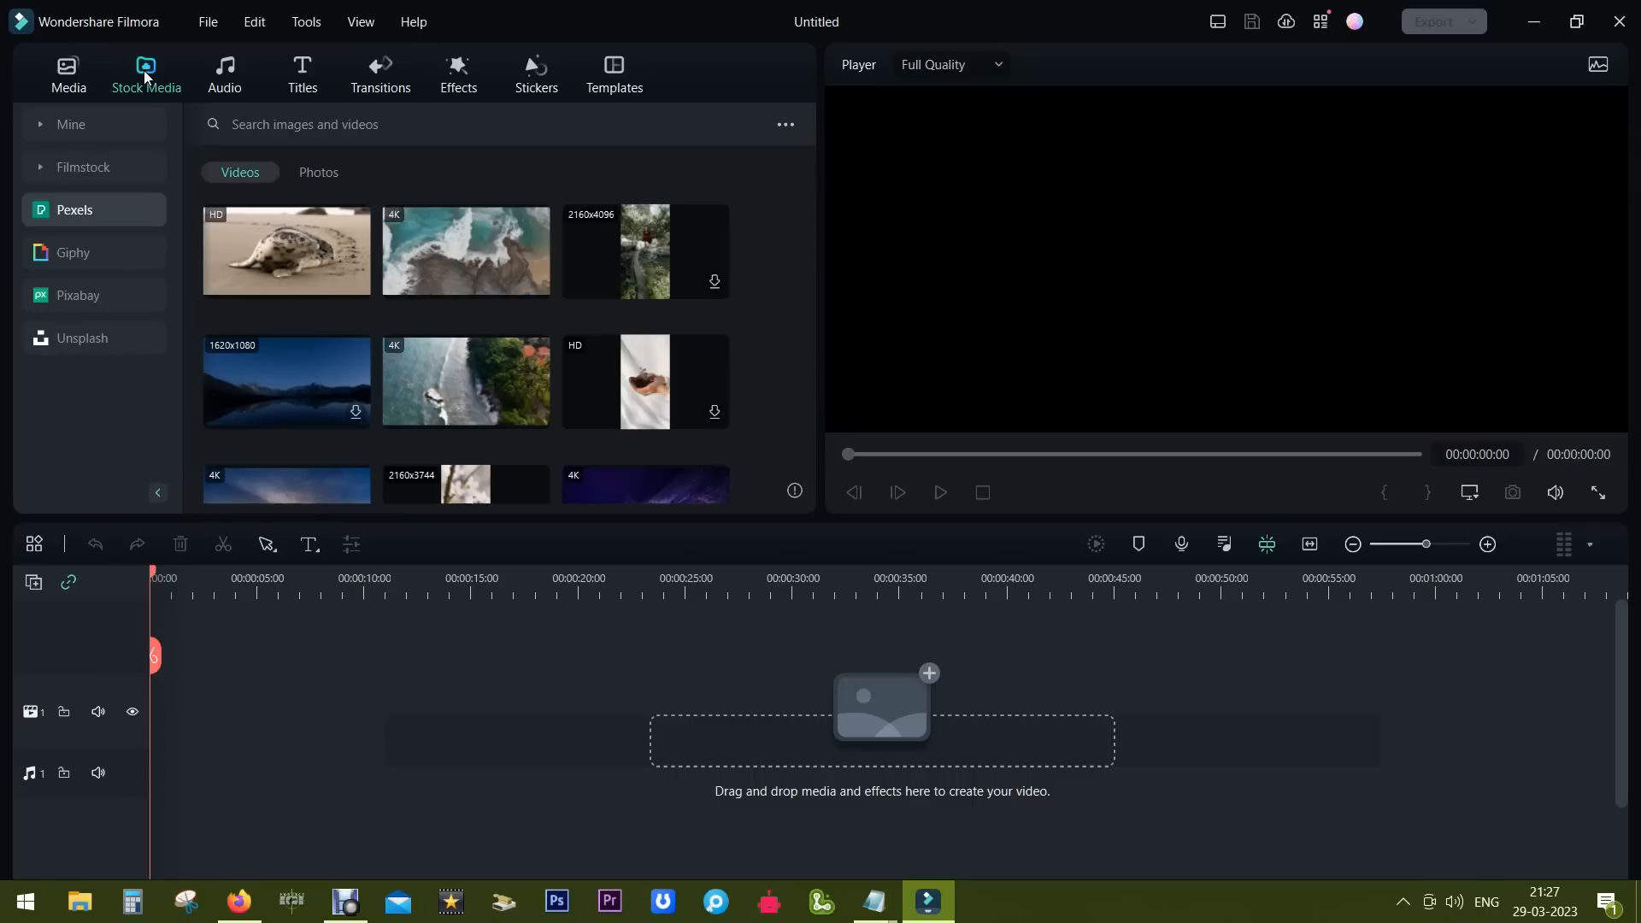
text(love)
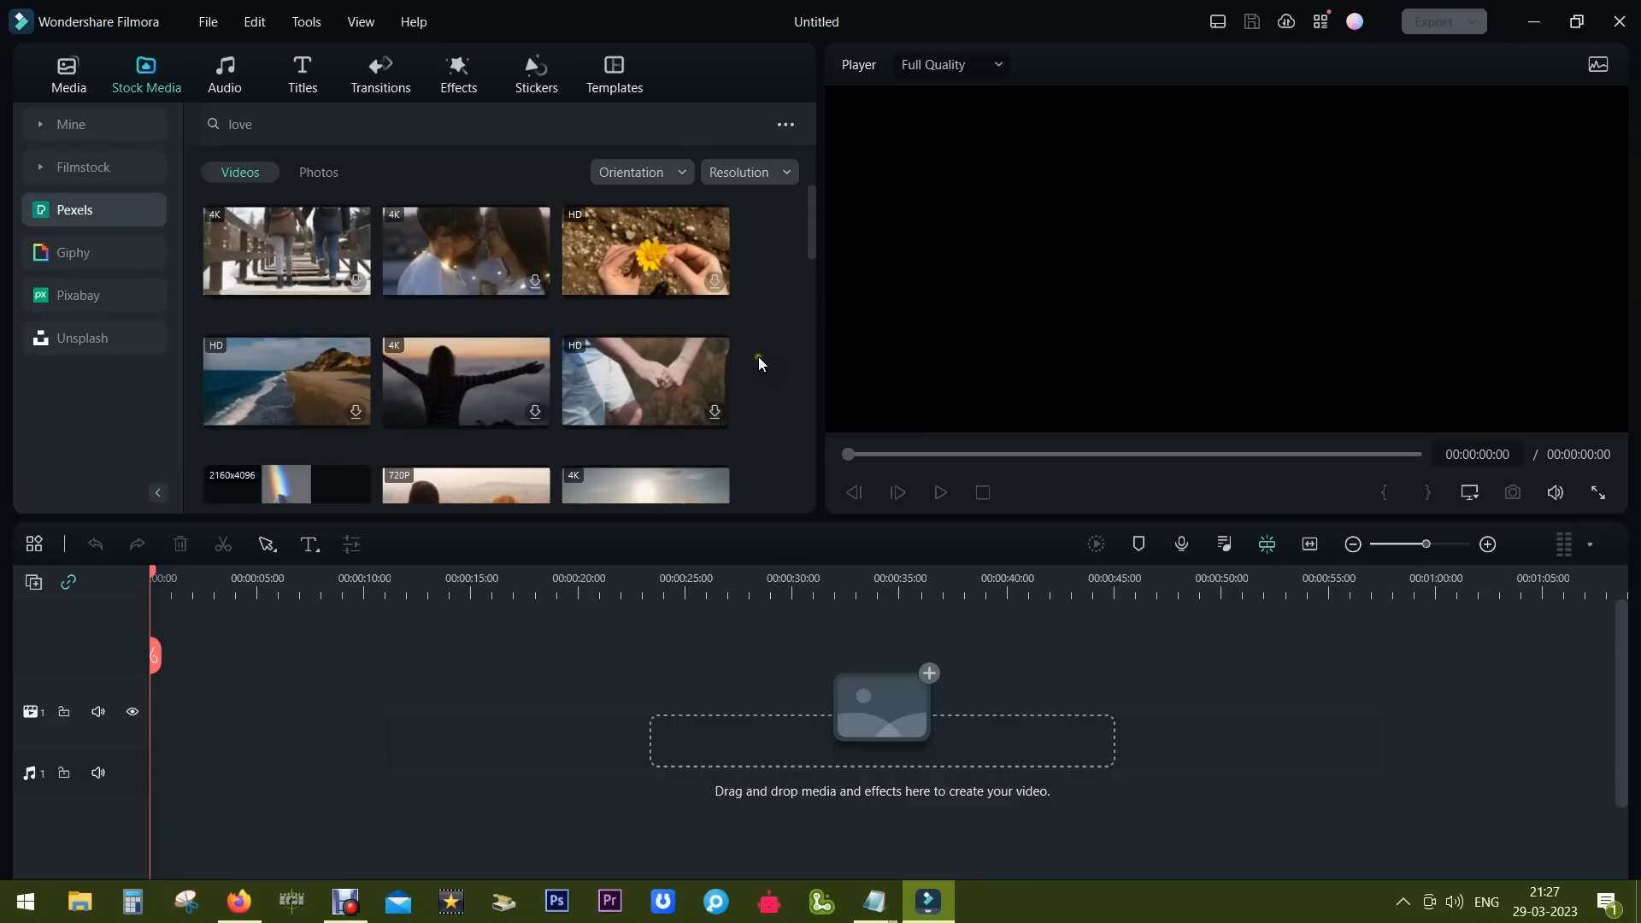
scroll(down, 3)
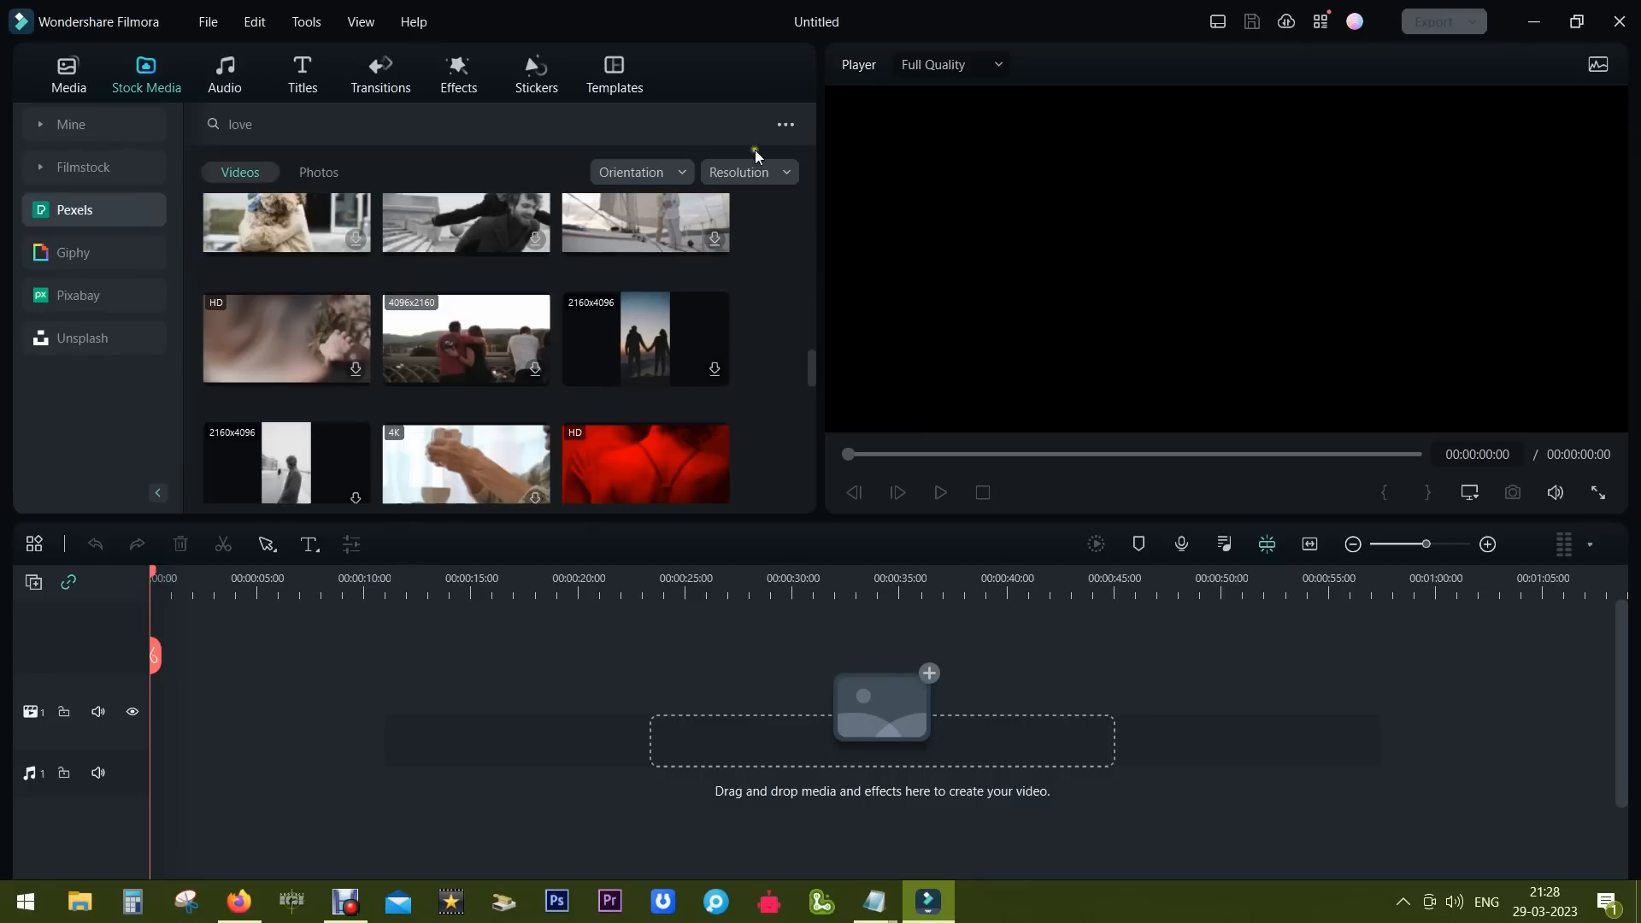
click(639, 171)
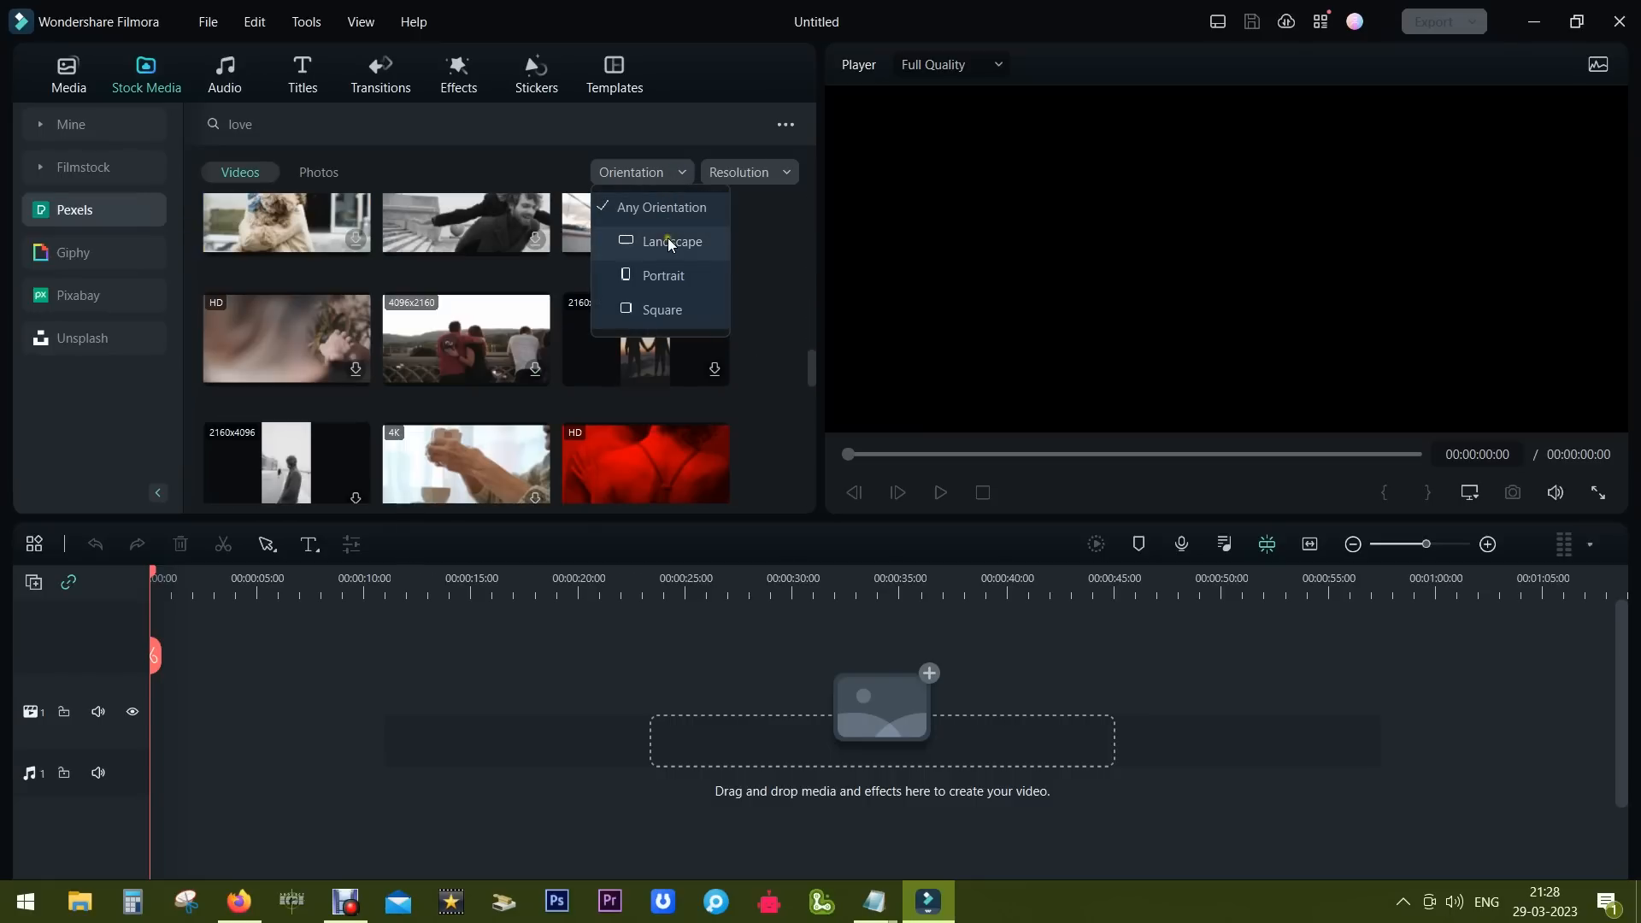
mouse_move(642, 316)
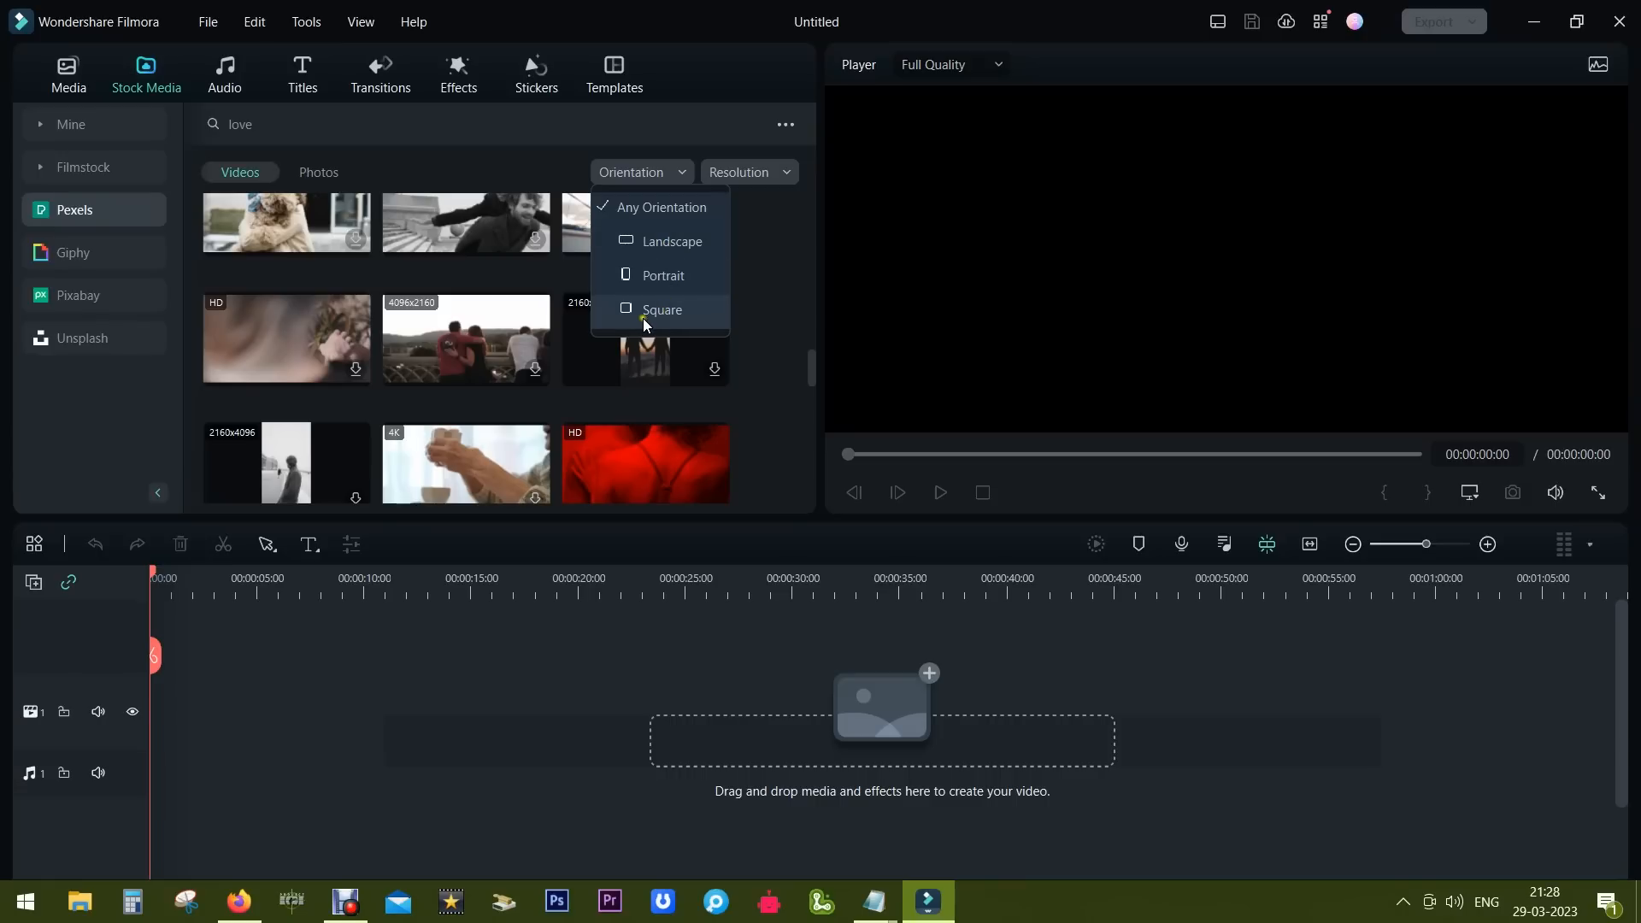
mouse_move(711, 265)
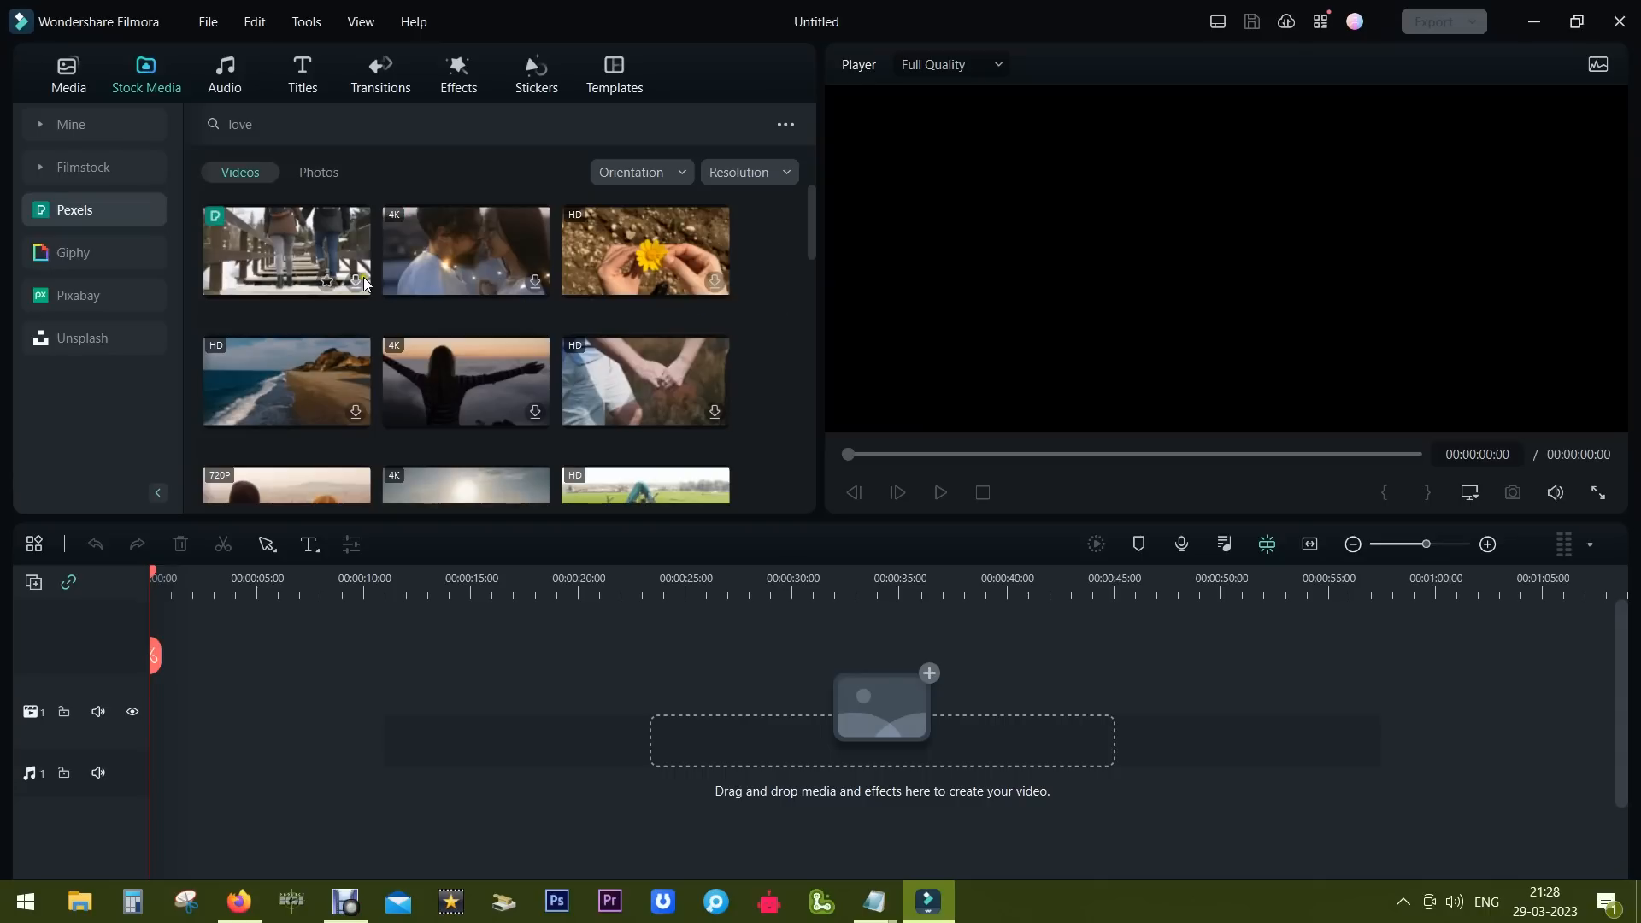
- Download the couple-on-wooden-steps clip and the outstretched-arms silhouette clip
click(286, 249)
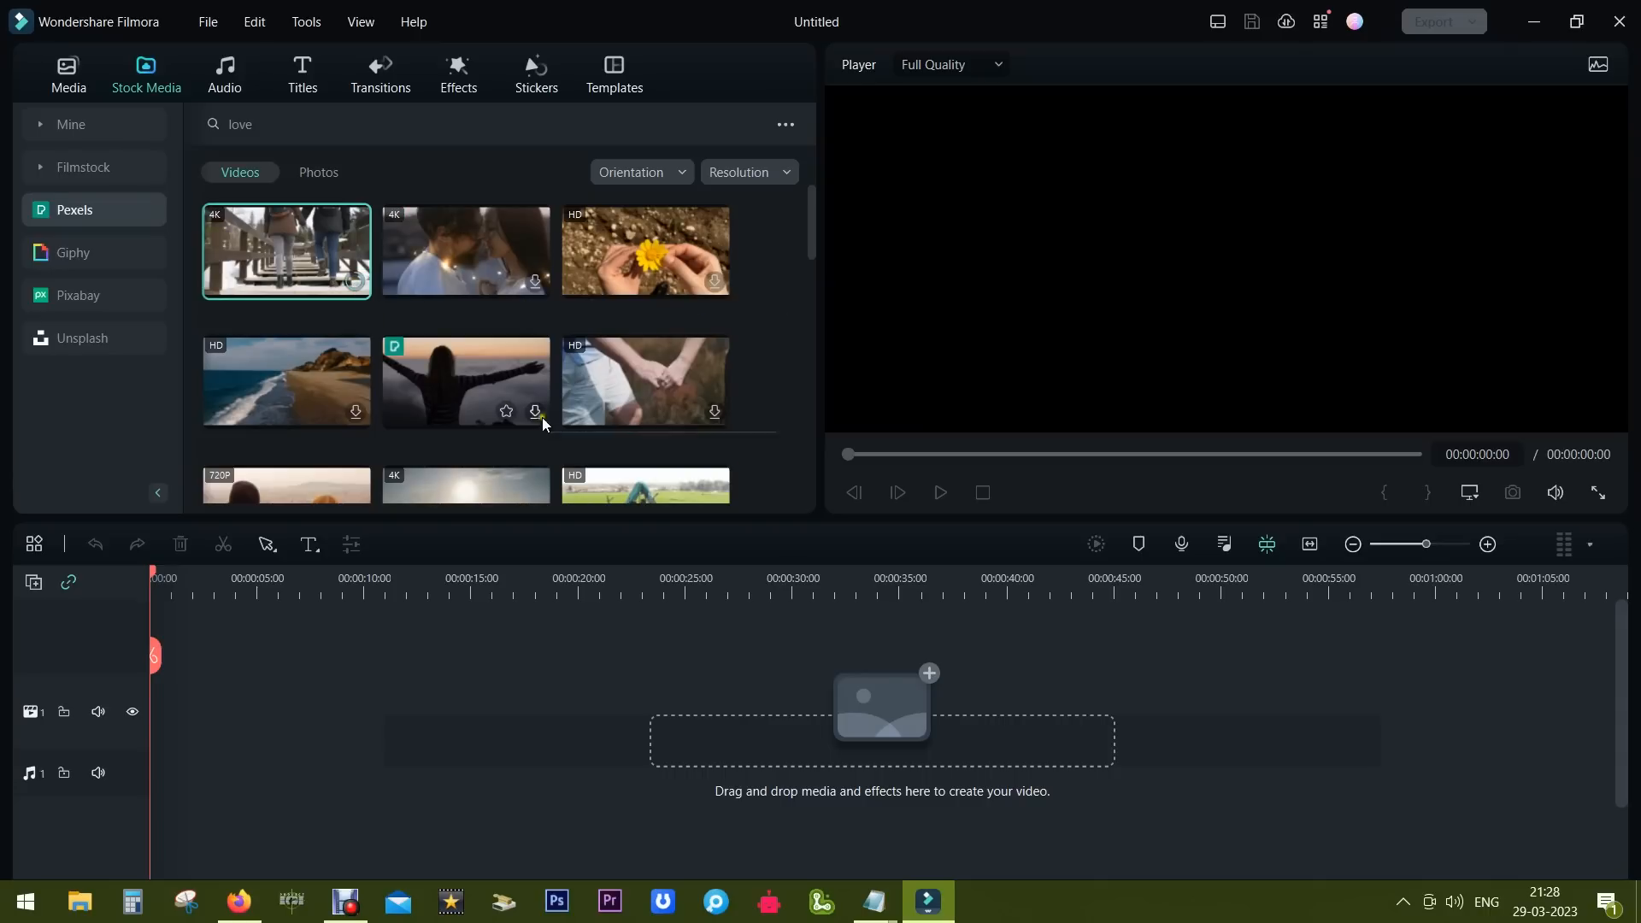
click(465, 250)
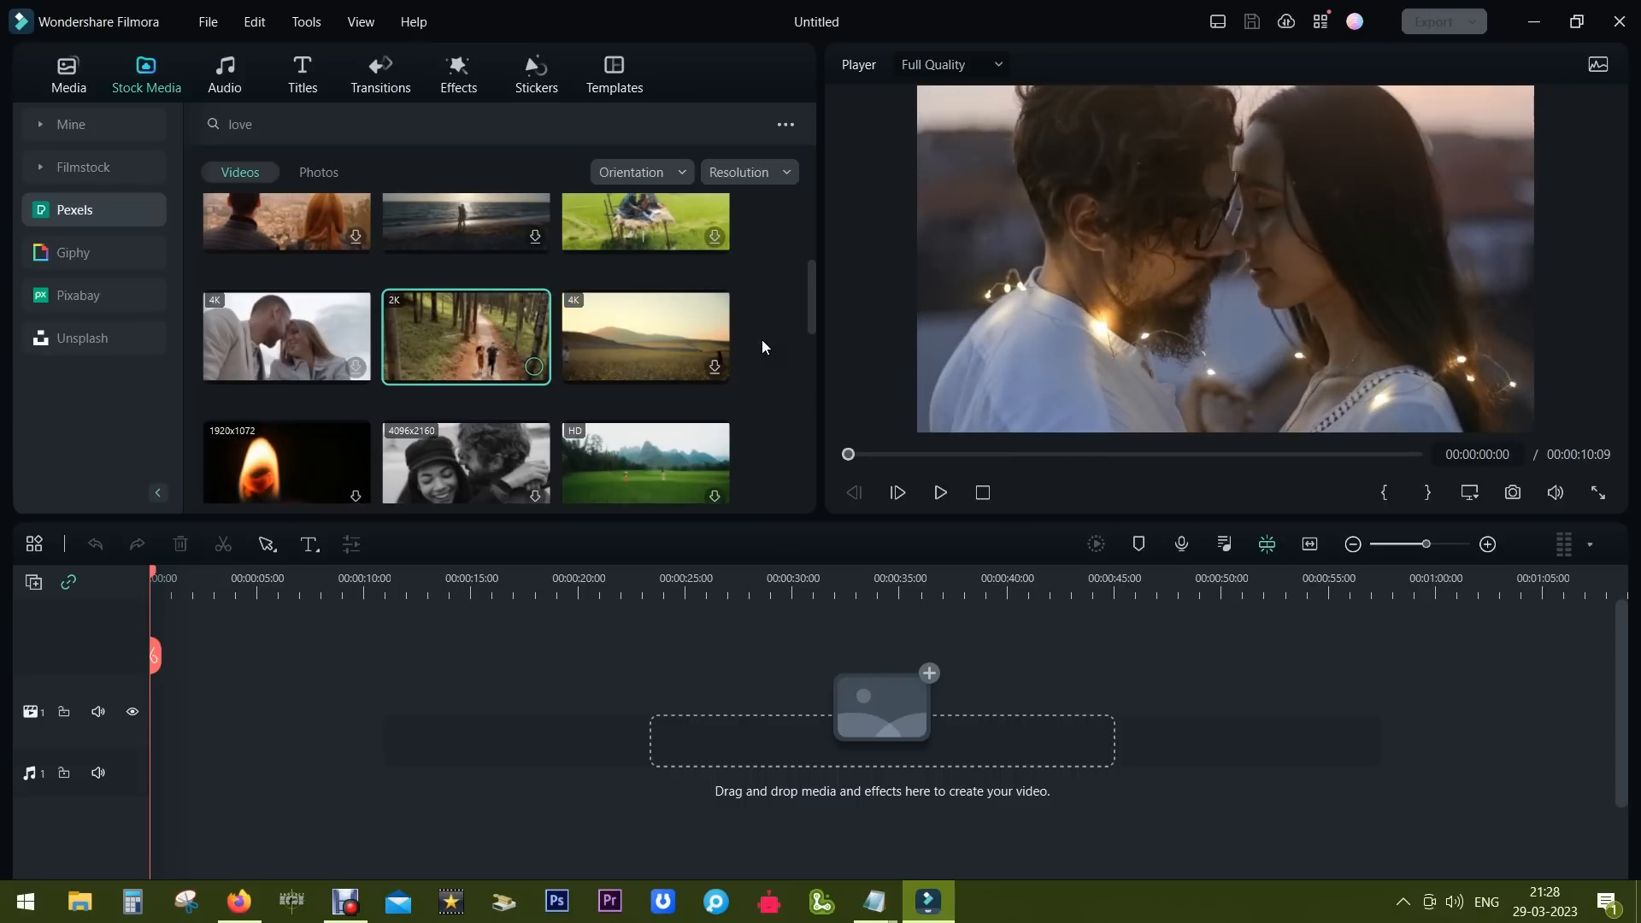
- Add the downloaded forest-path couple clip to the timeline, keeping 1920x1080 25fps settings
click(70, 123)
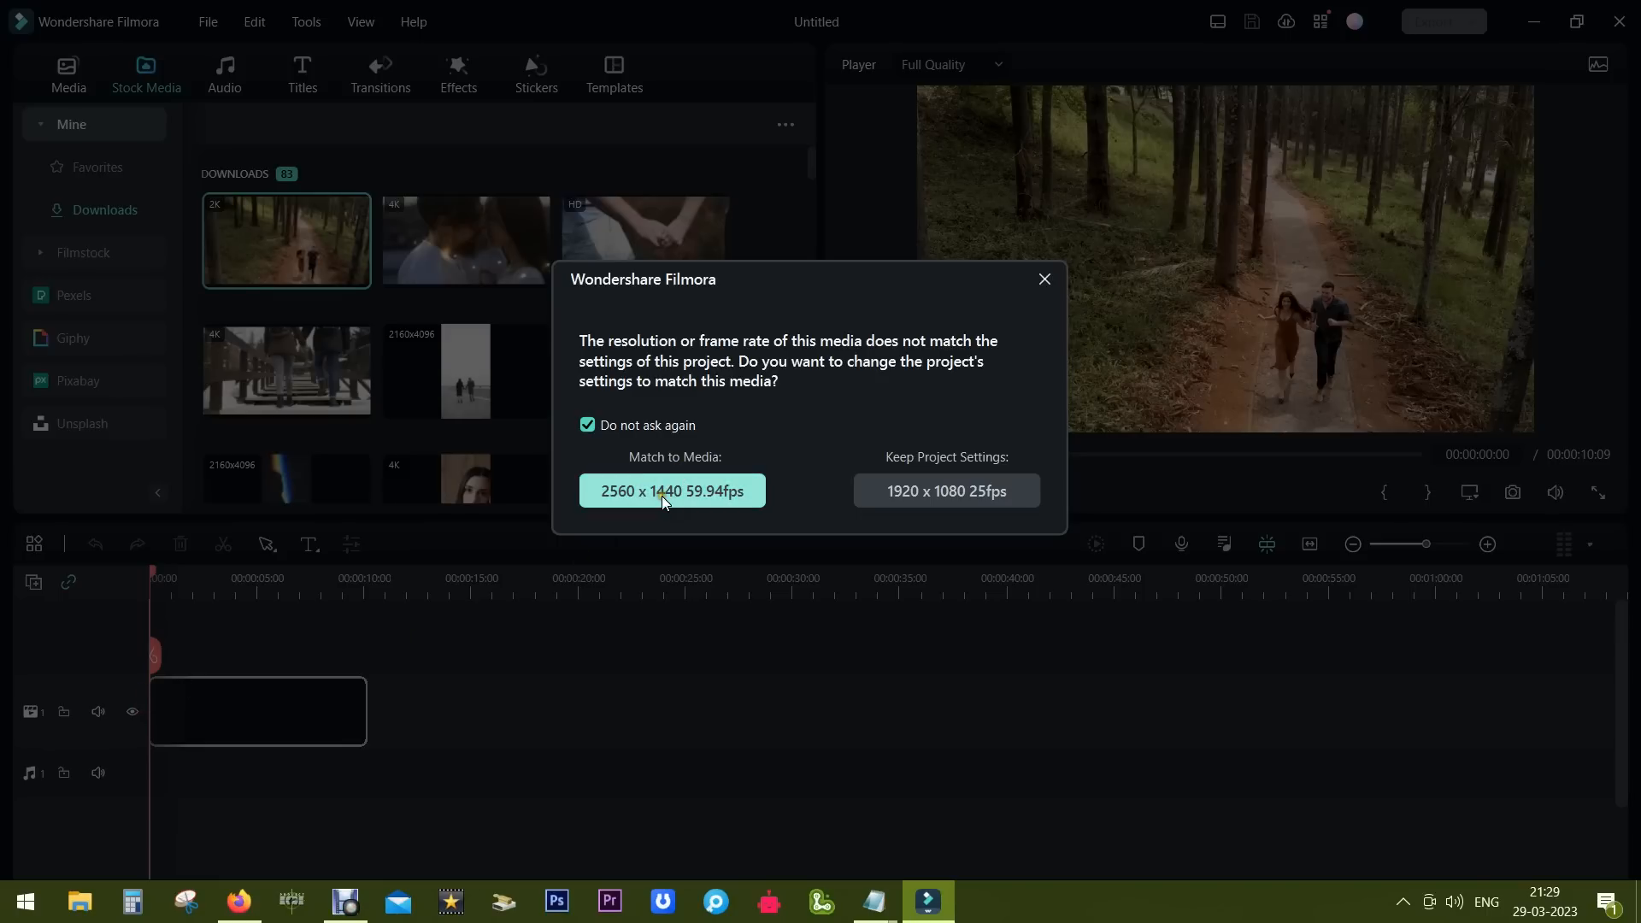
mouse_move(946, 490)
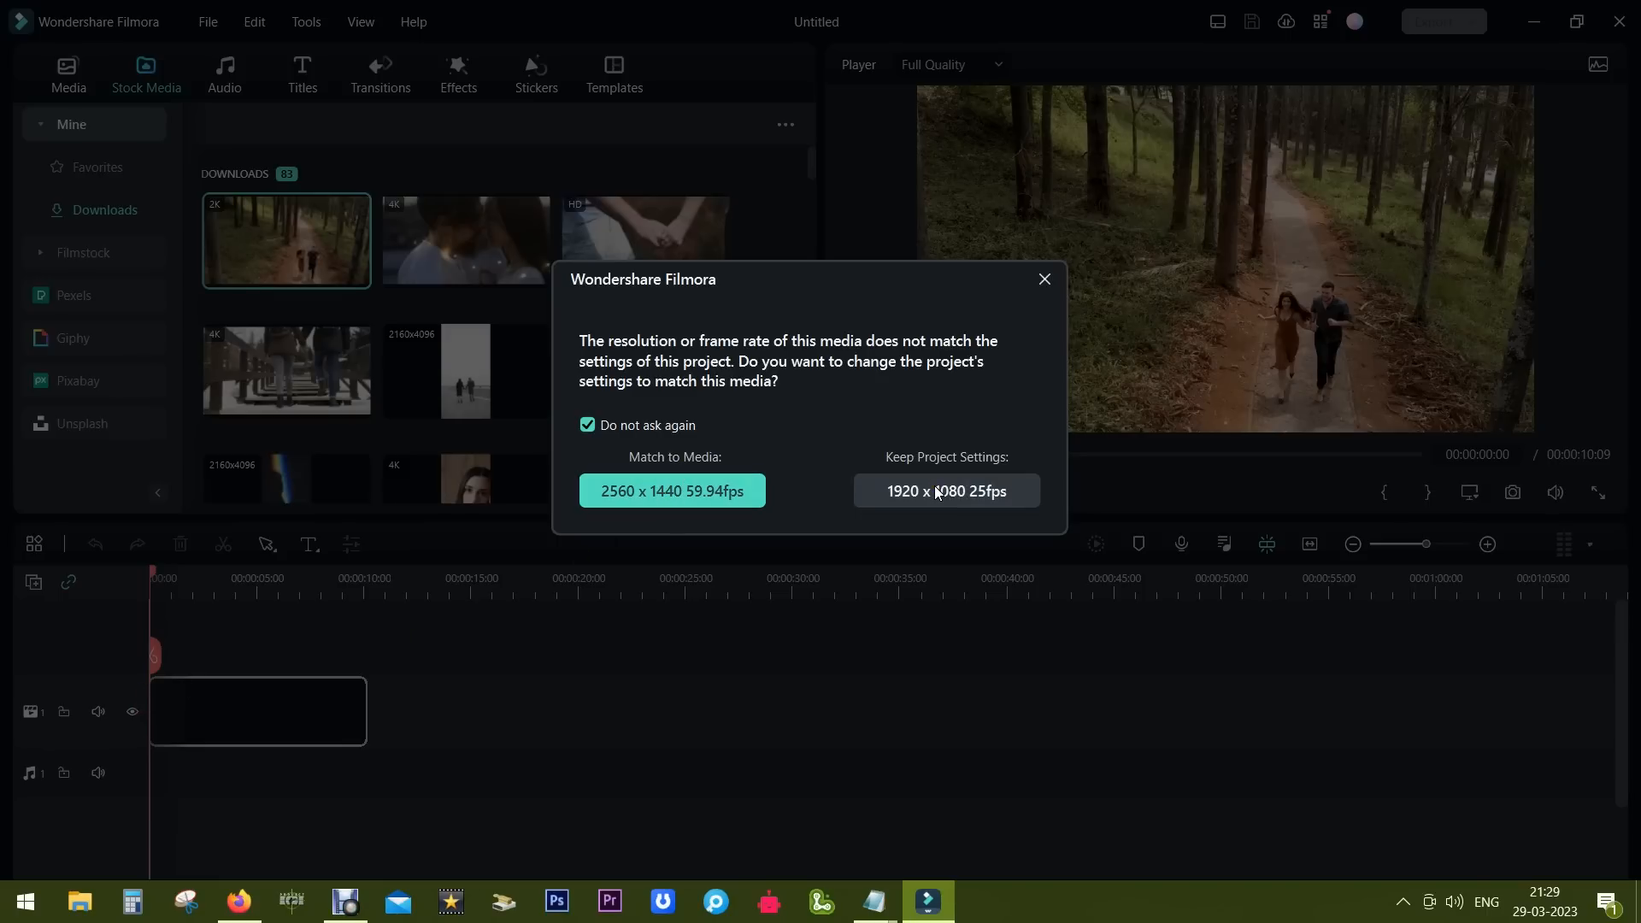
click(944, 490)
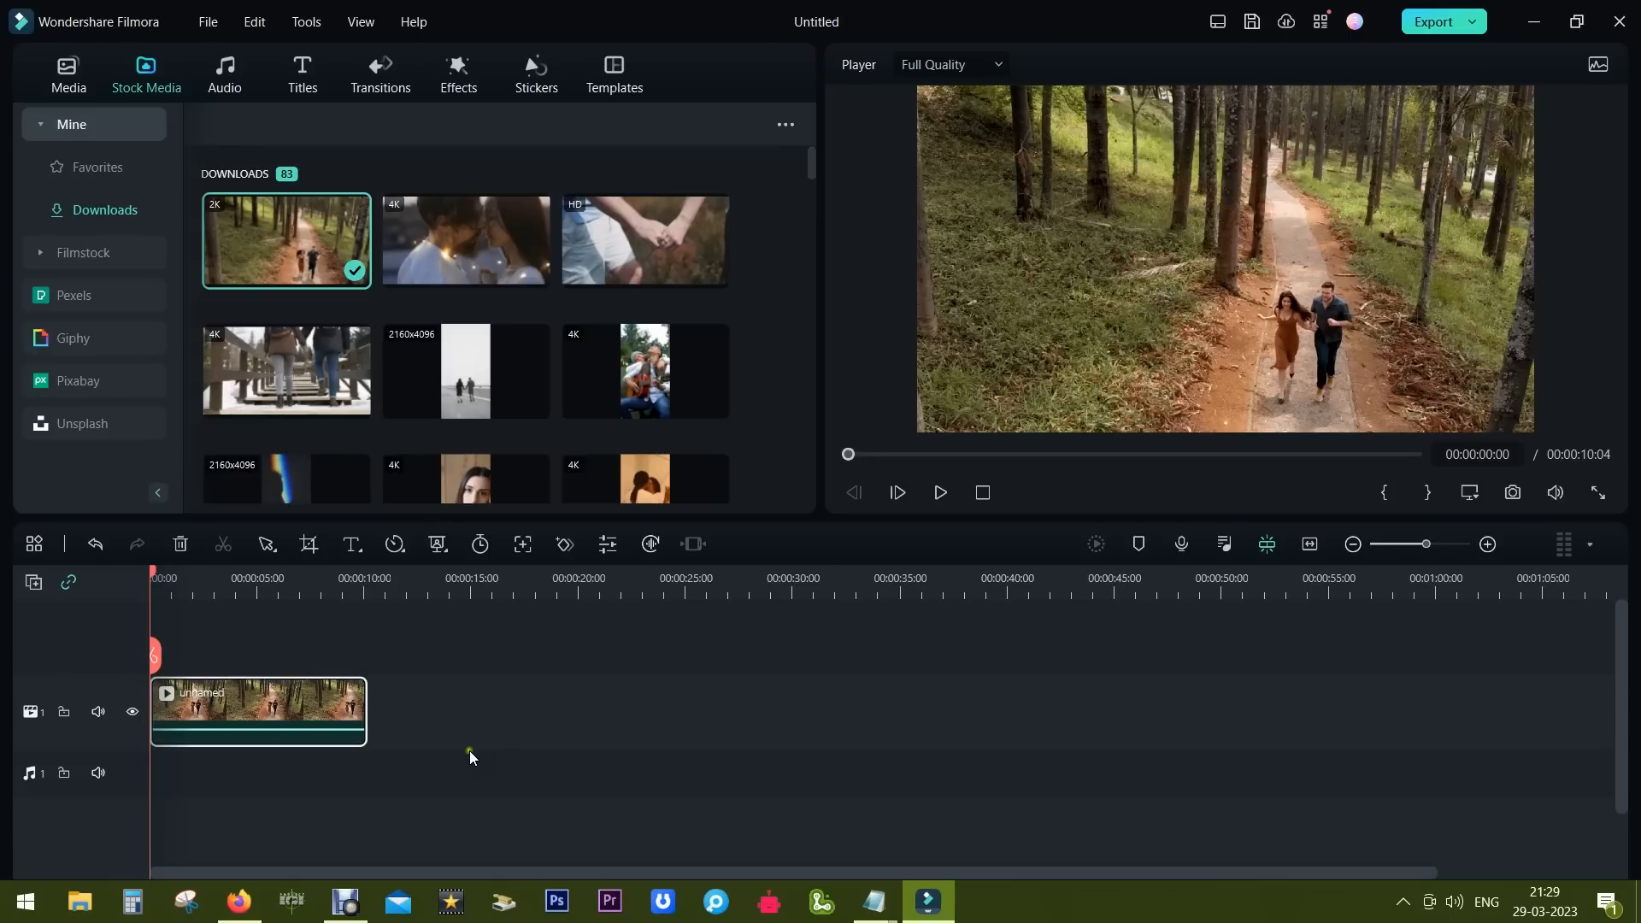
mouse_move(352, 544)
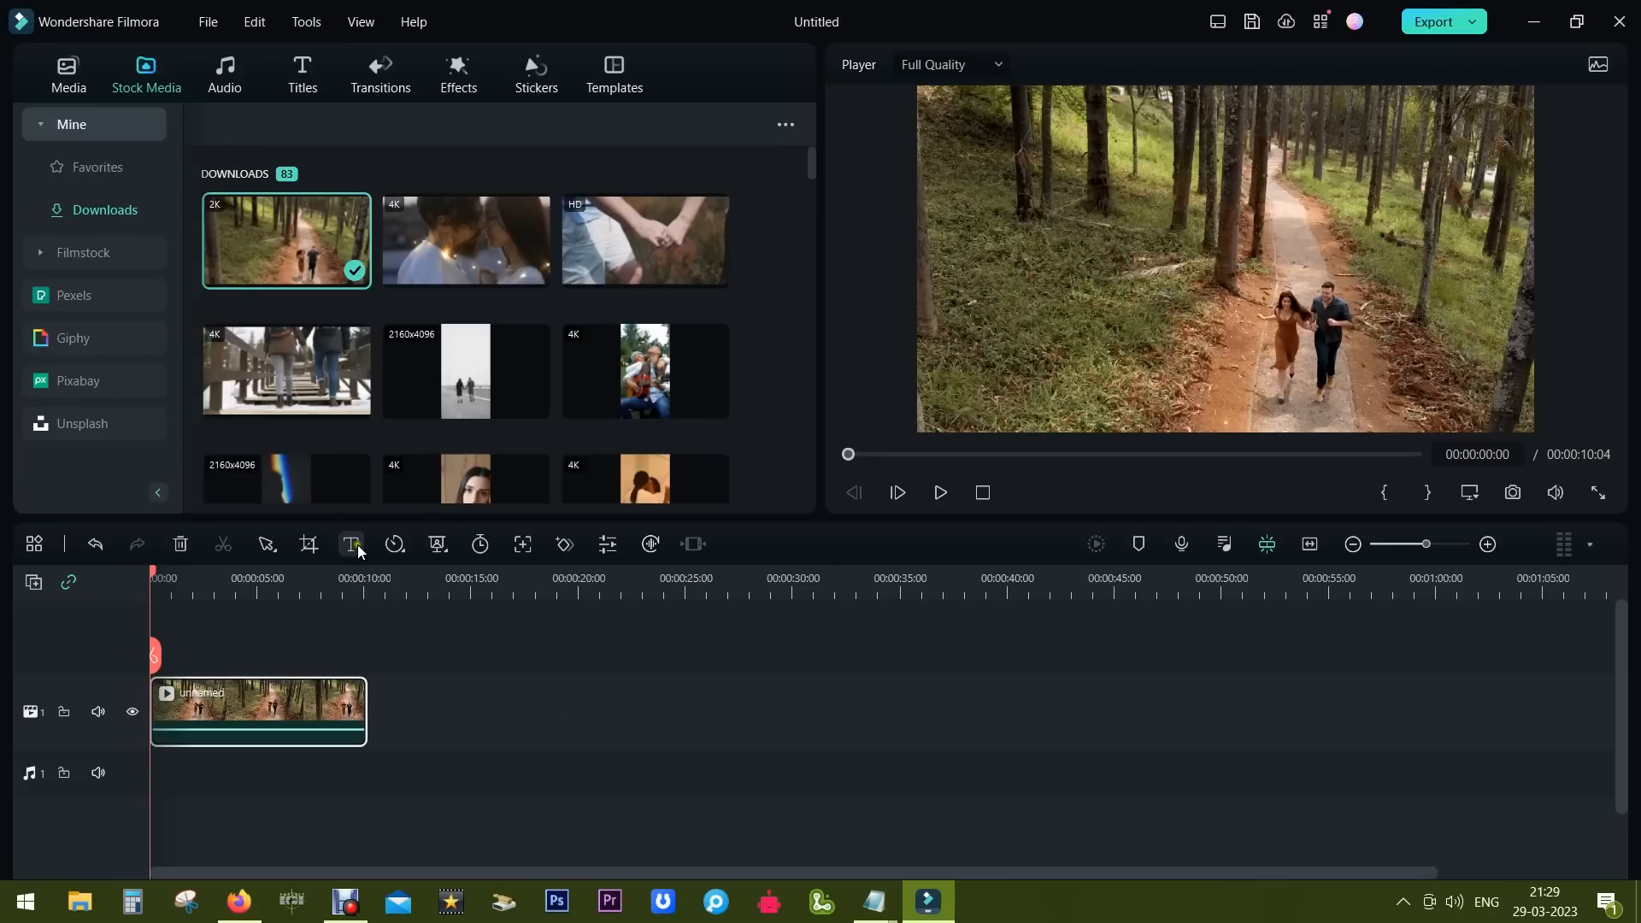
- Add a Quick Text title above the forest clip and start editing its text
click(352, 543)
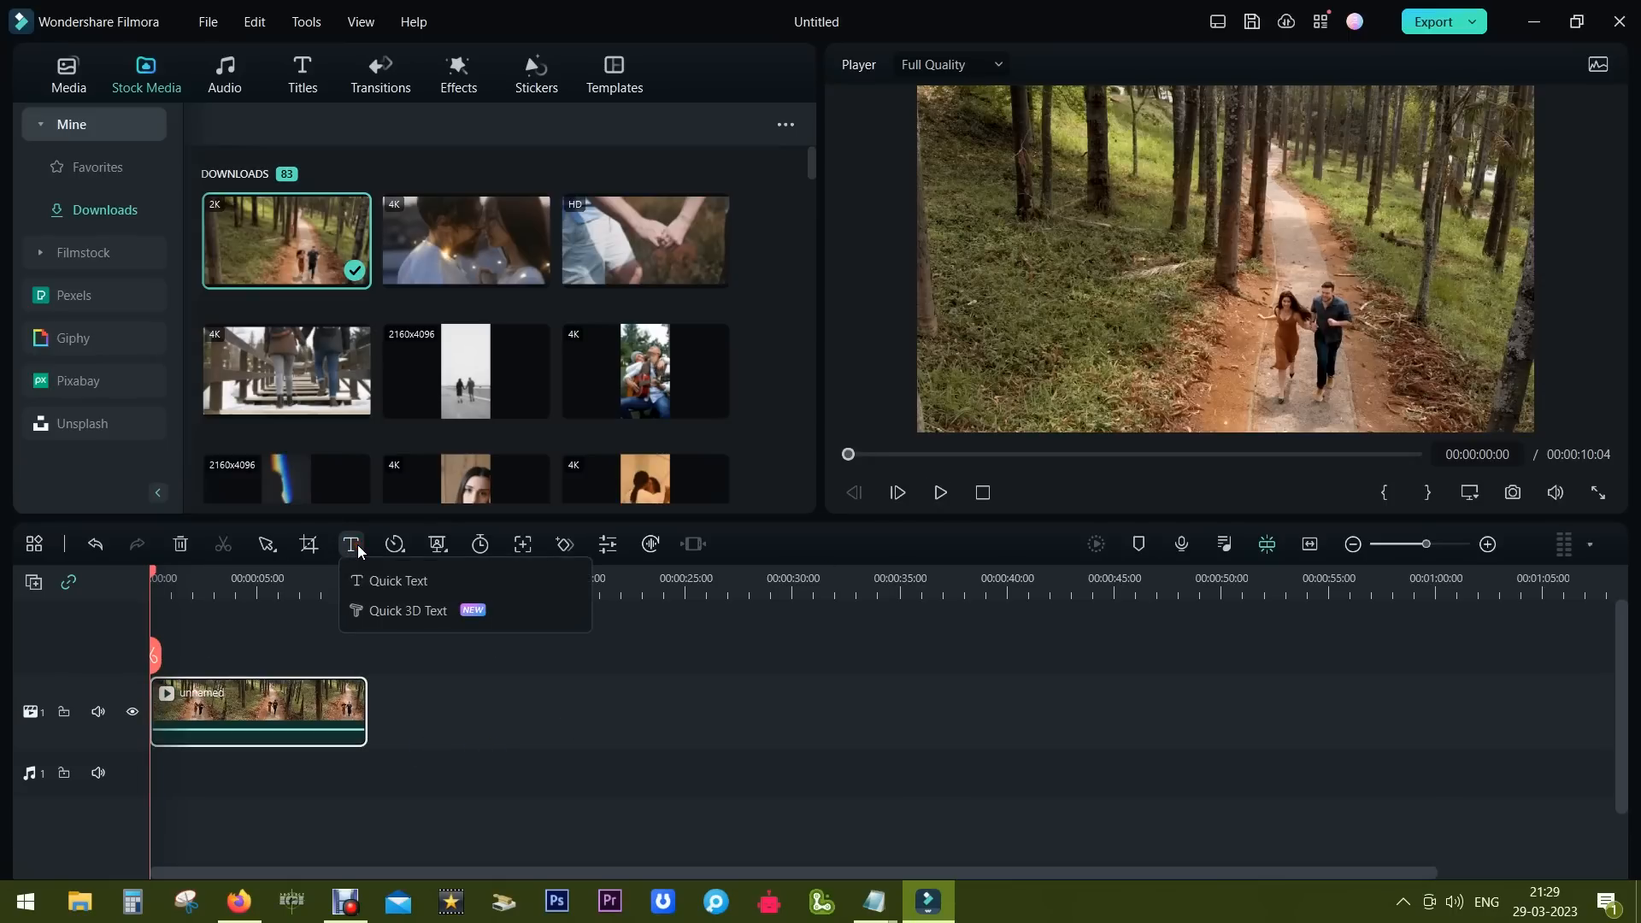
click(400, 581)
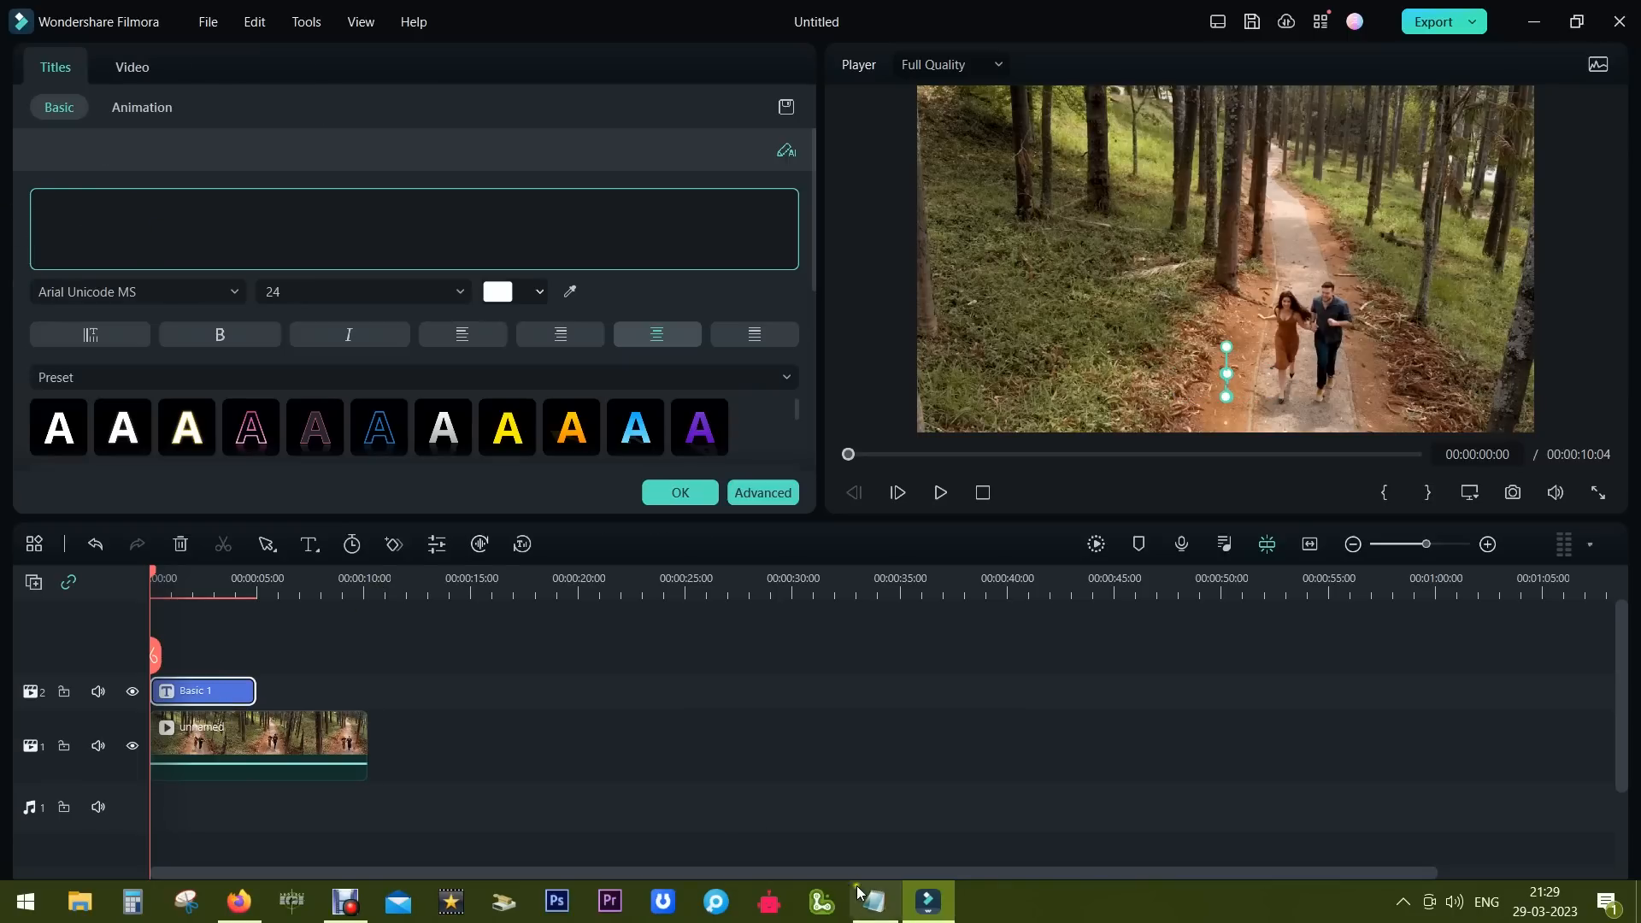
click(872, 901)
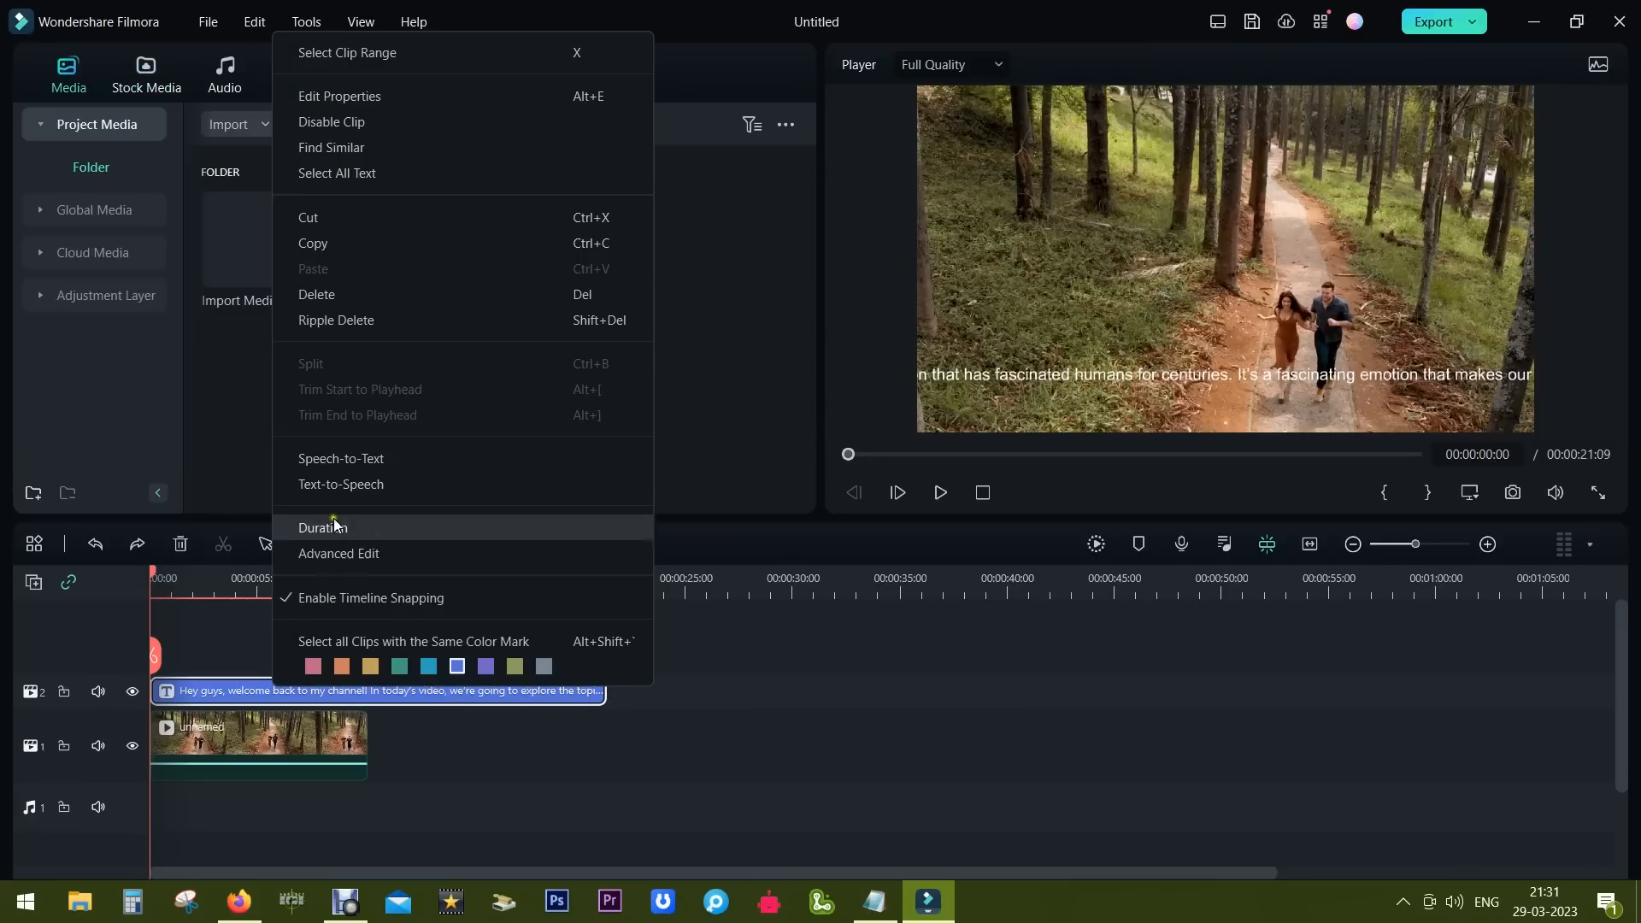
mouse_move(340, 484)
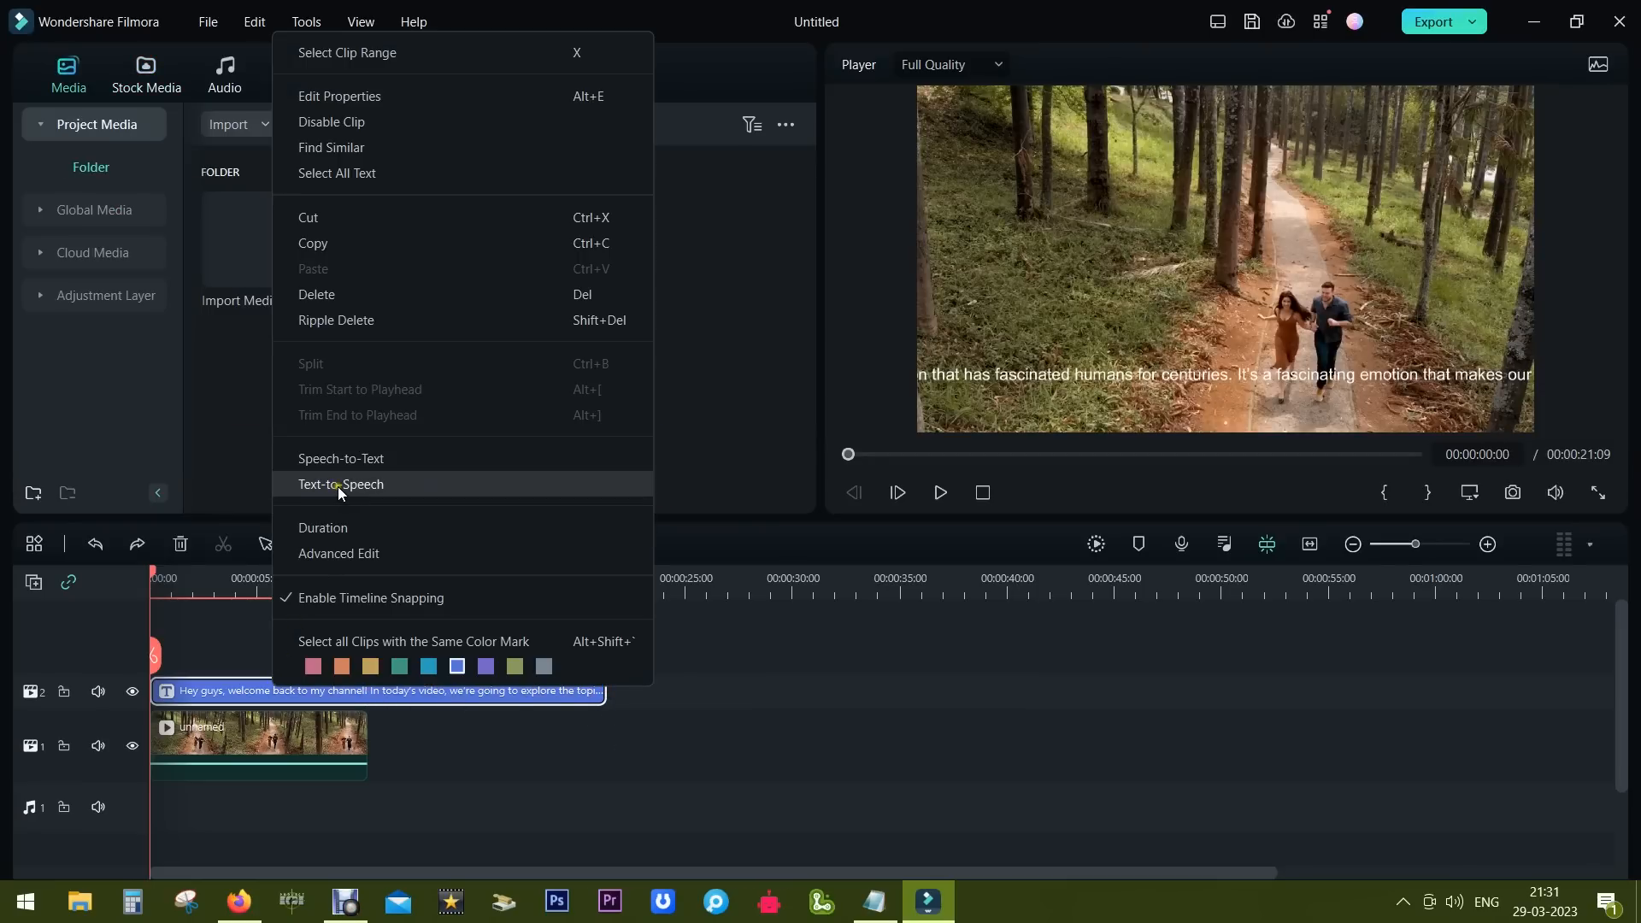
- Generate an English (US) Text-to-Speech voiceover from the title at Normal speed and pitch
click(342, 483)
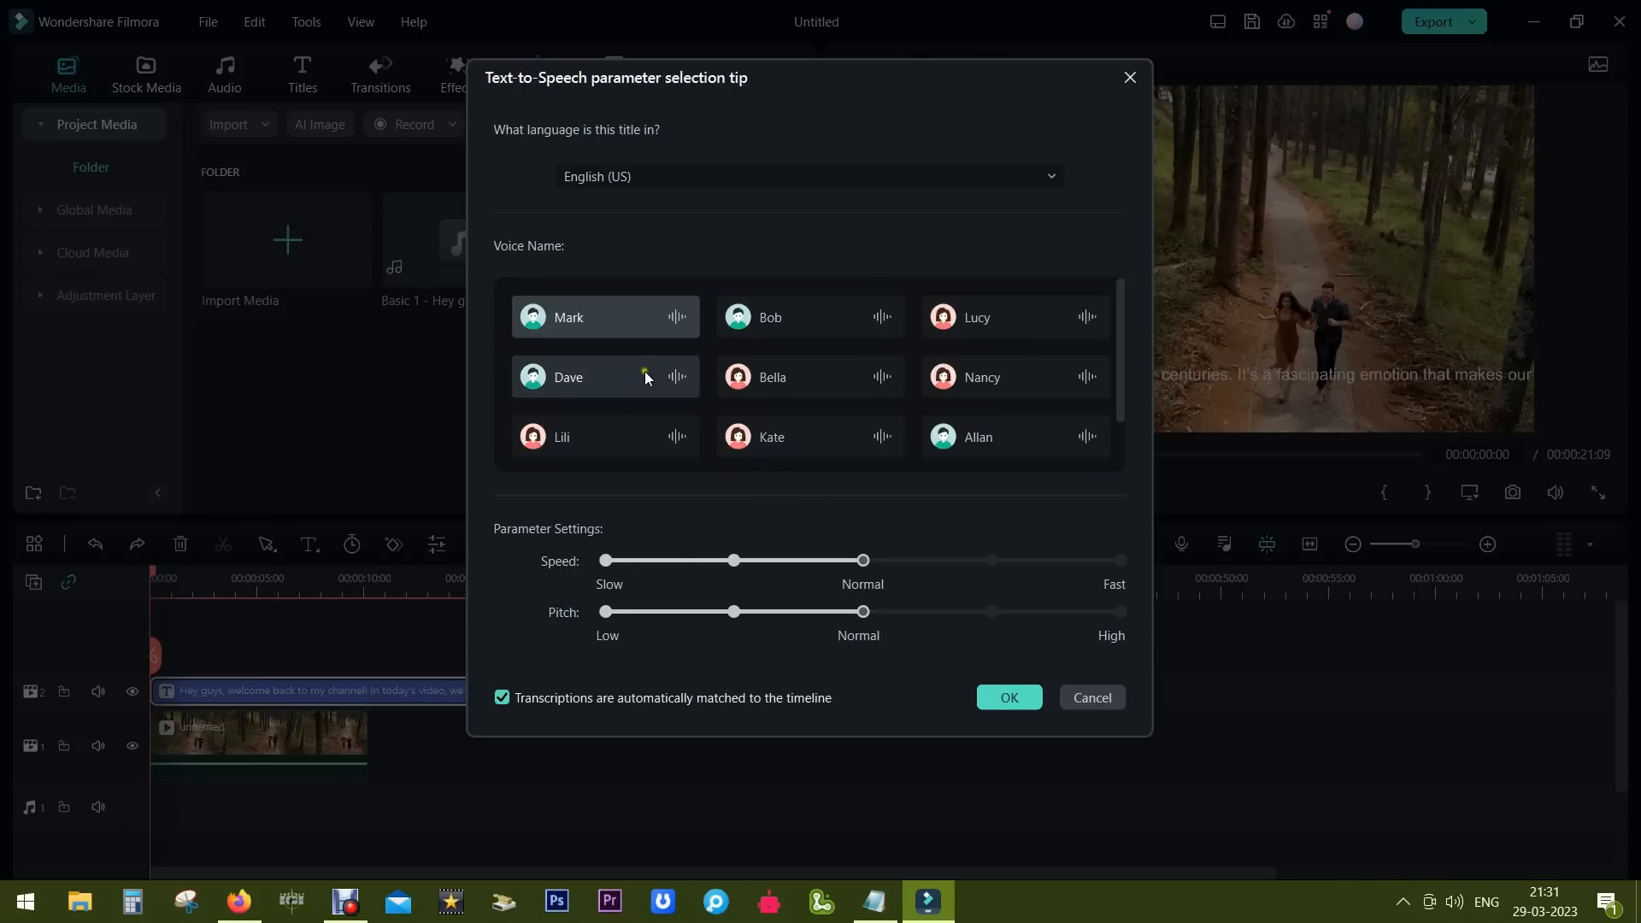
scroll(down, 3)
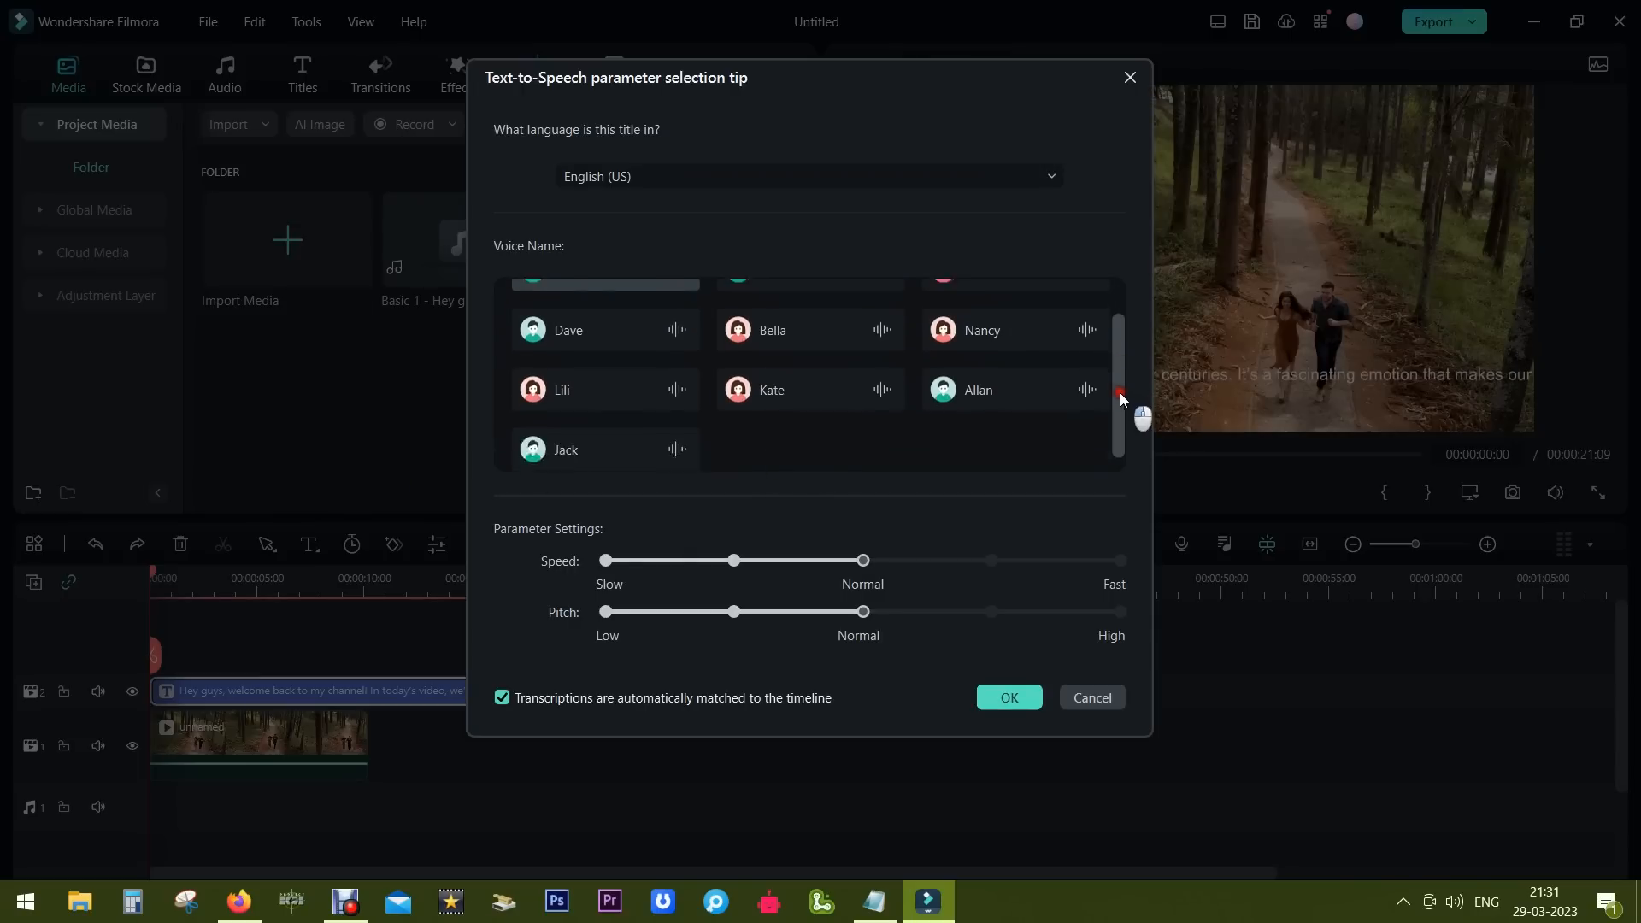
scroll(up, 3)
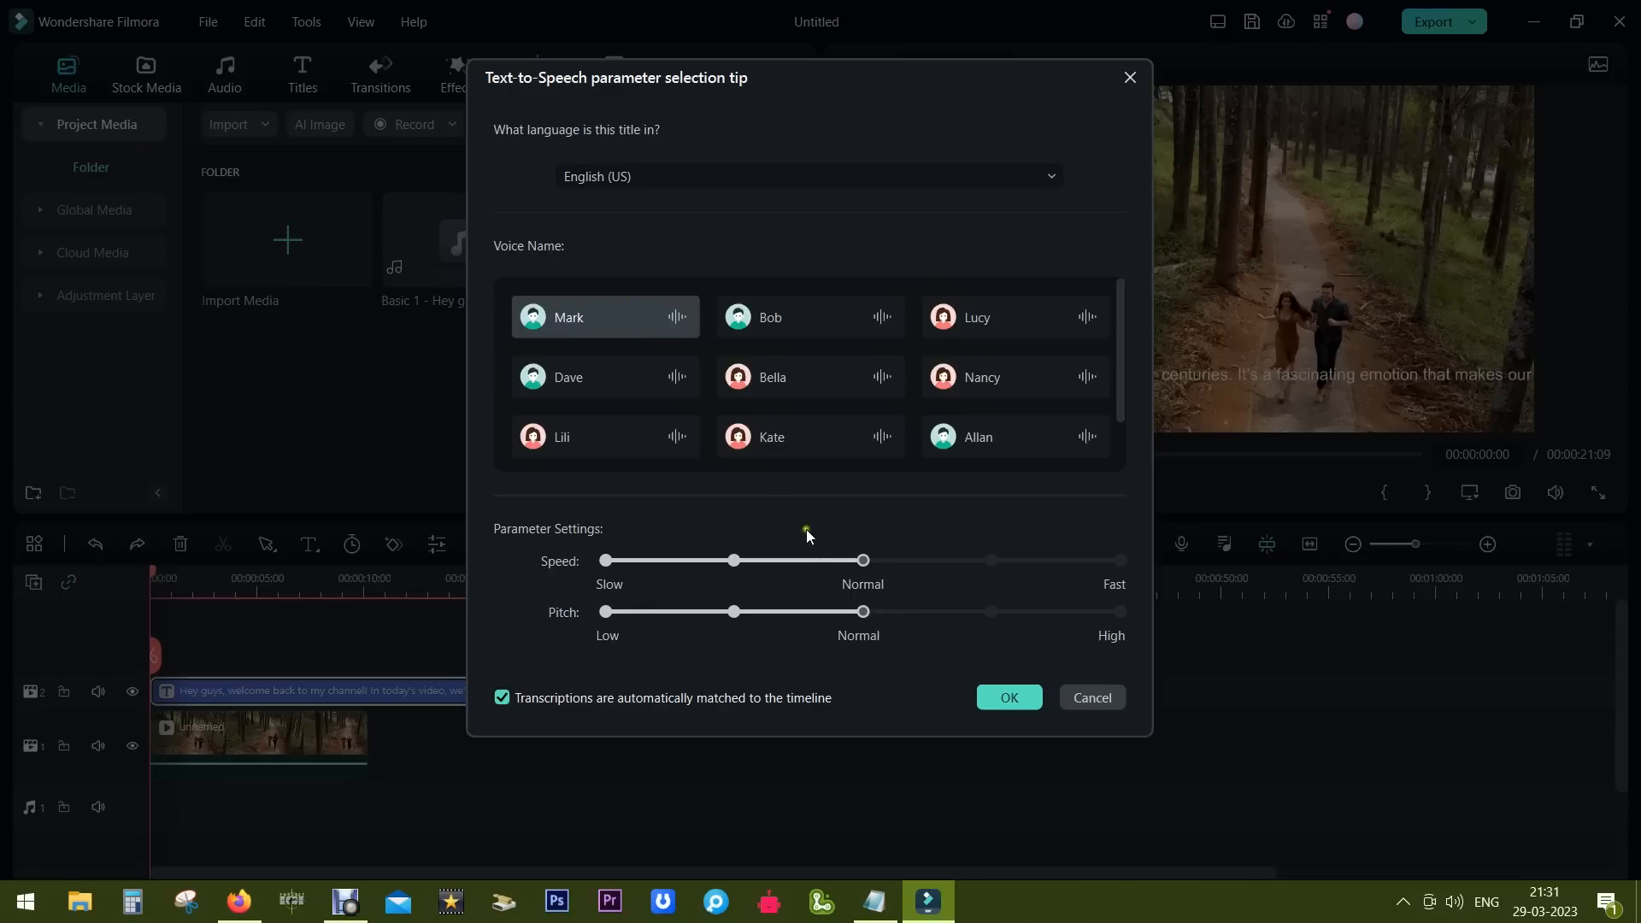
click(1008, 698)
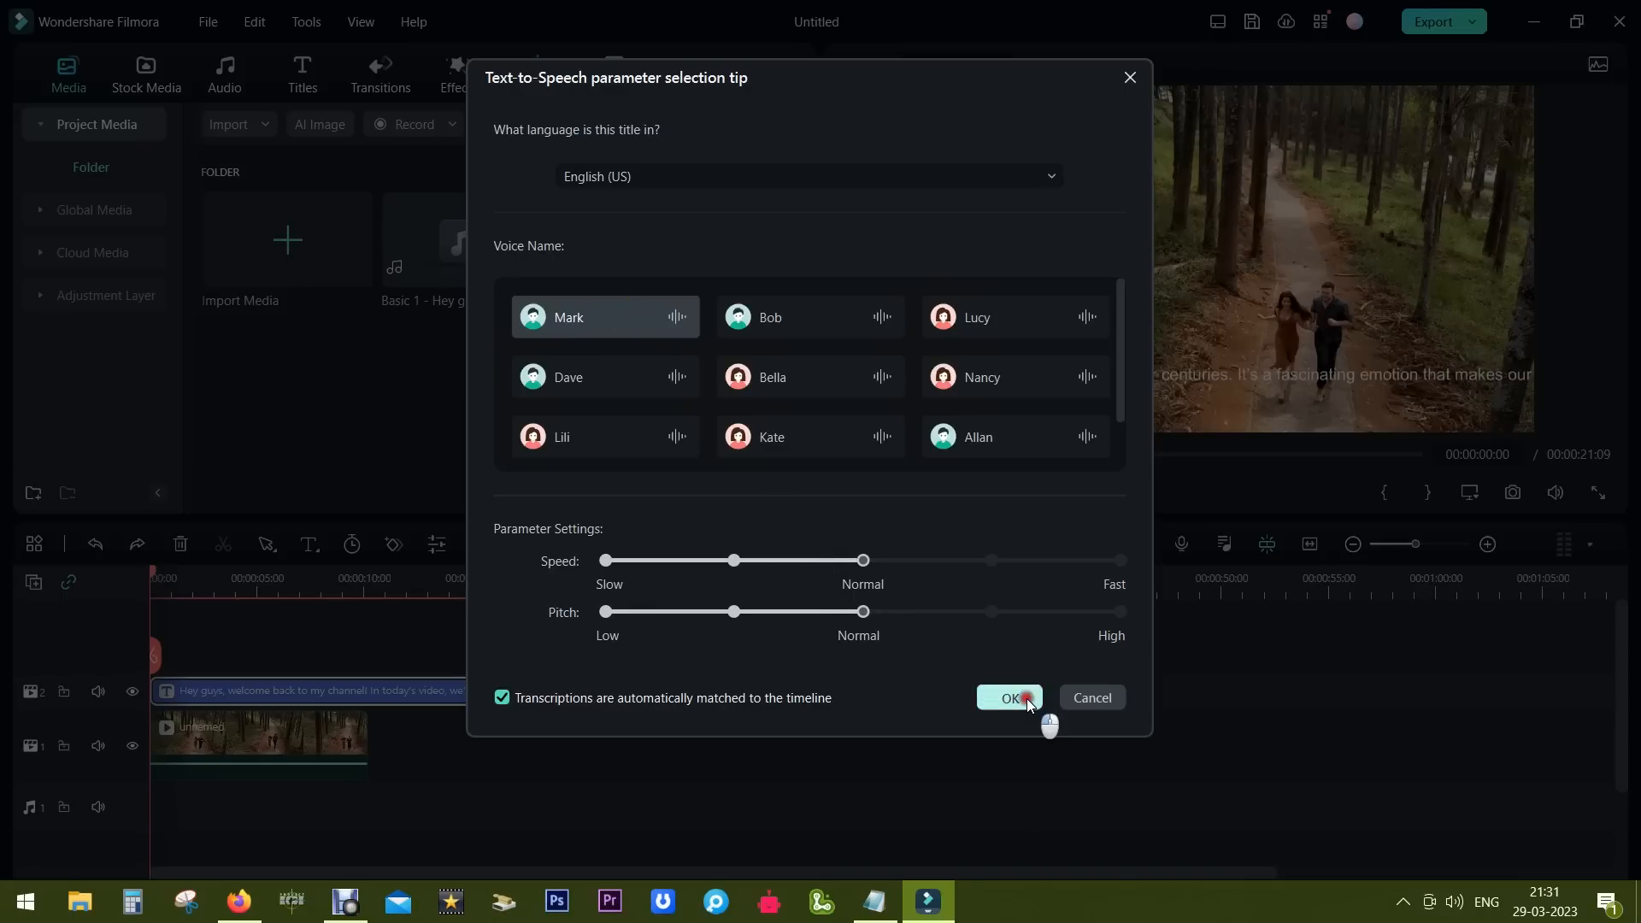
click(1008, 698)
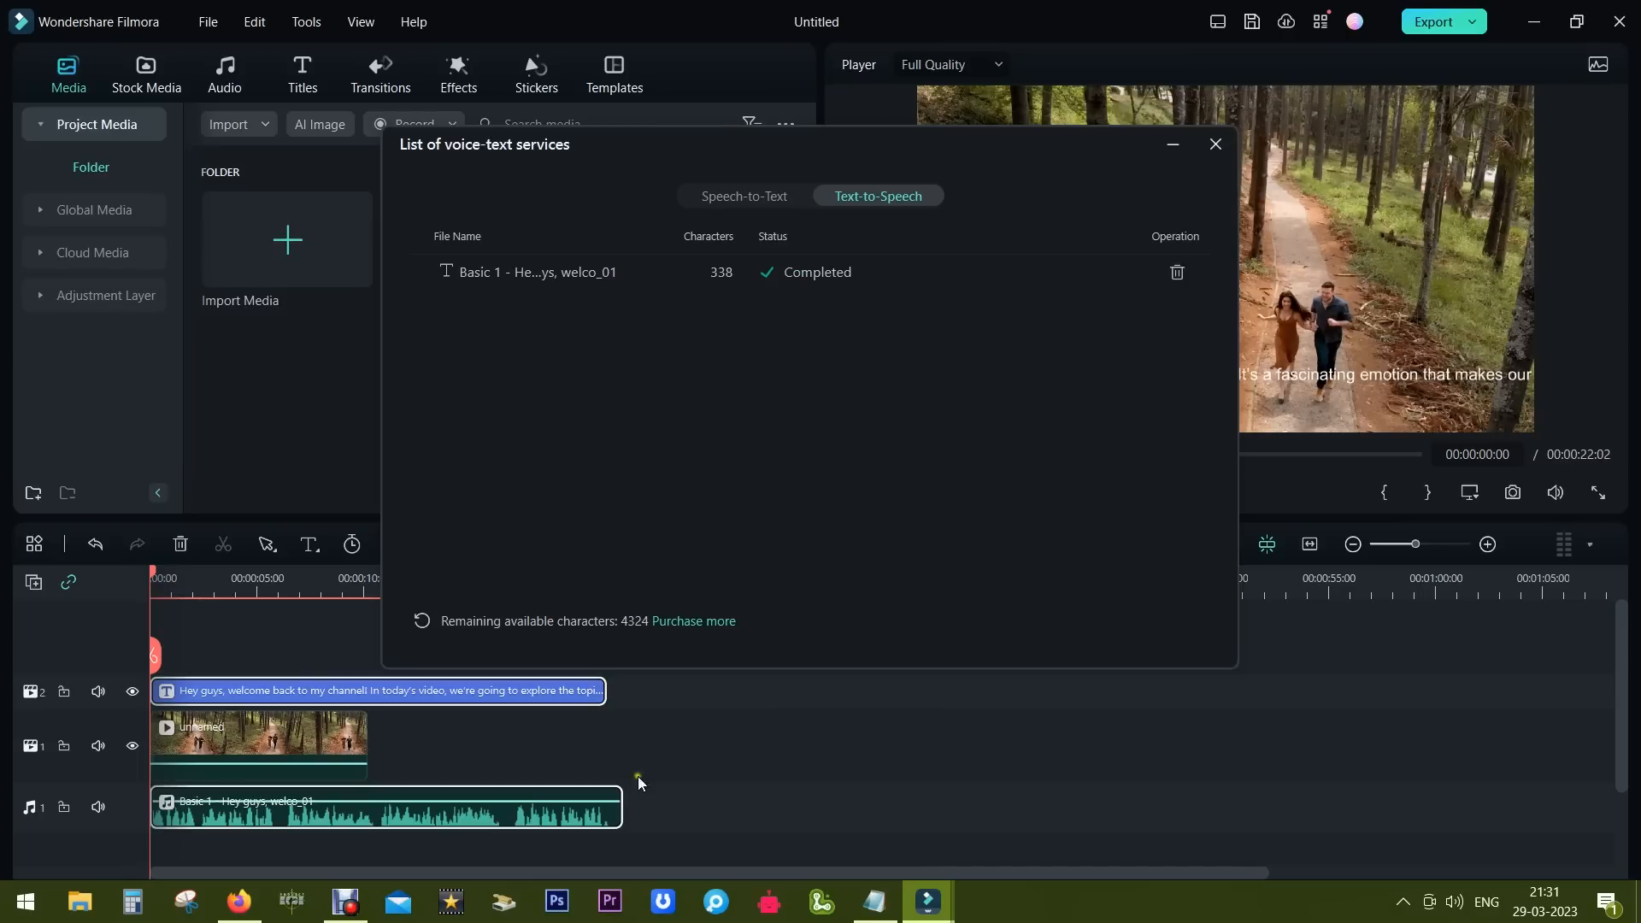
- Close the voice-text services list and delete the script title clip from track 2
click(1213, 143)
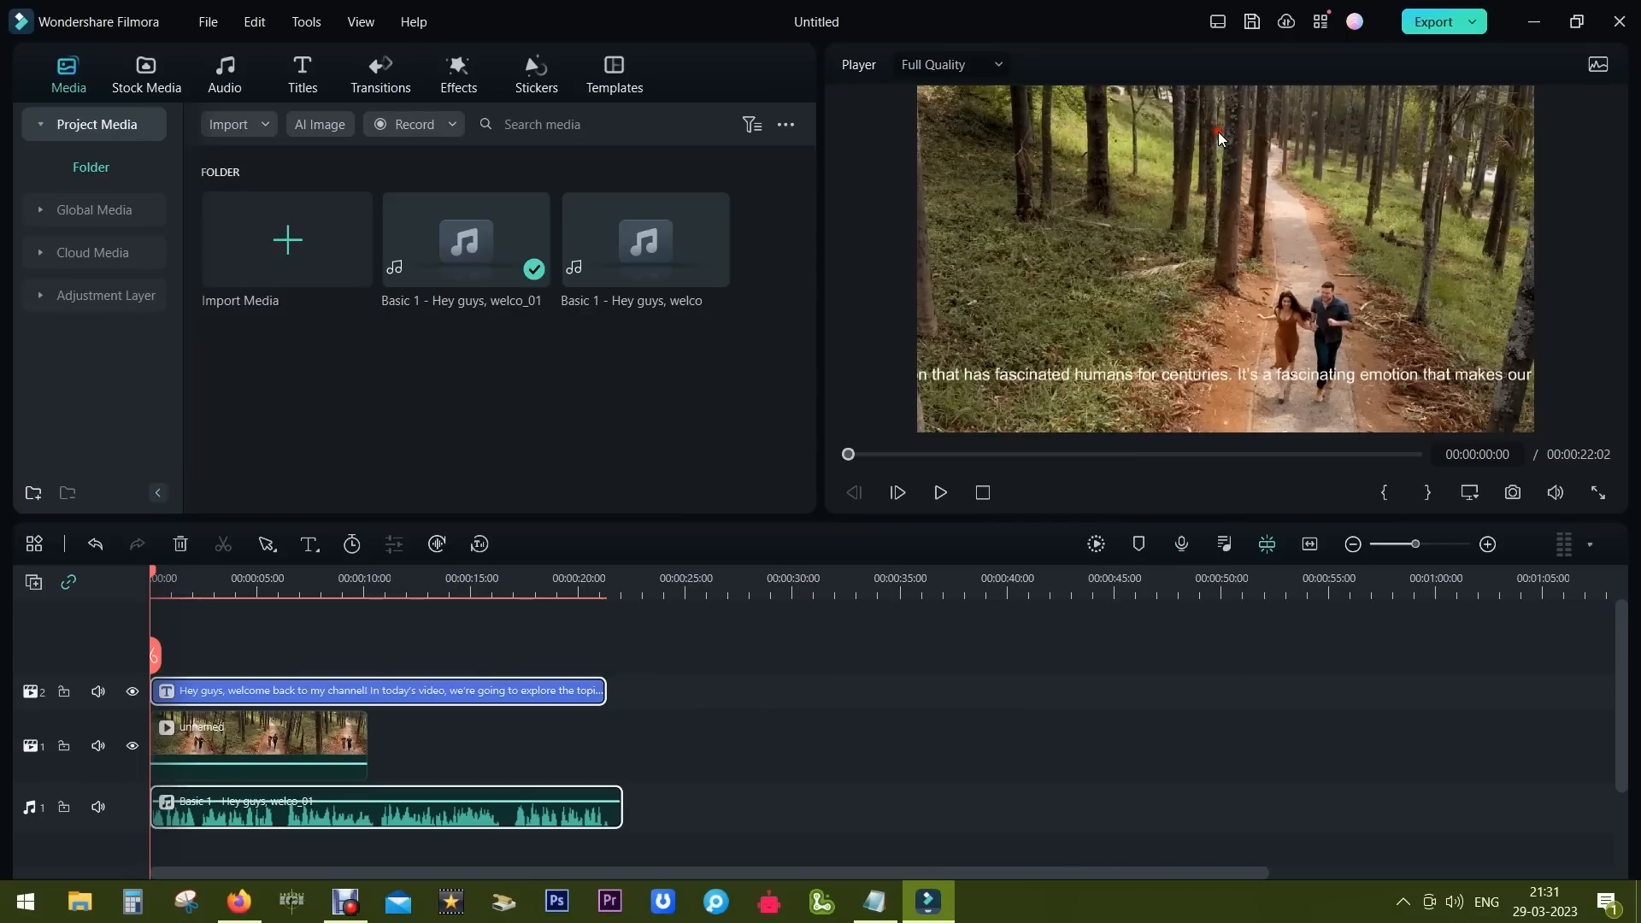
click(221, 576)
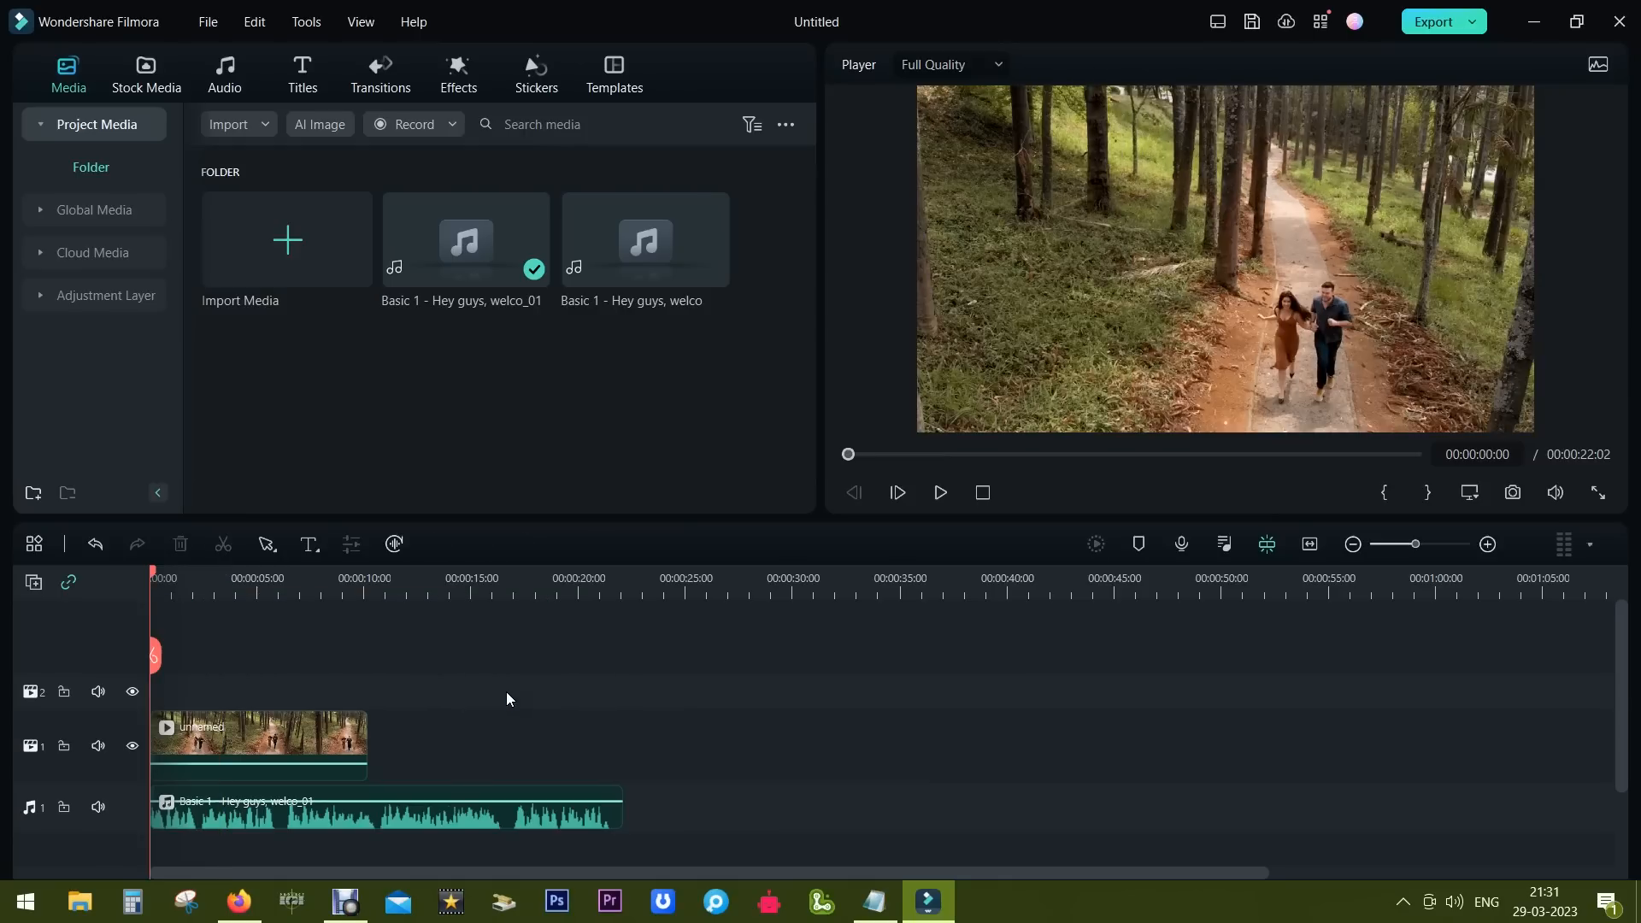
mouse_move(328, 348)
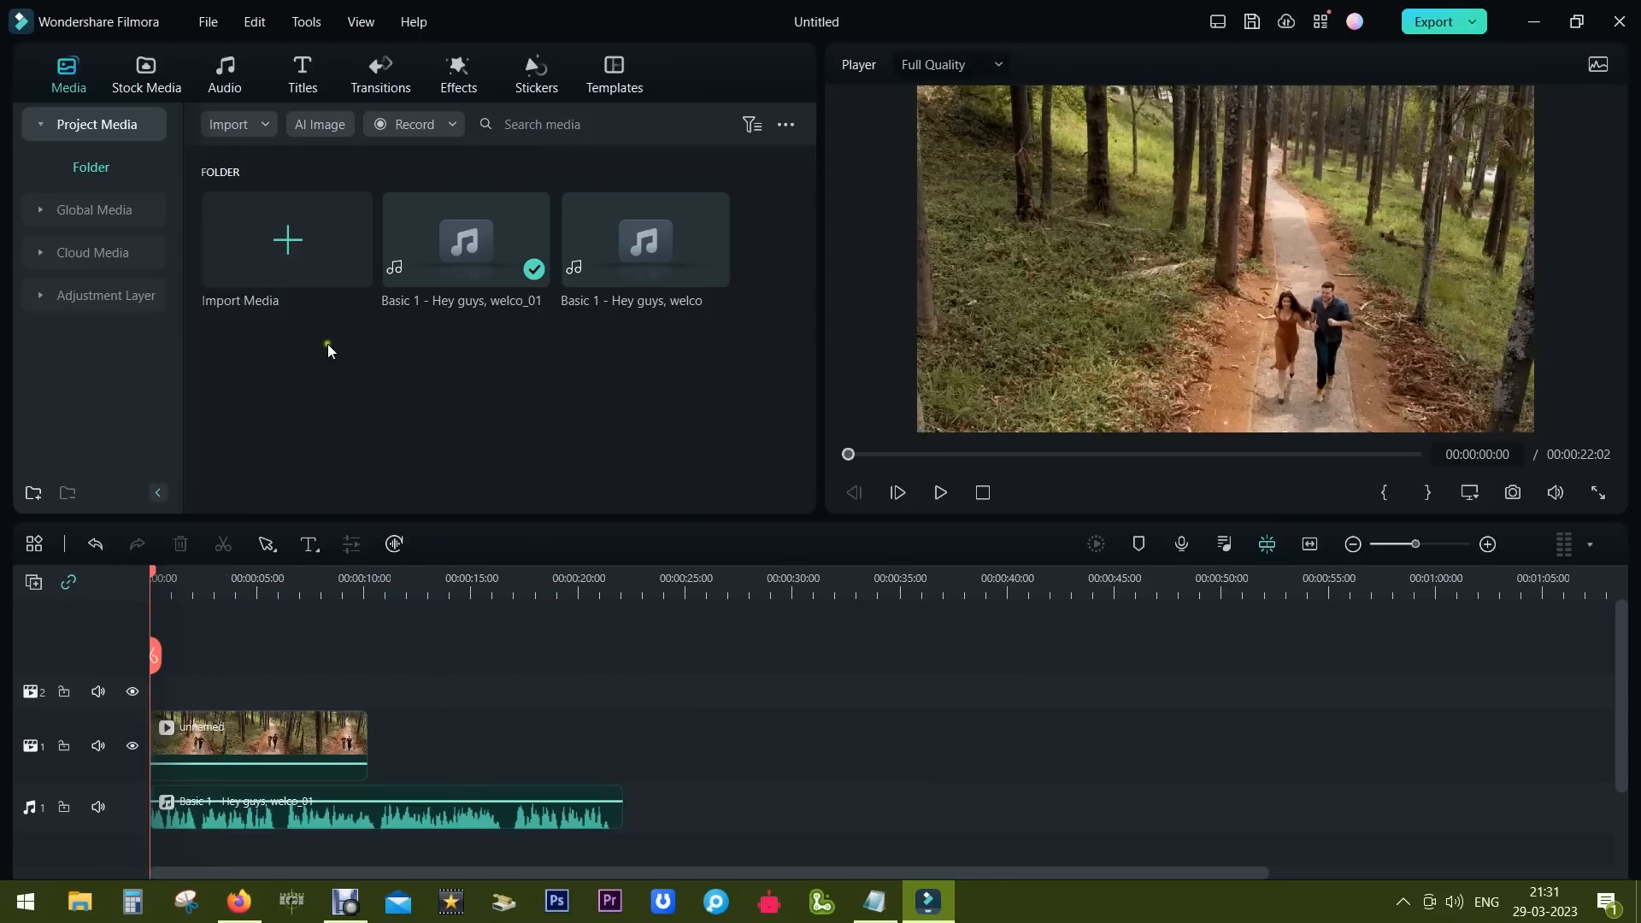
- Add downloaded couple clips and generate a second voiceover from the 'Did you know' title
click(145, 72)
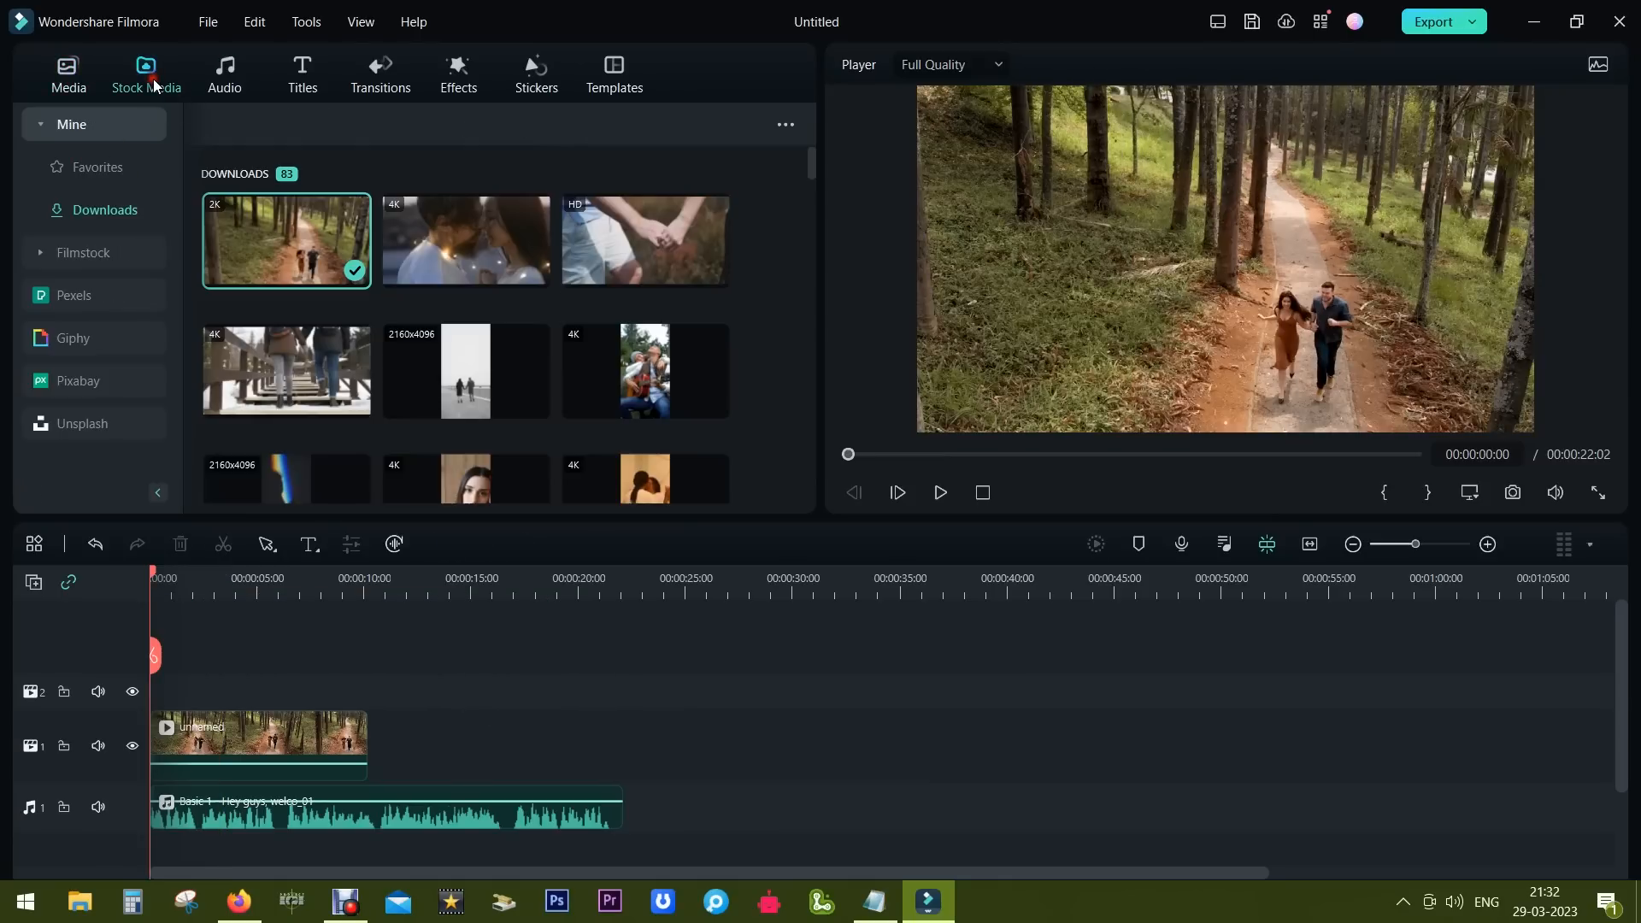
mouse_move(453, 243)
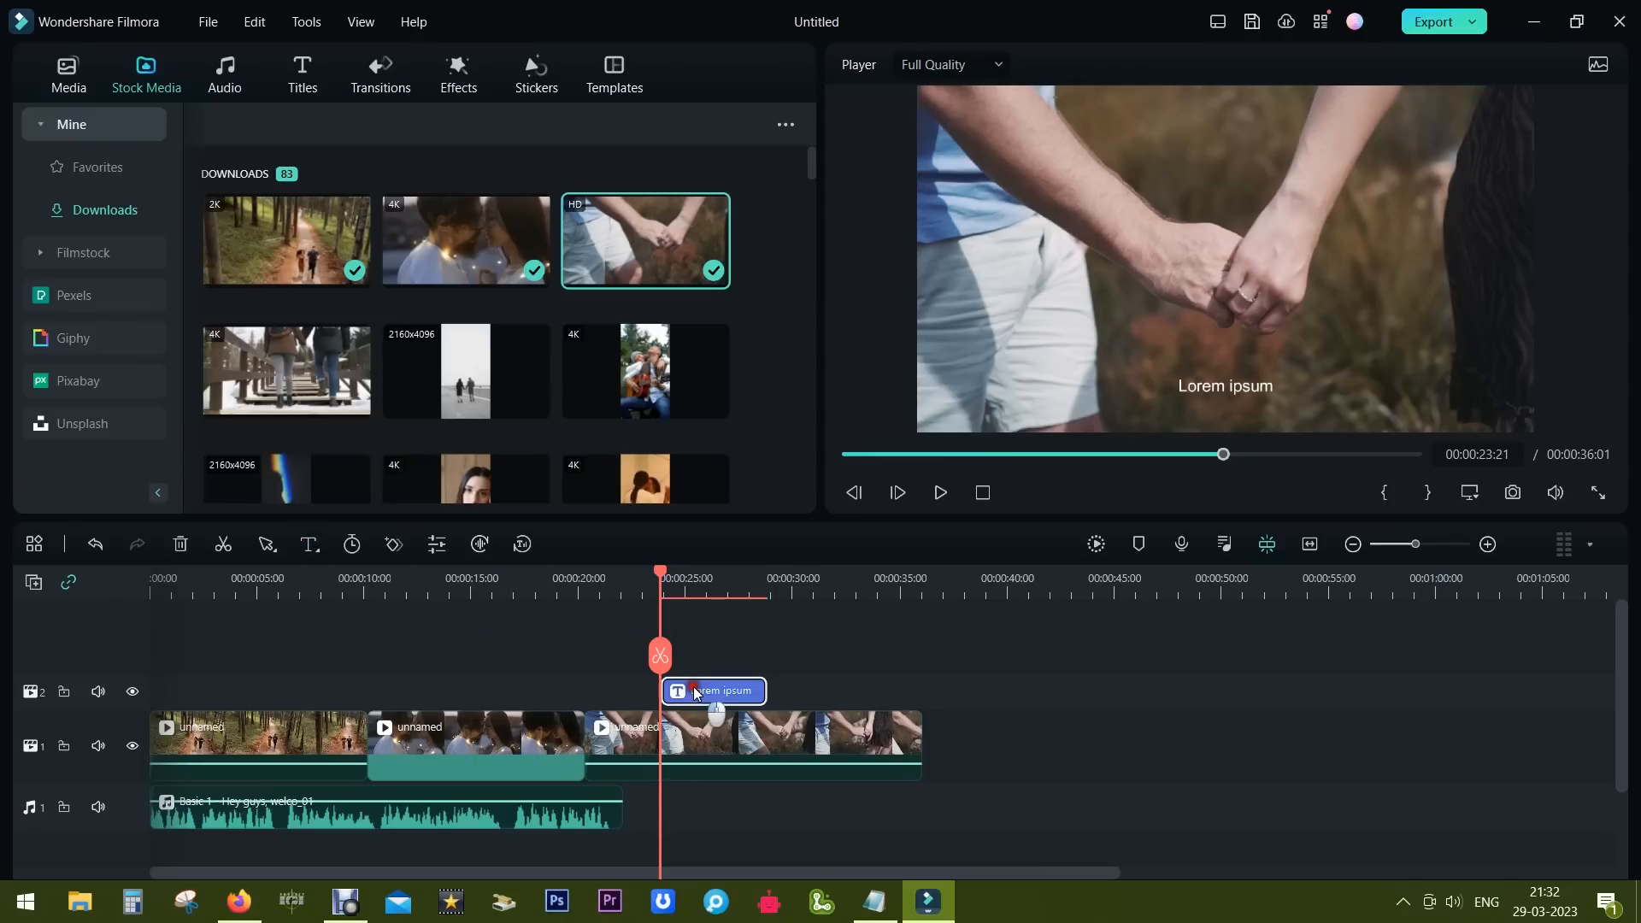
click(873, 901)
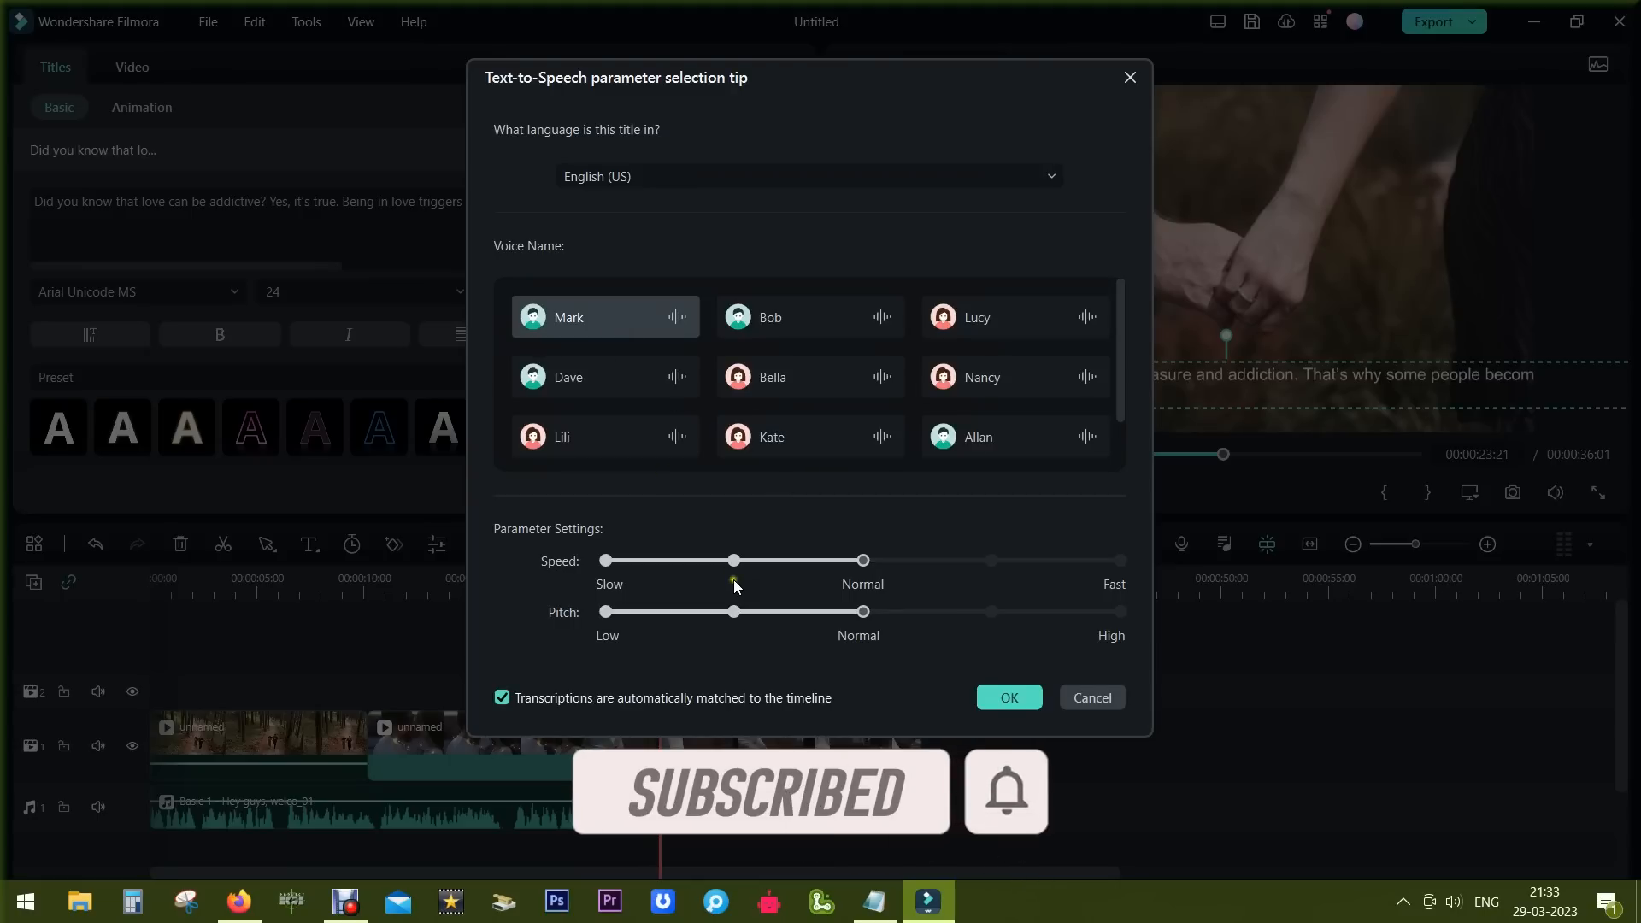
click(1006, 697)
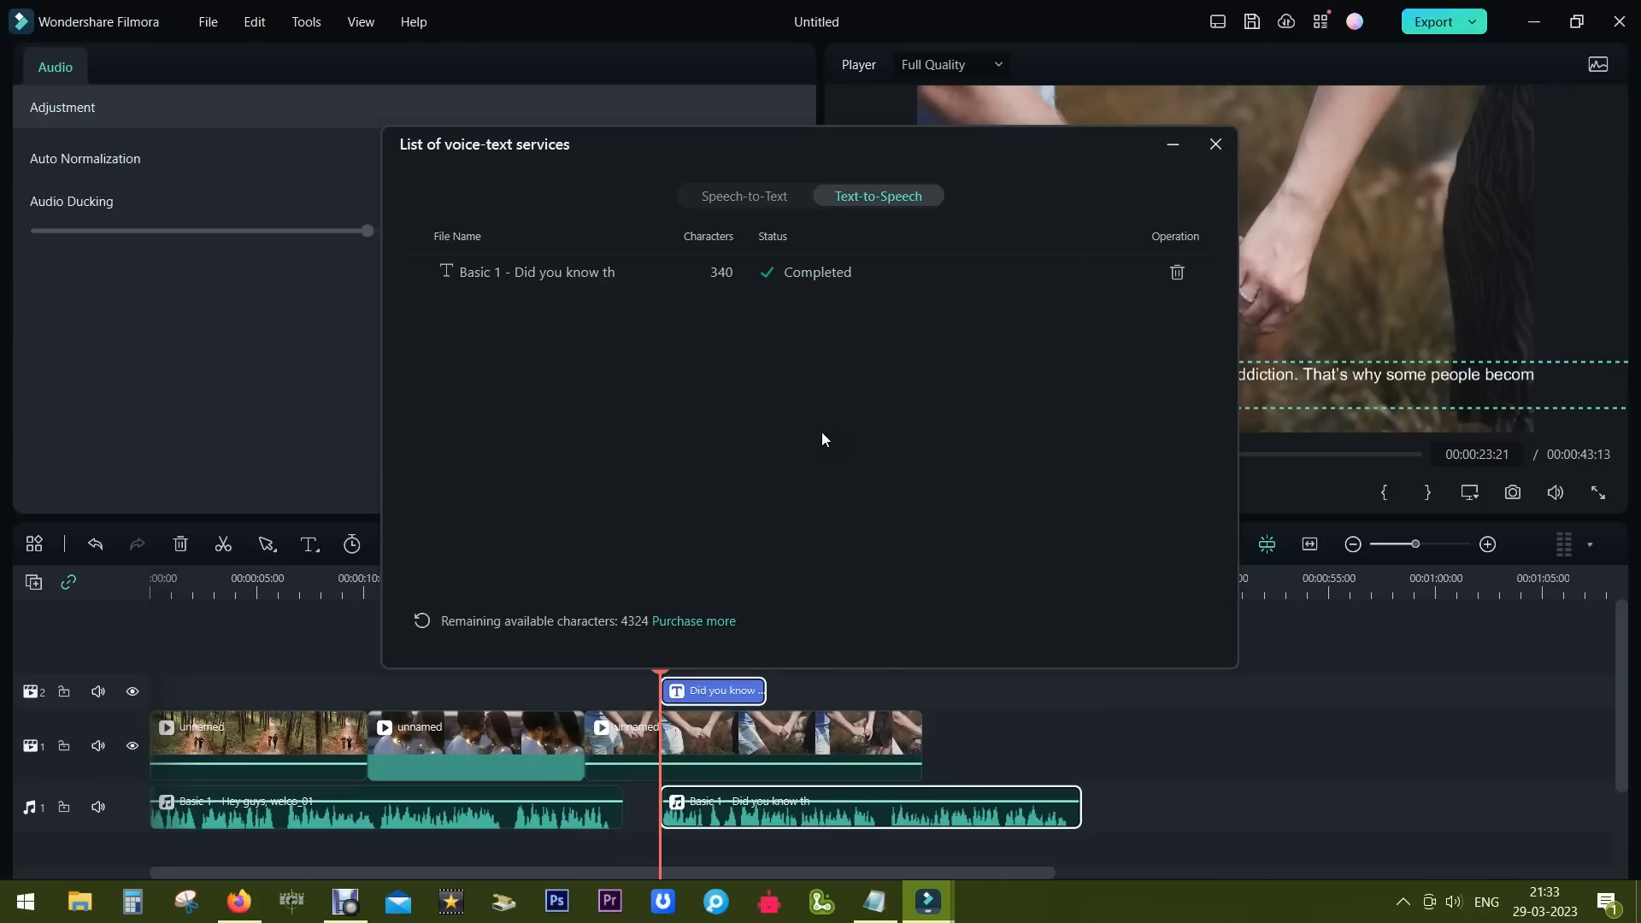
click(1214, 144)
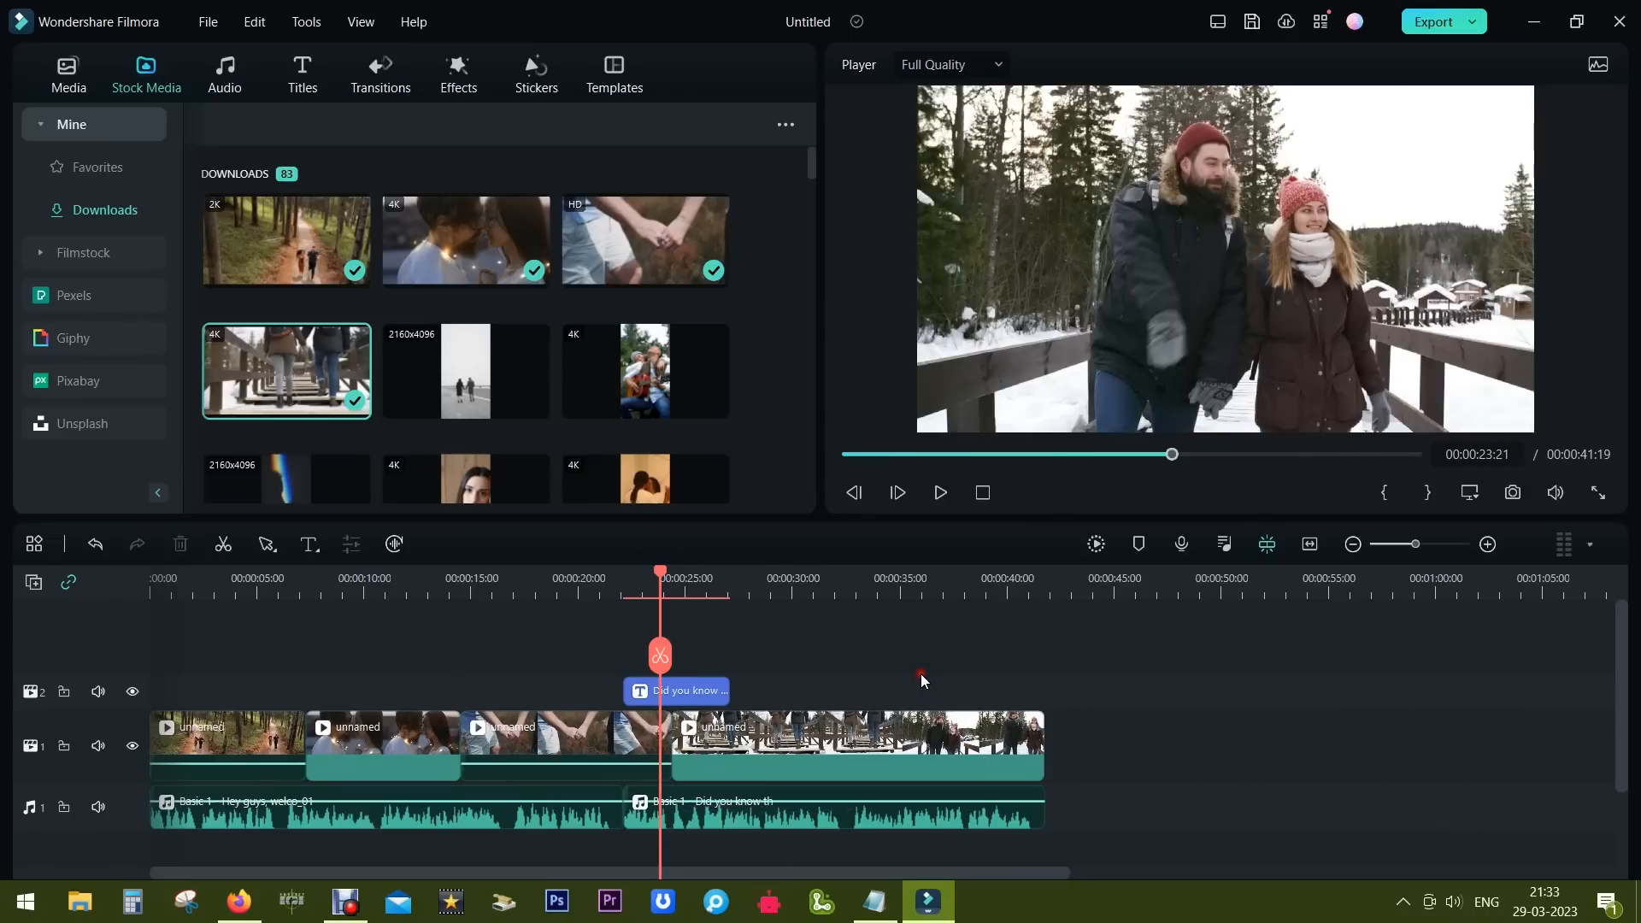
- Place the first stock 'Love' music track on audio track 2, trimmed to the video's end
scroll(down, 3)
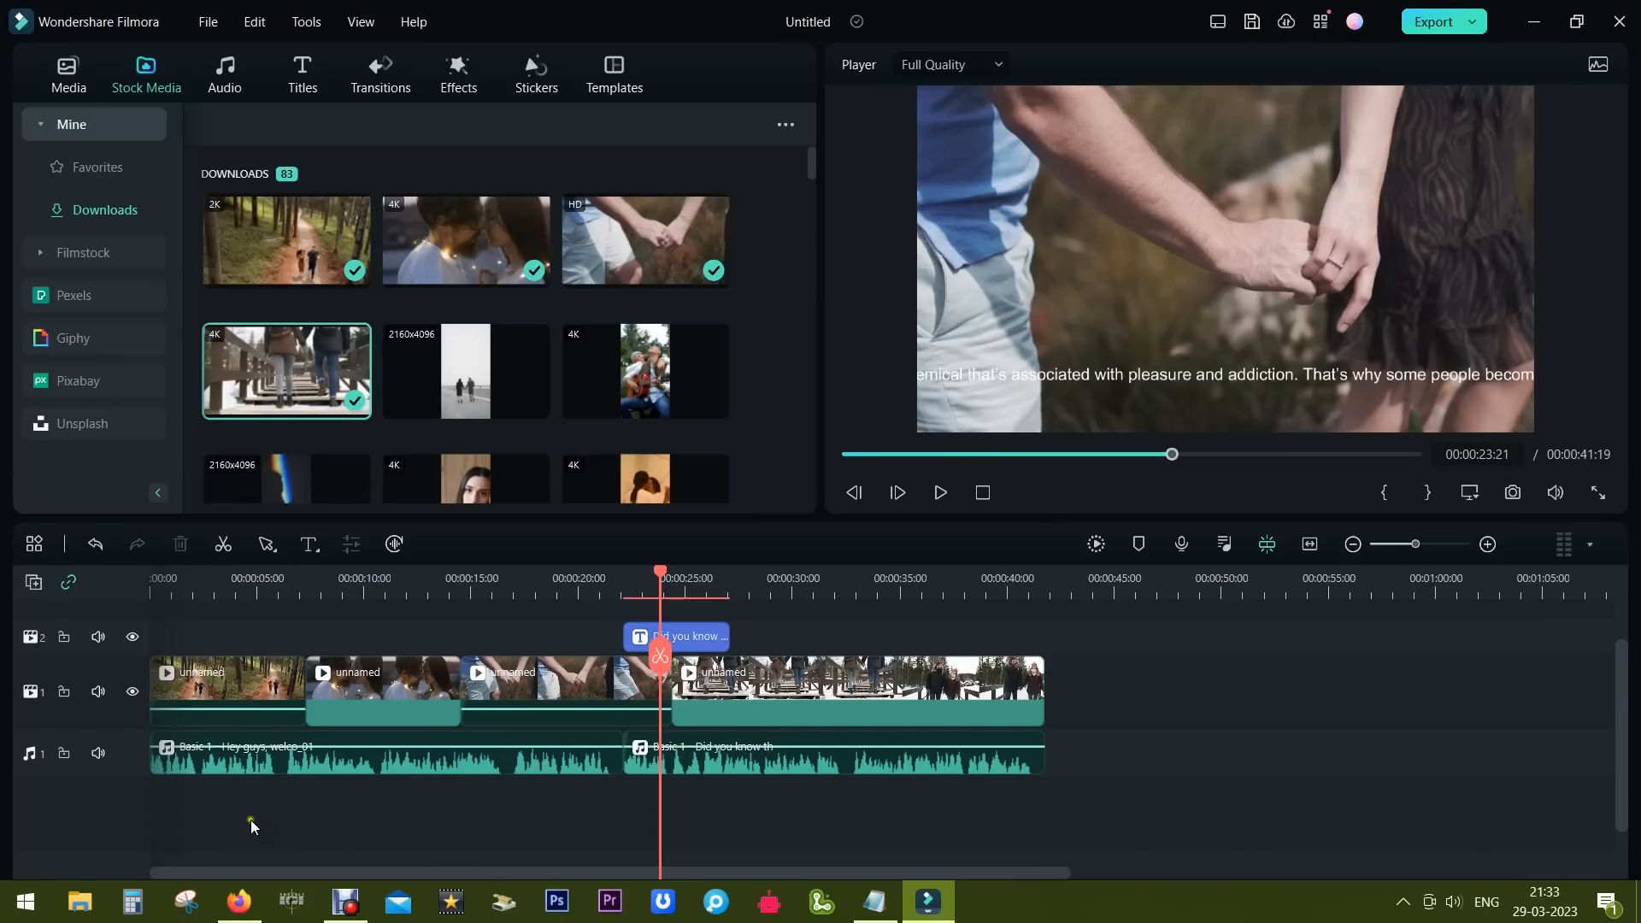
click(224, 73)
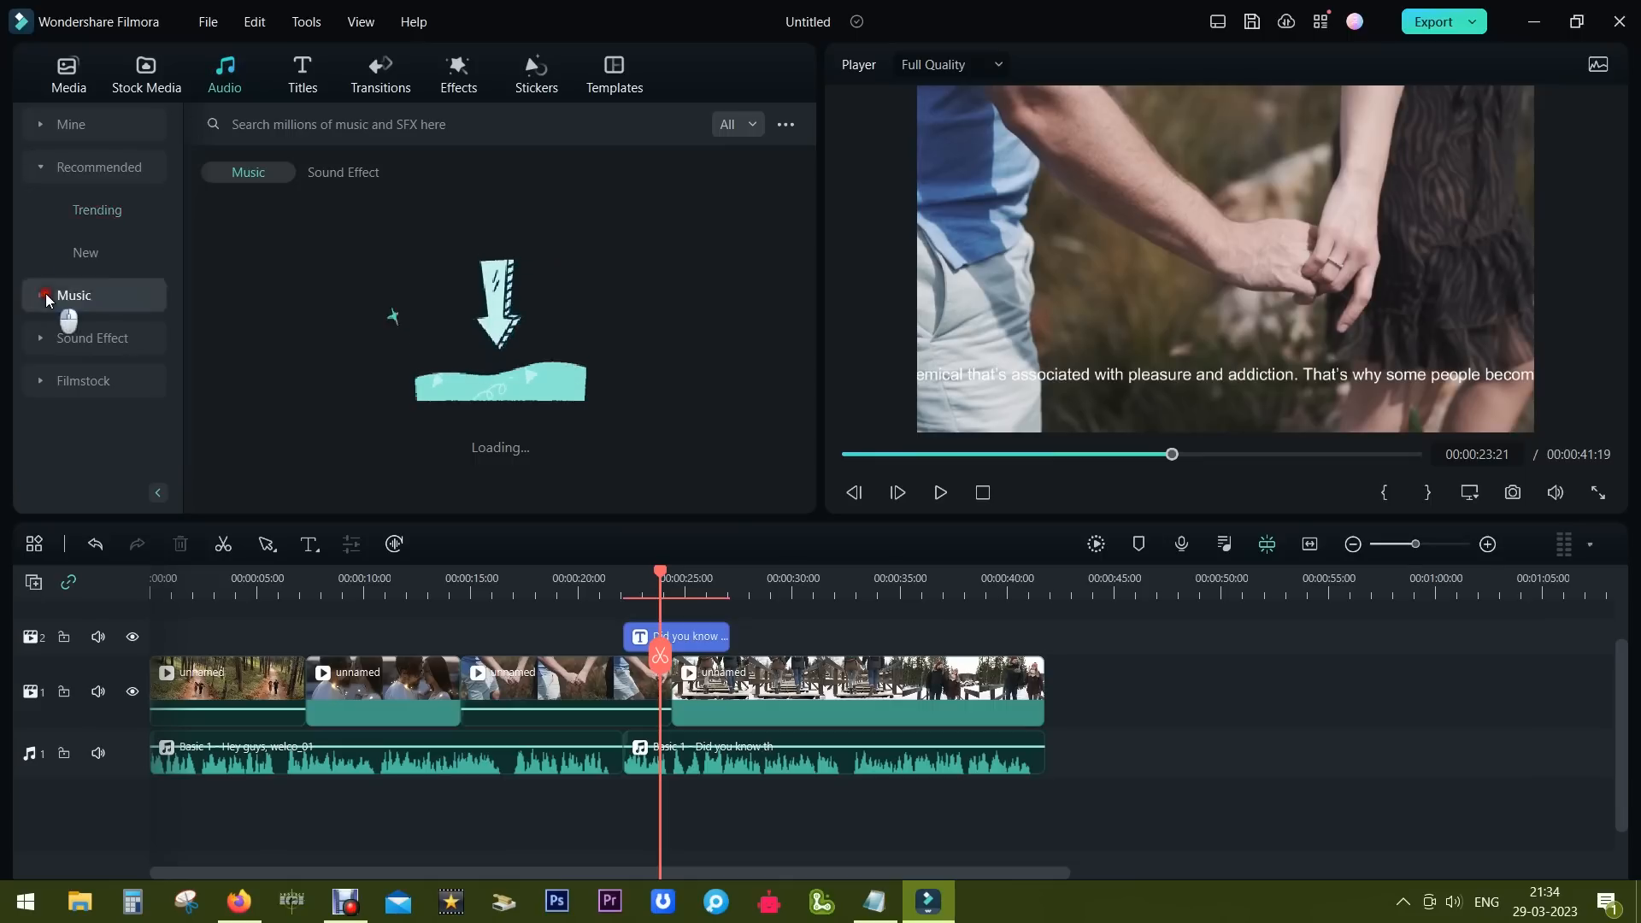
text(love)
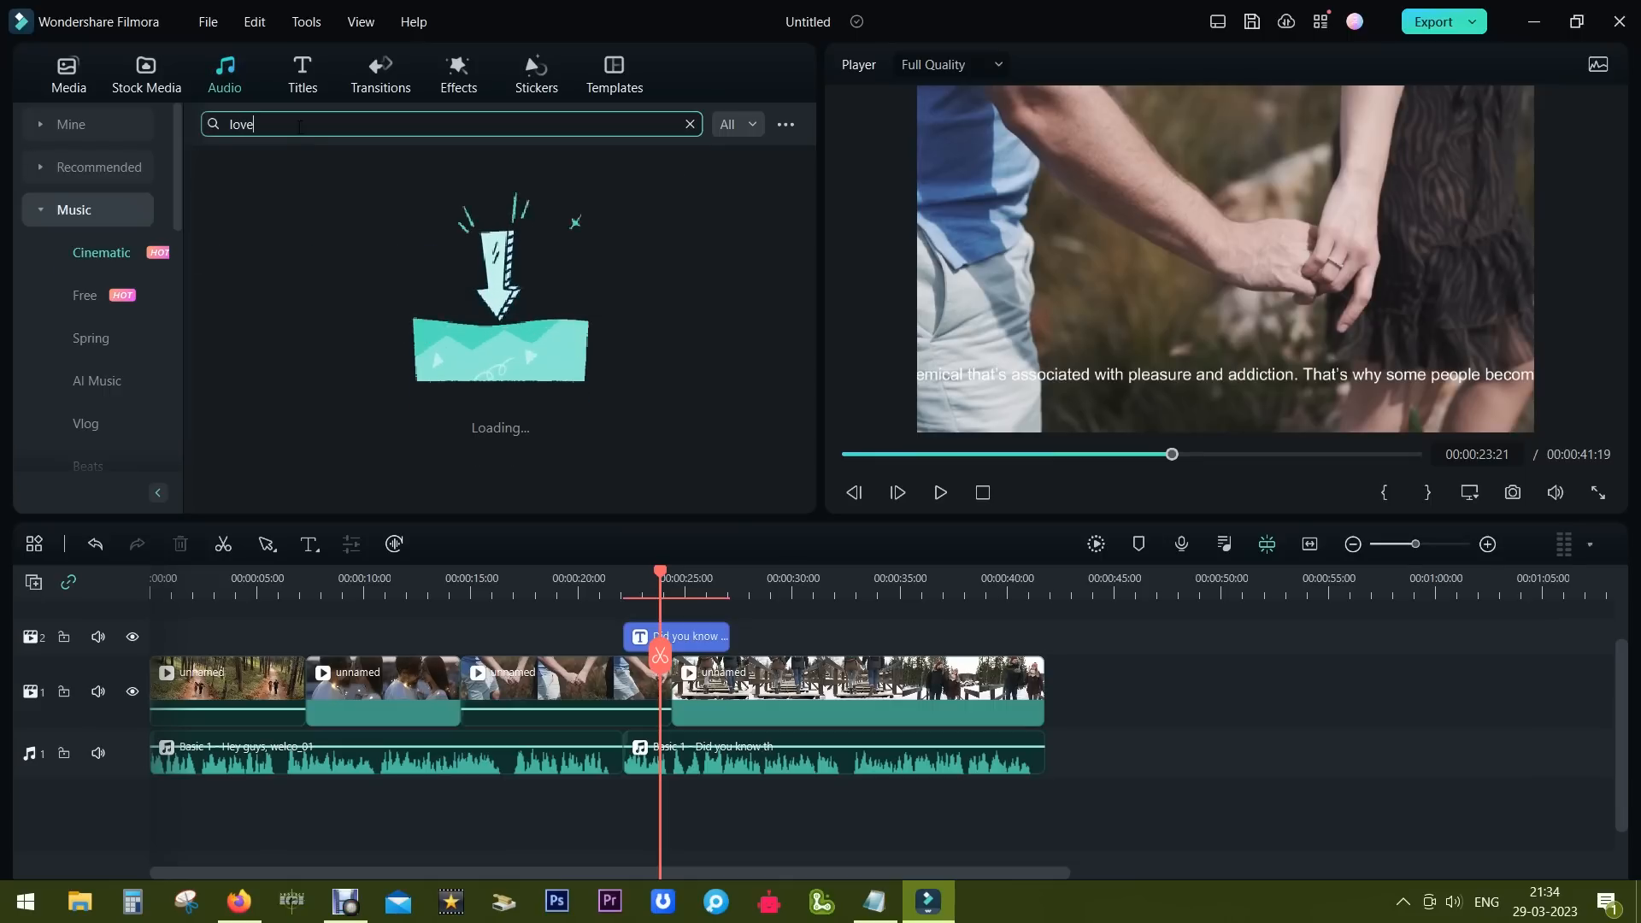
click(449, 123)
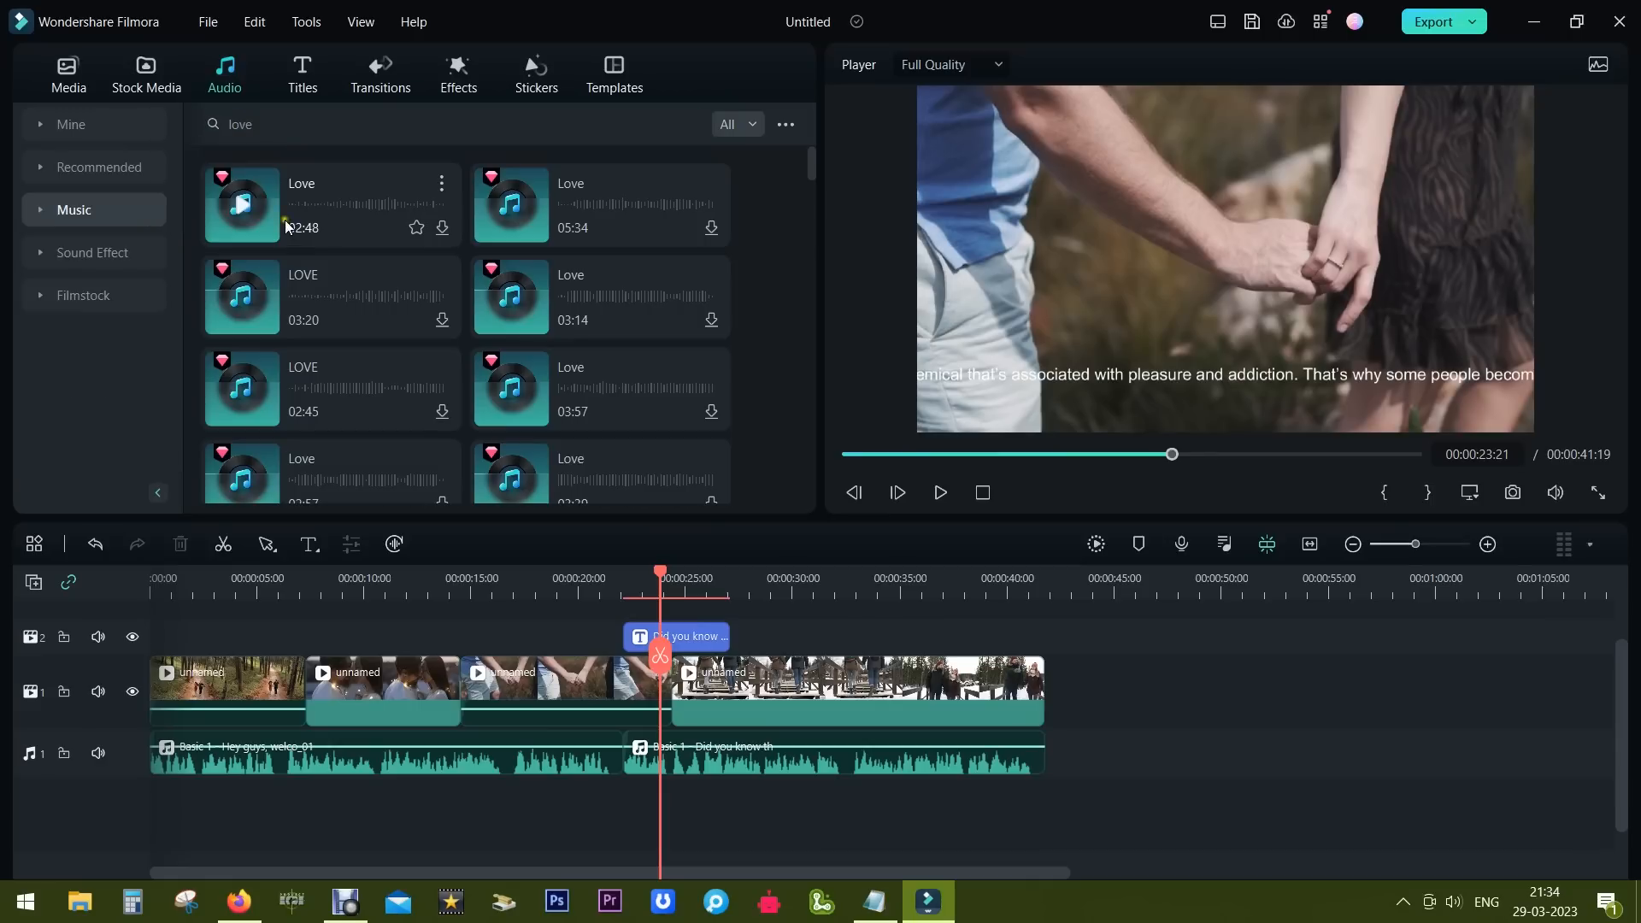
click(241, 205)
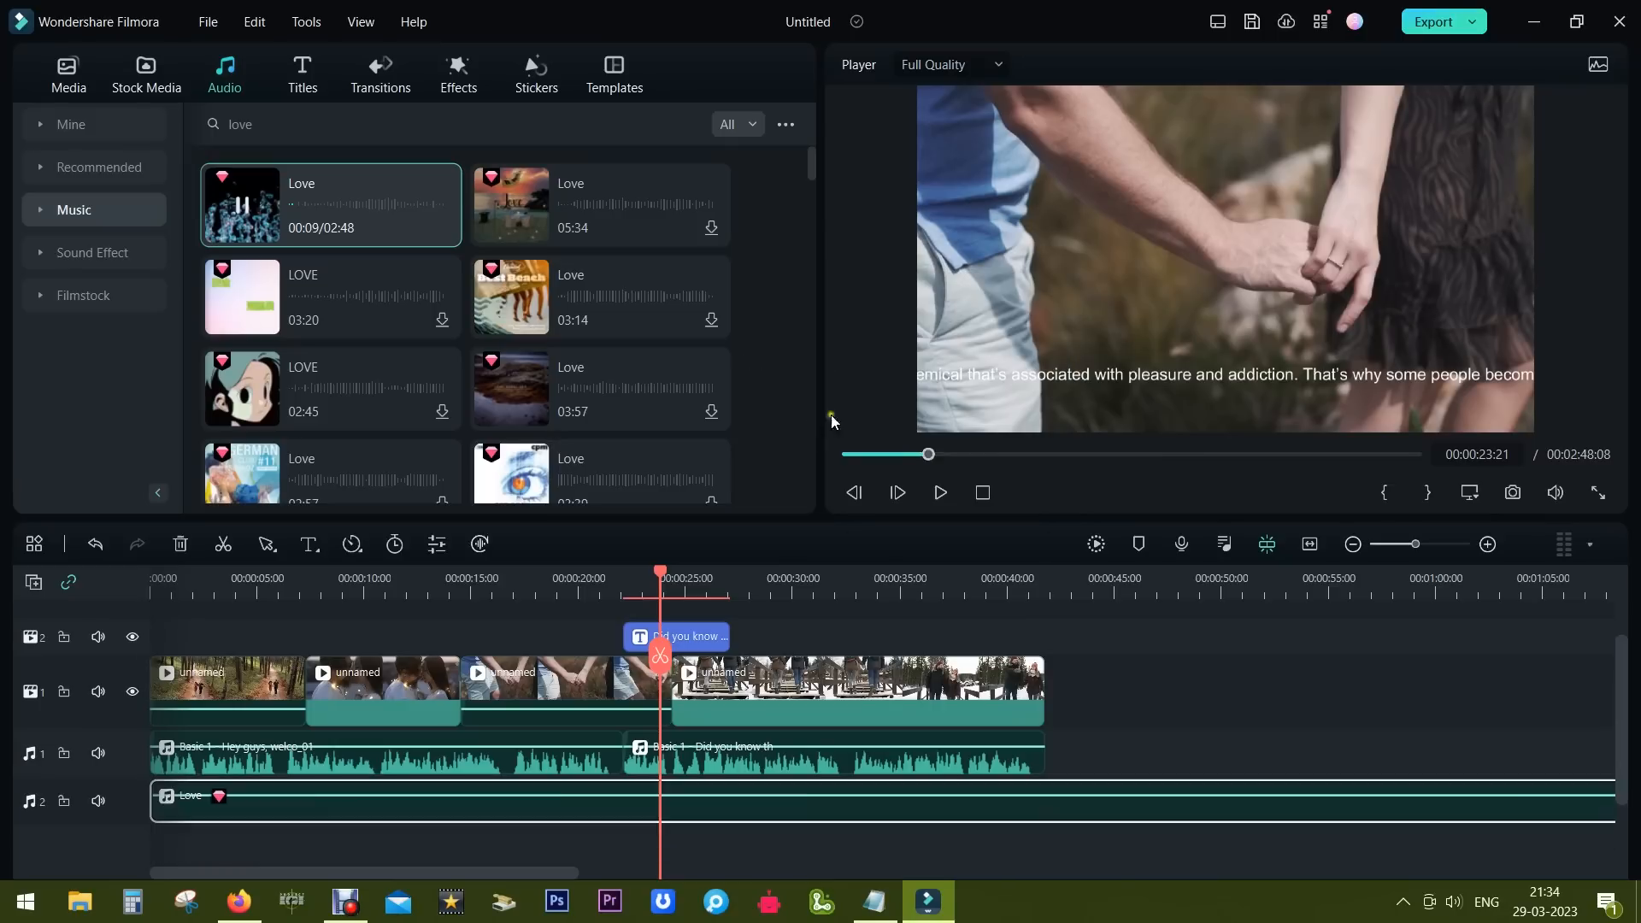
right_click(1099, 796)
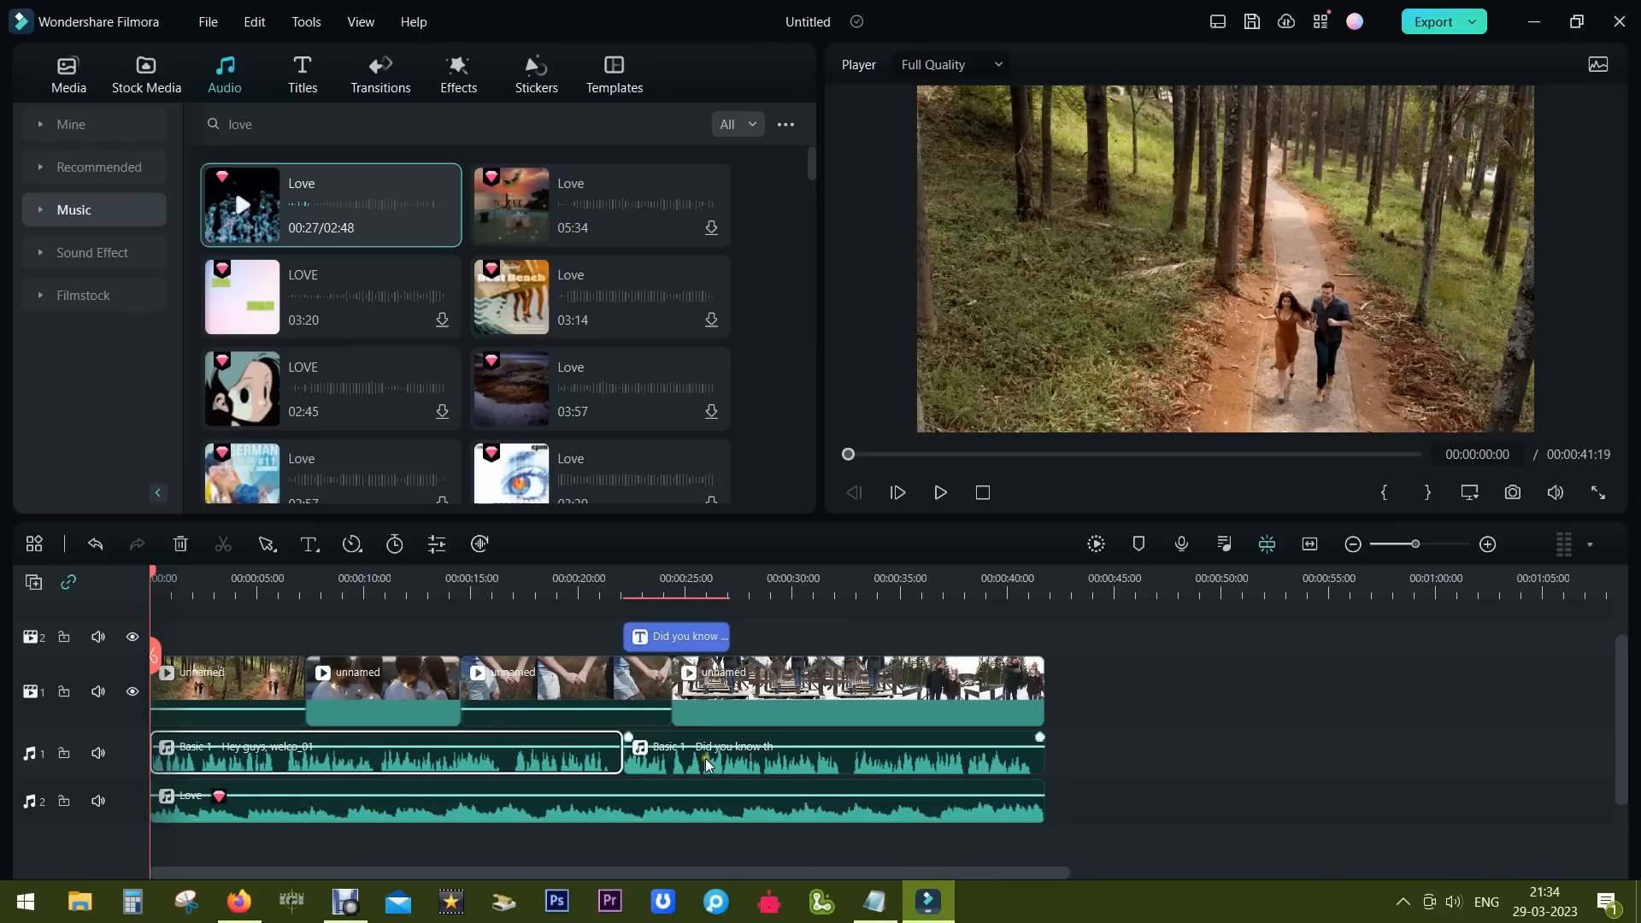
mouse_move(552, 766)
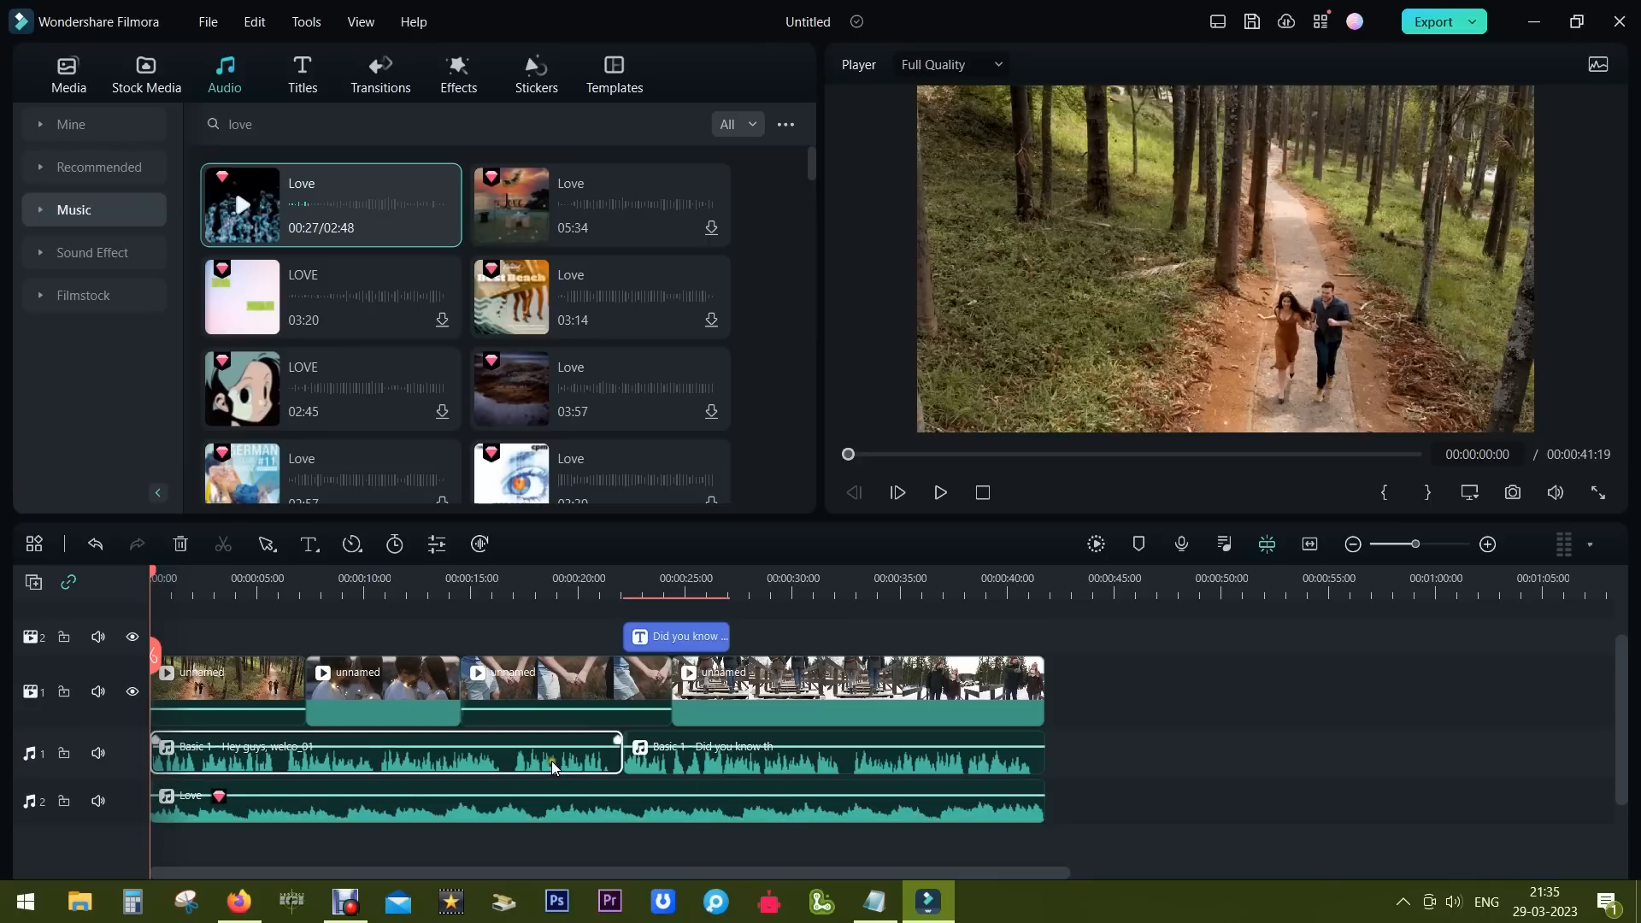
- Review Audio Ducking settings for both voiceovers, then delete the 'Did you know' title clip
double_click(388, 759)
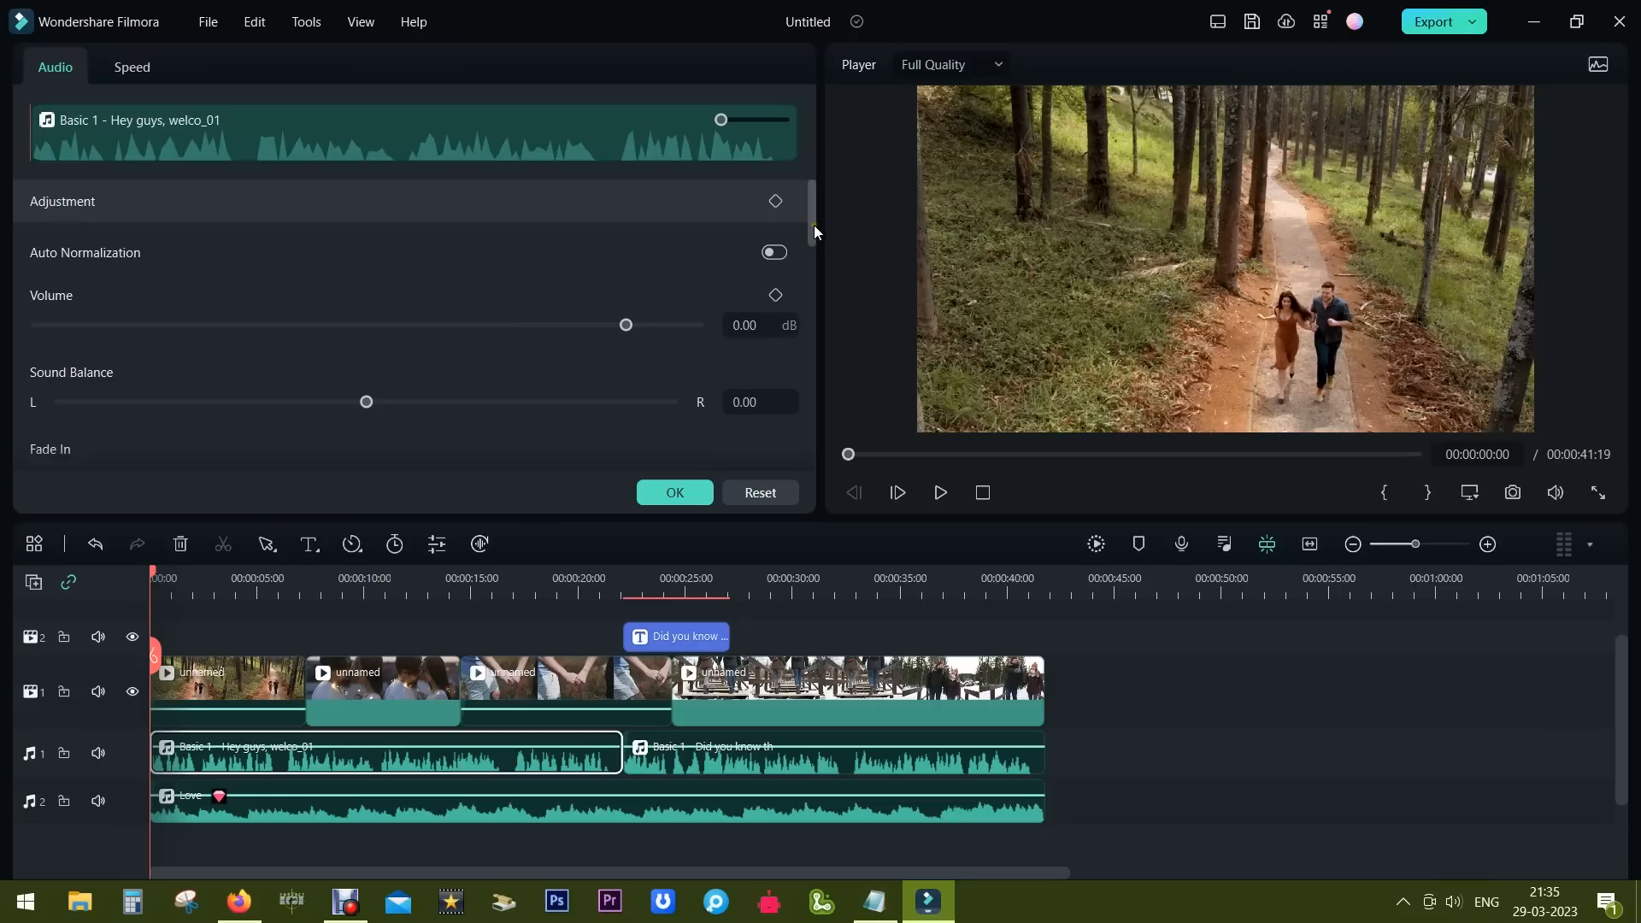
scroll(down, 3)
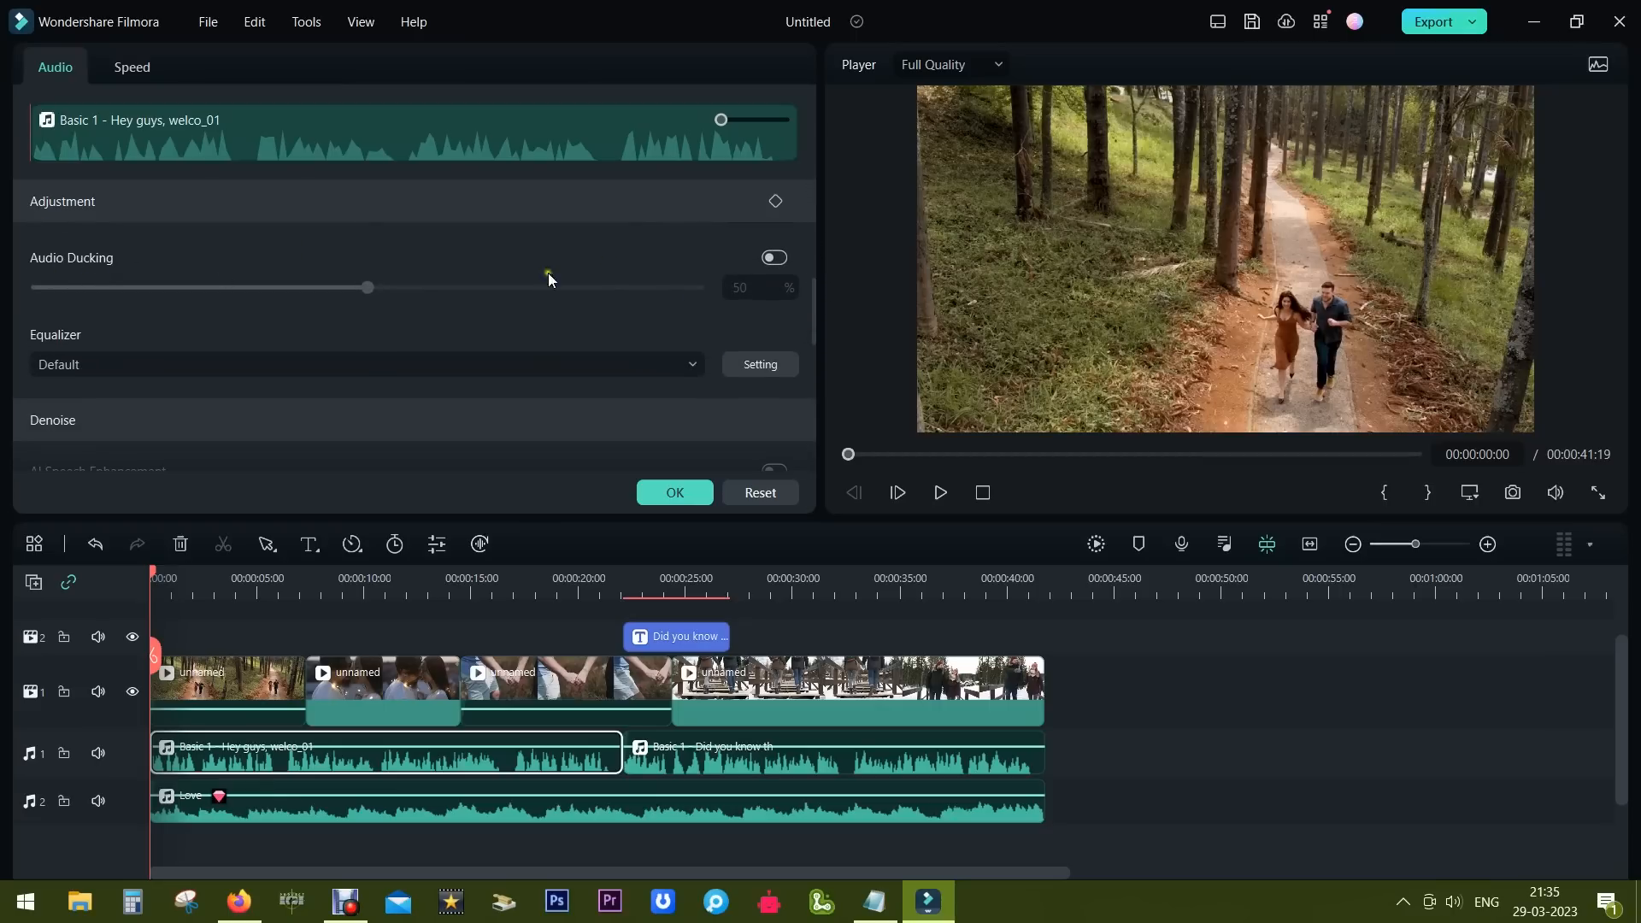
click(773, 259)
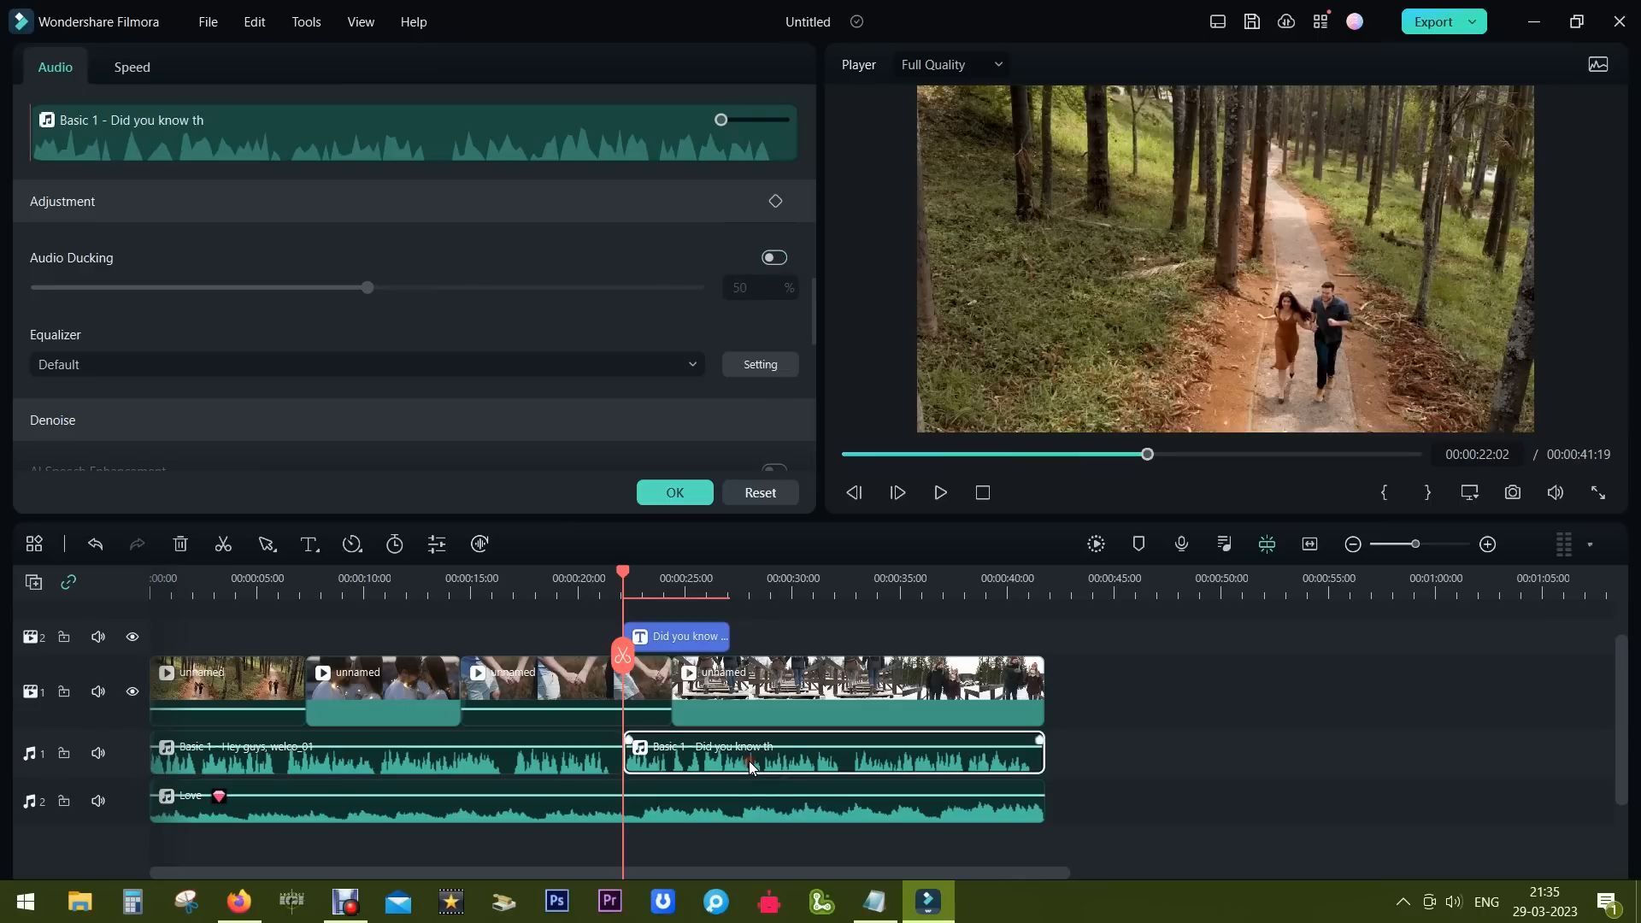
click(772, 258)
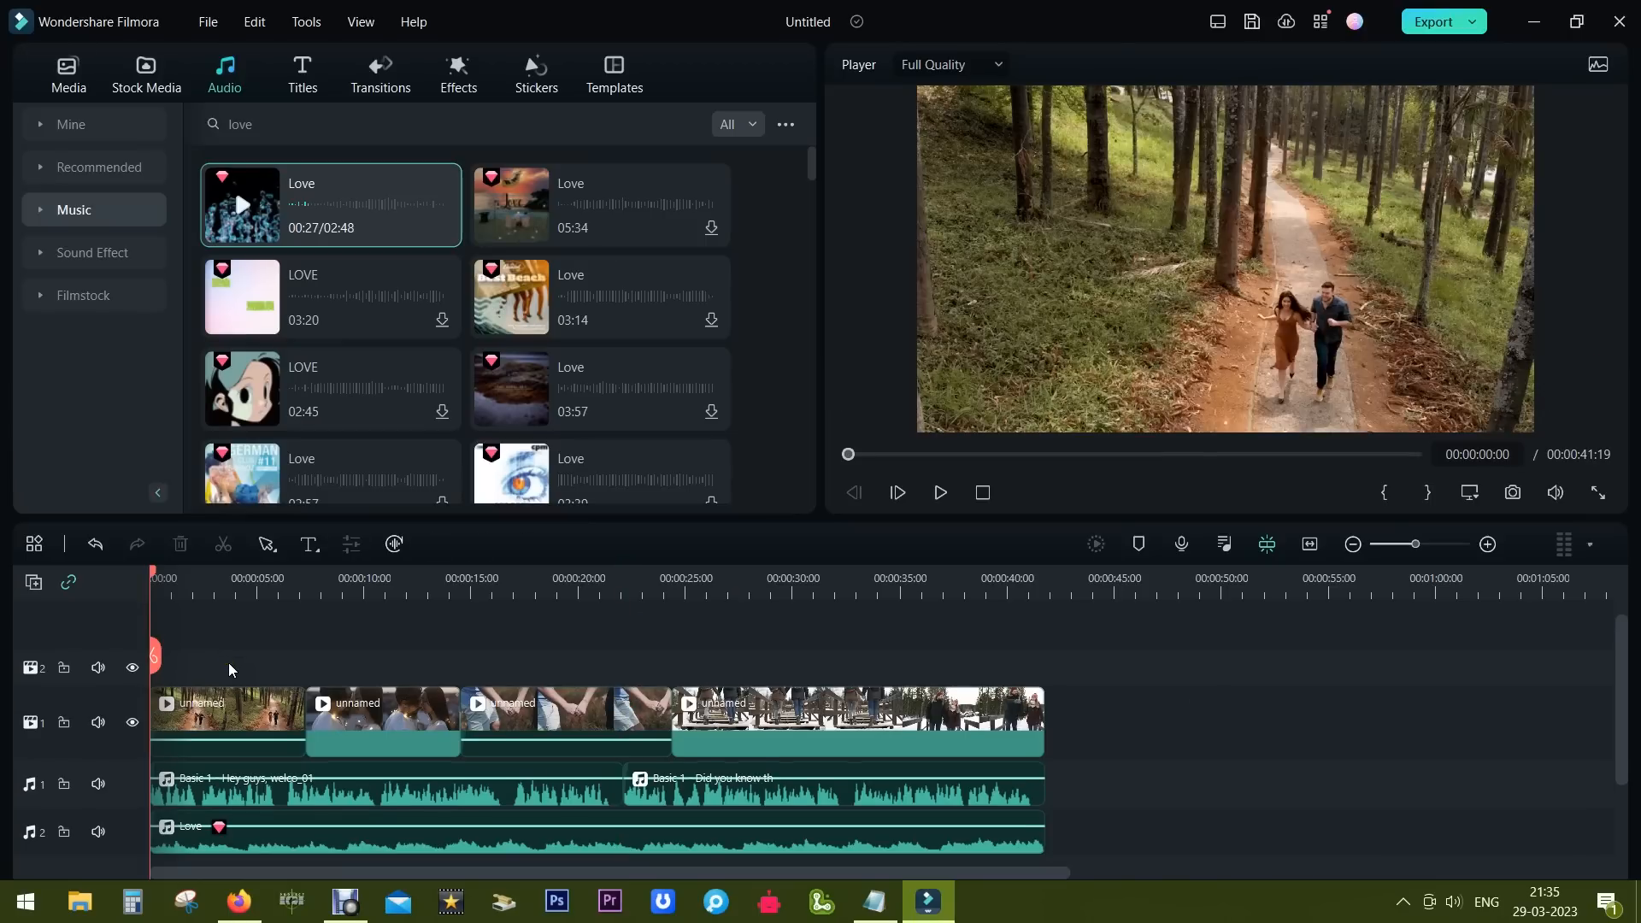
- Add the Summer Set Sunshine Title 1 template on track 2 and change its text to 'Love'
click(301, 74)
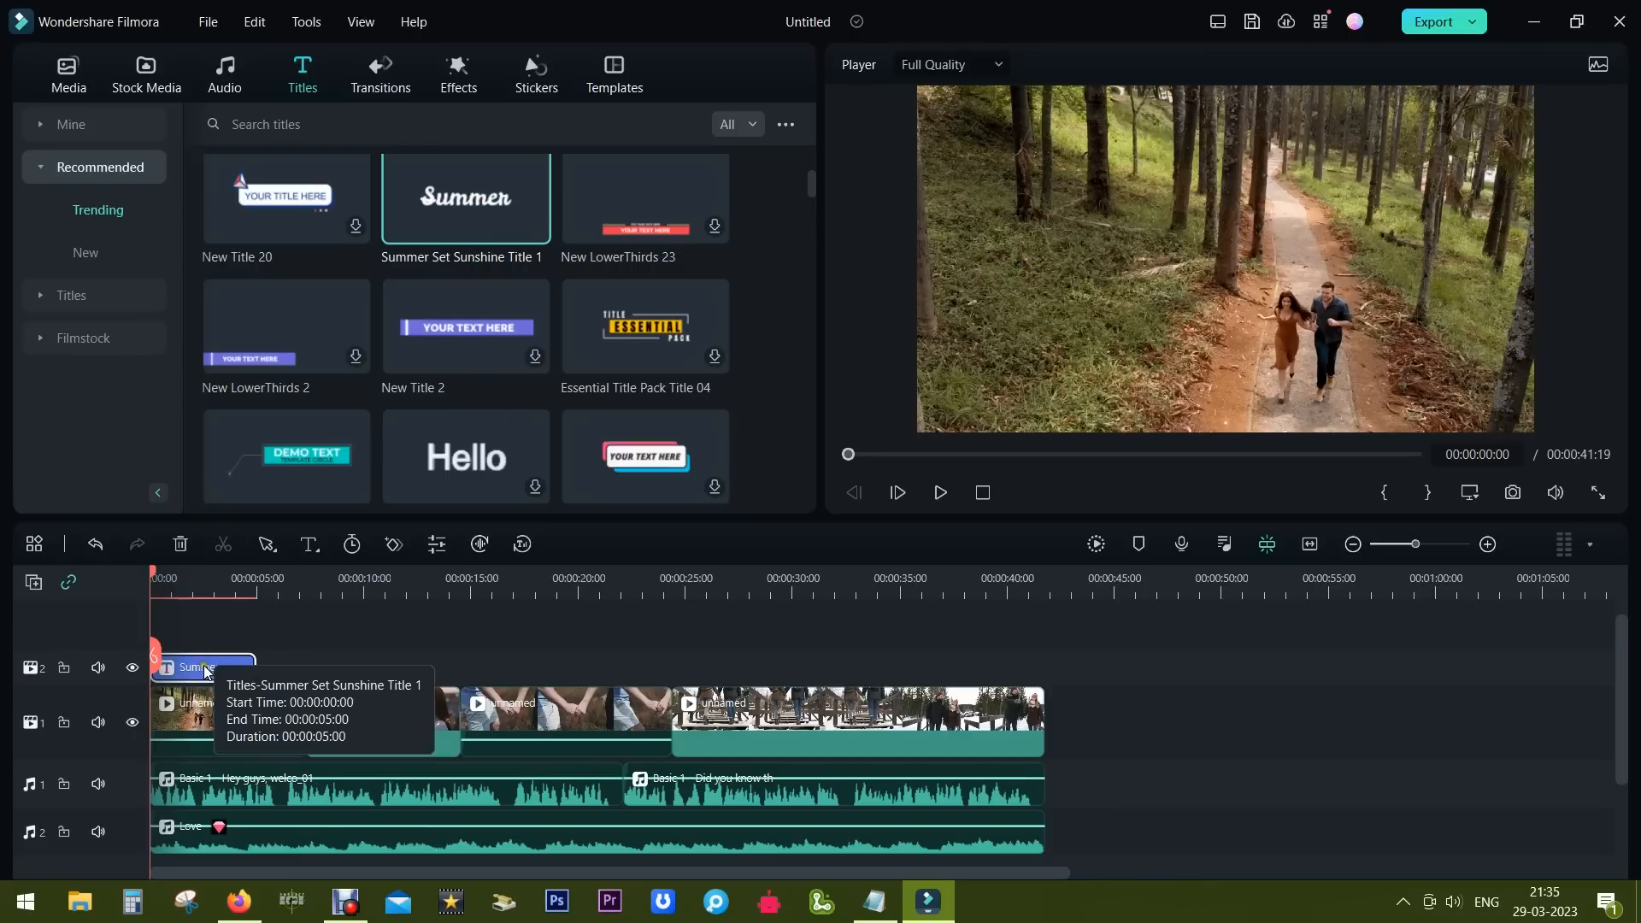
double_click(202, 667)
text(Love)
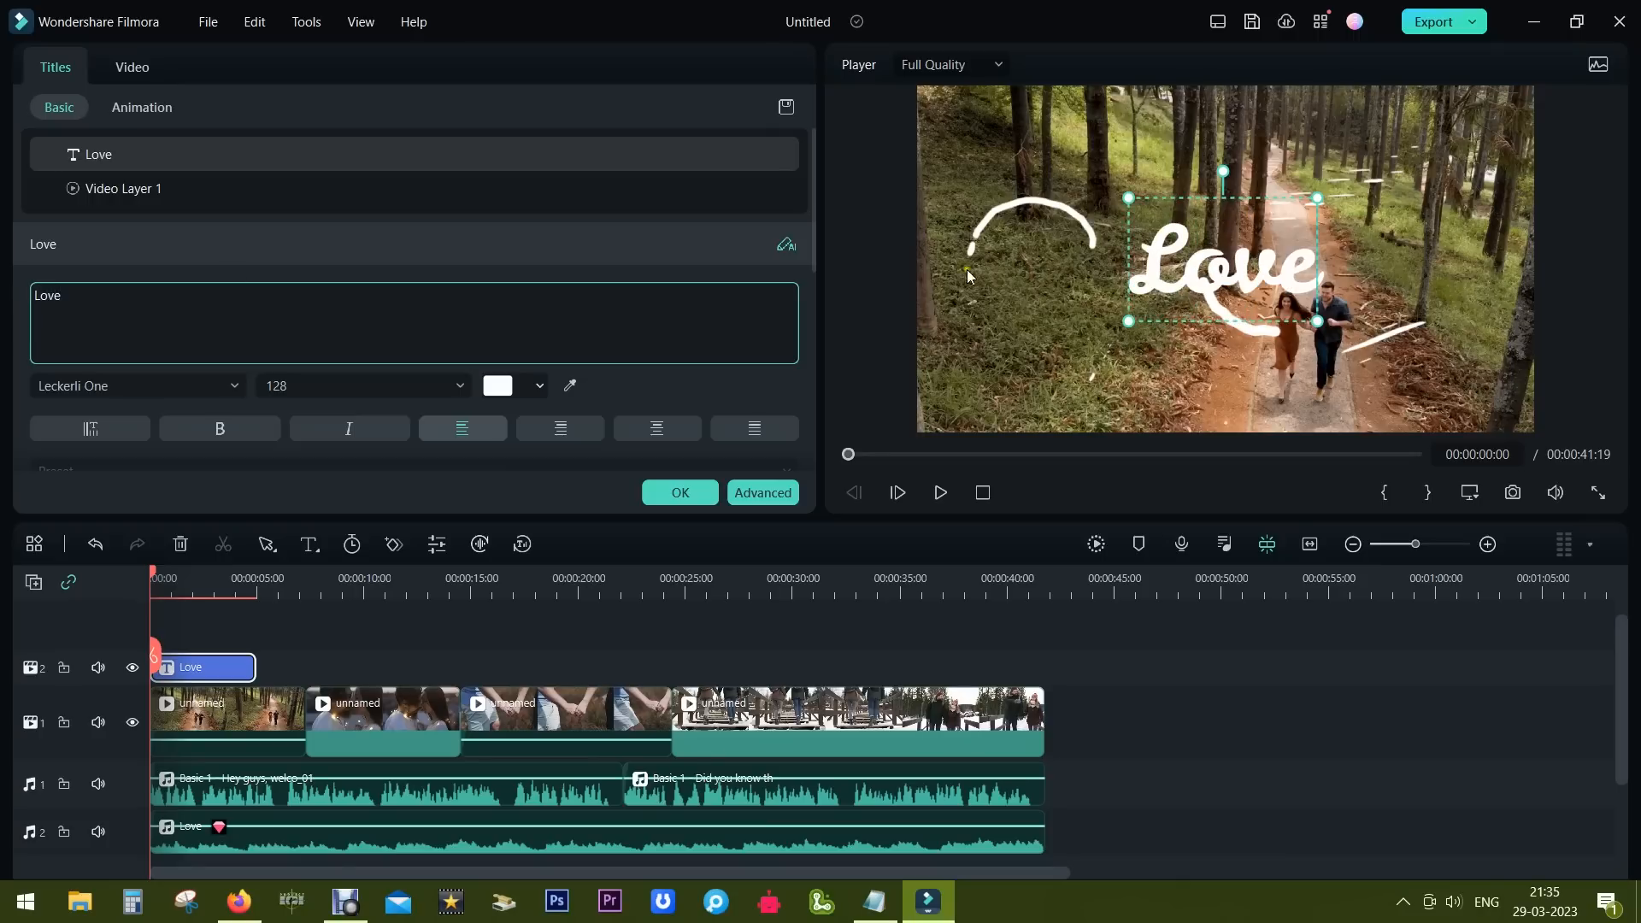
click(125, 188)
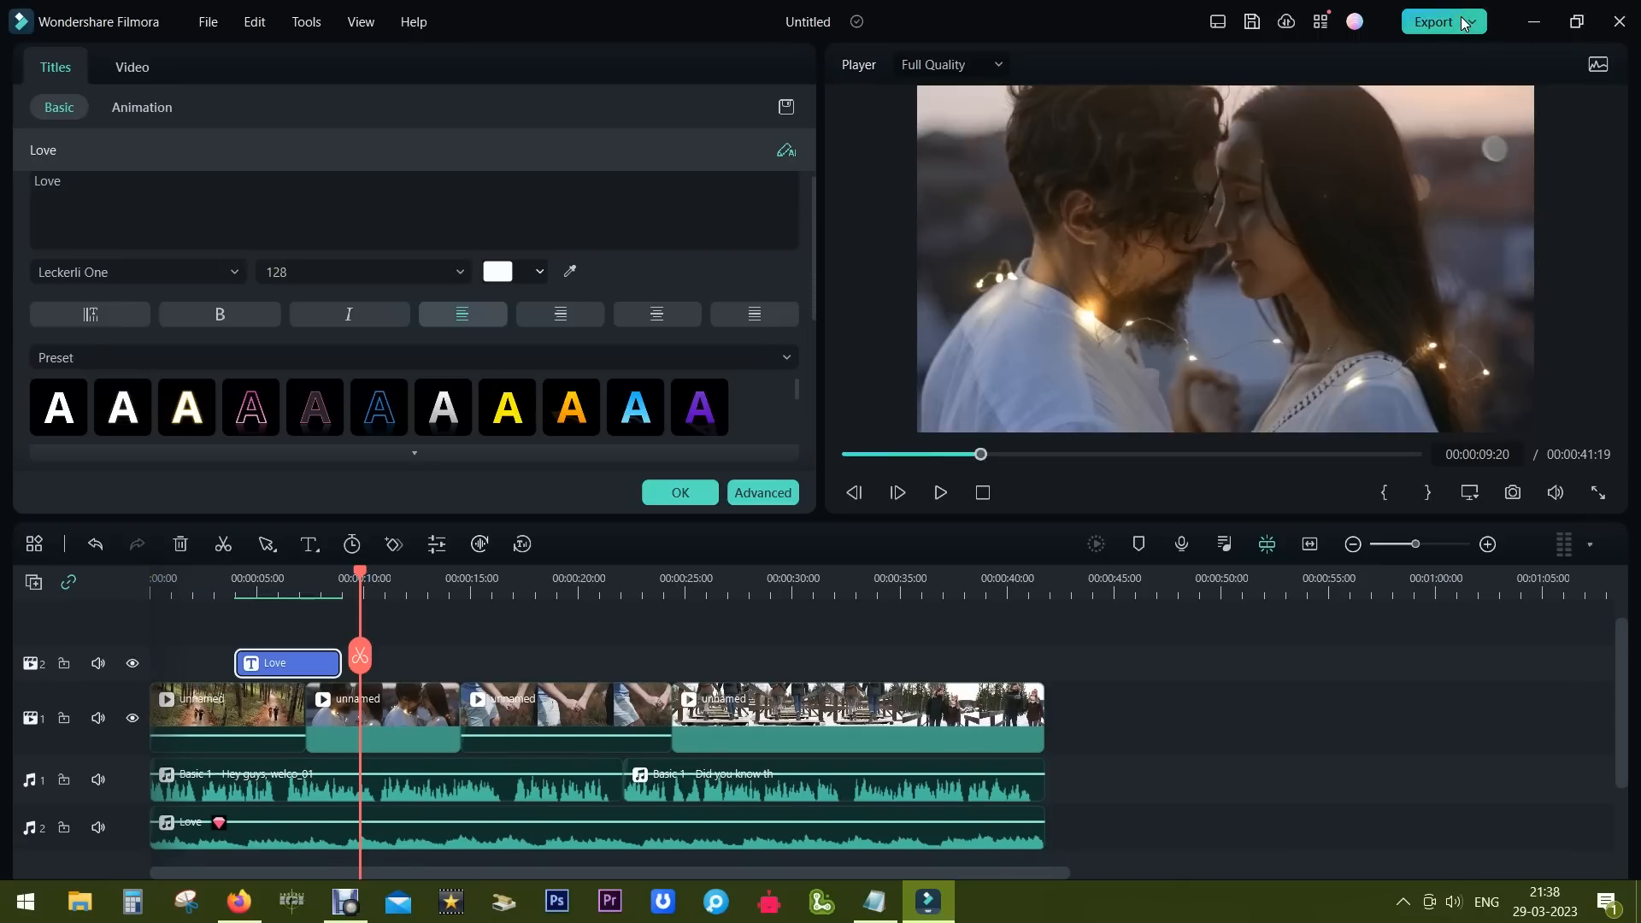
- Begin an Export > Create Video, try the AI file-naming helper, then dismiss it and cancel
click(1434, 20)
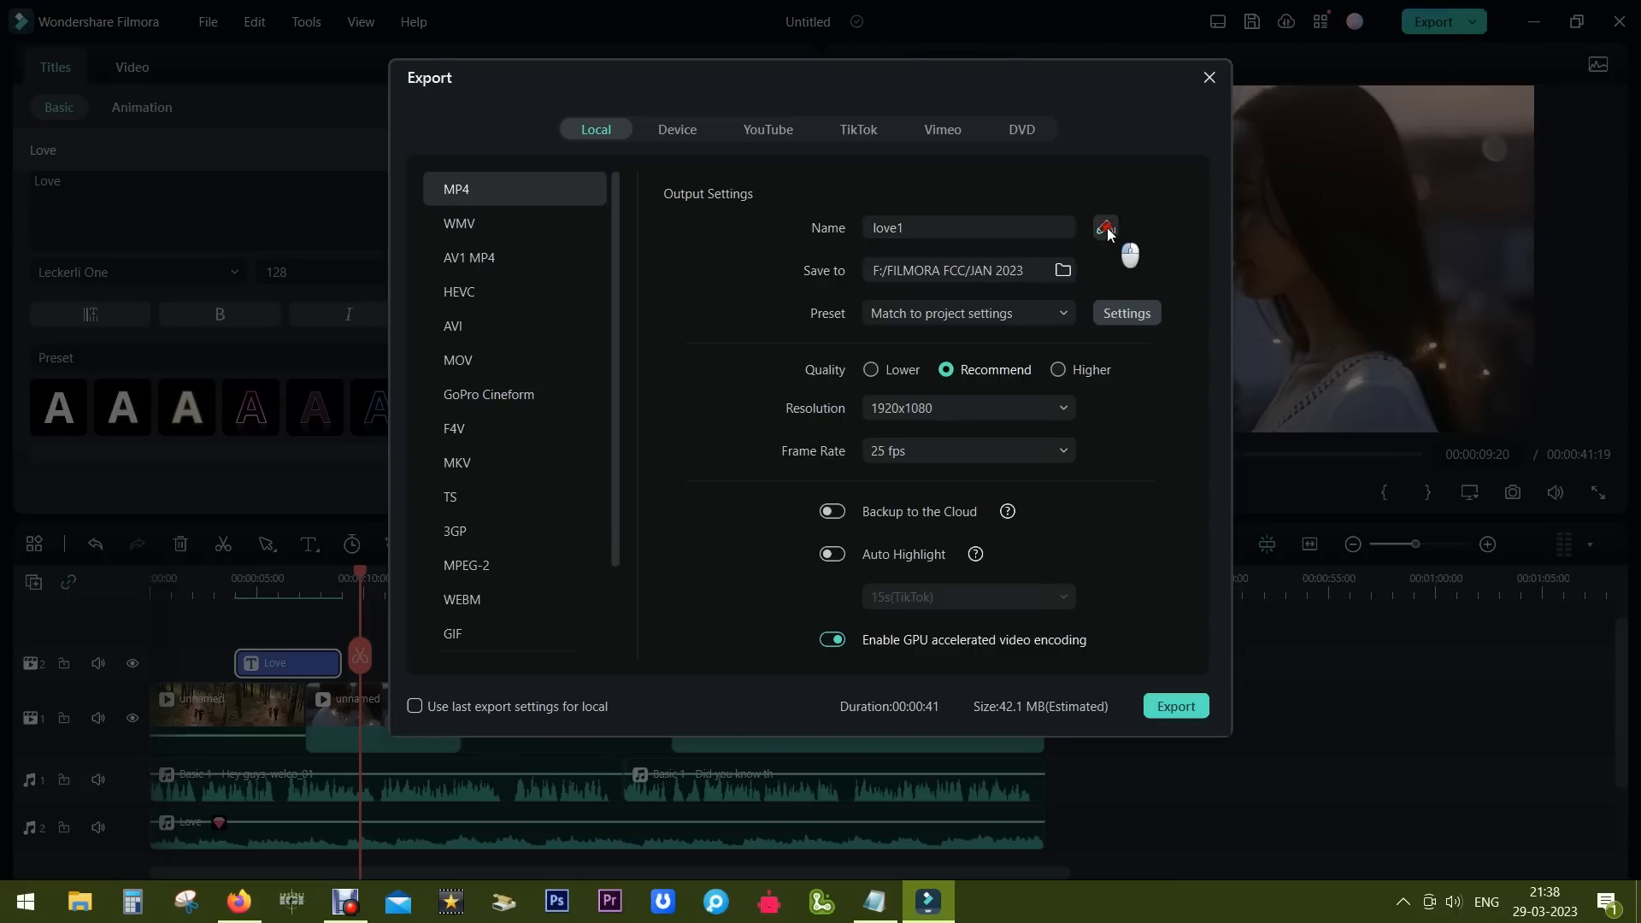
click(1105, 227)
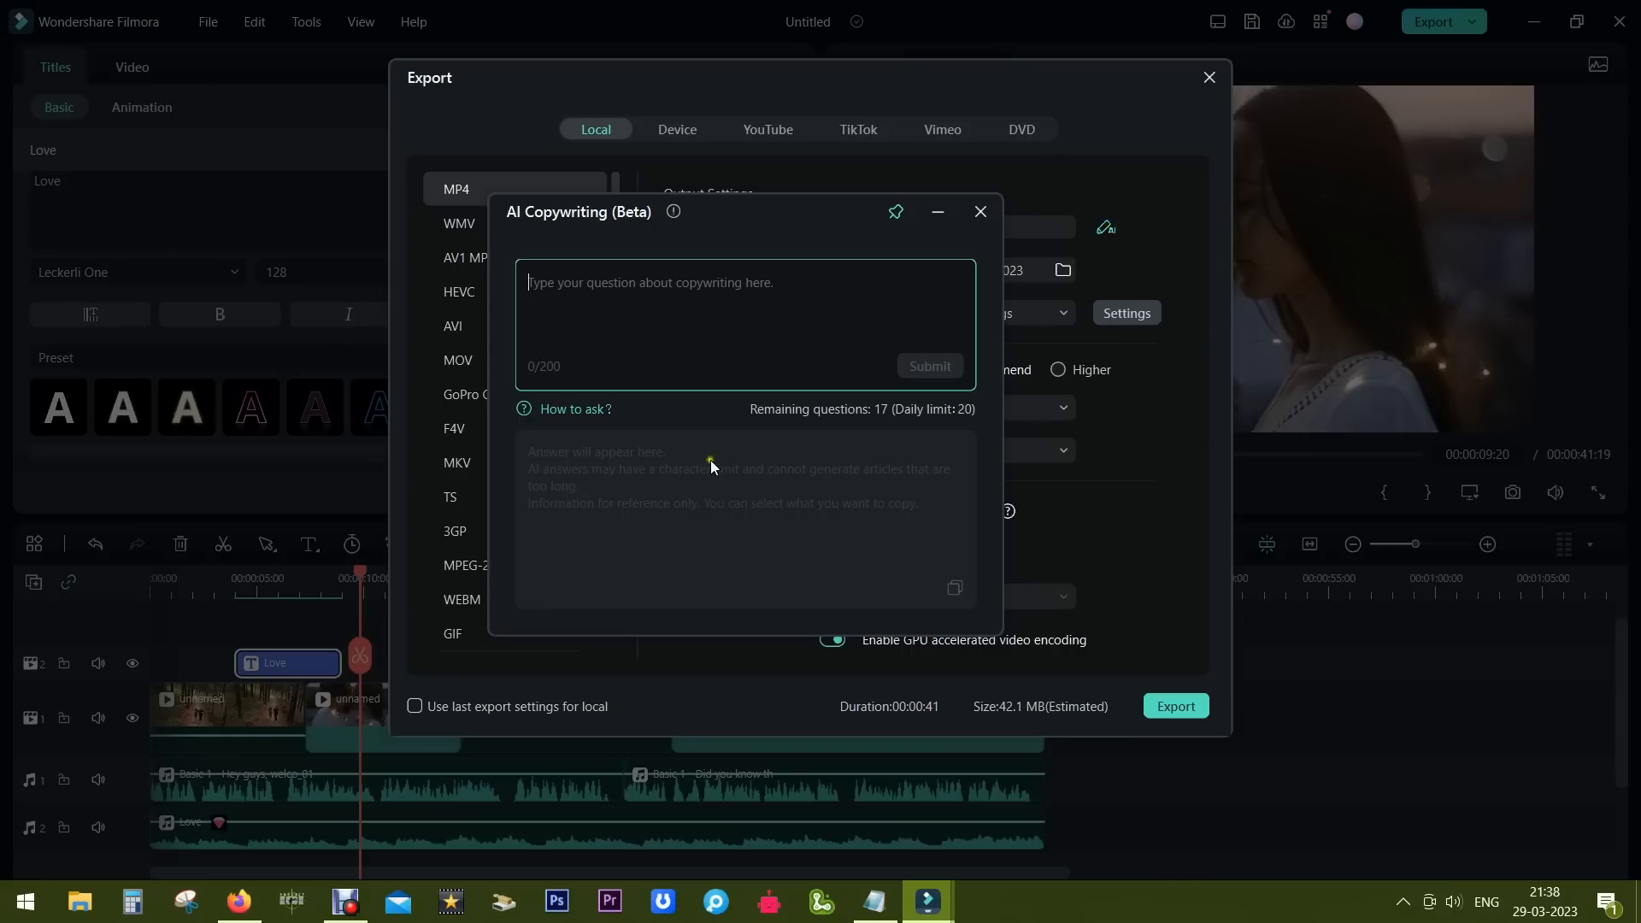
mouse_move(716, 493)
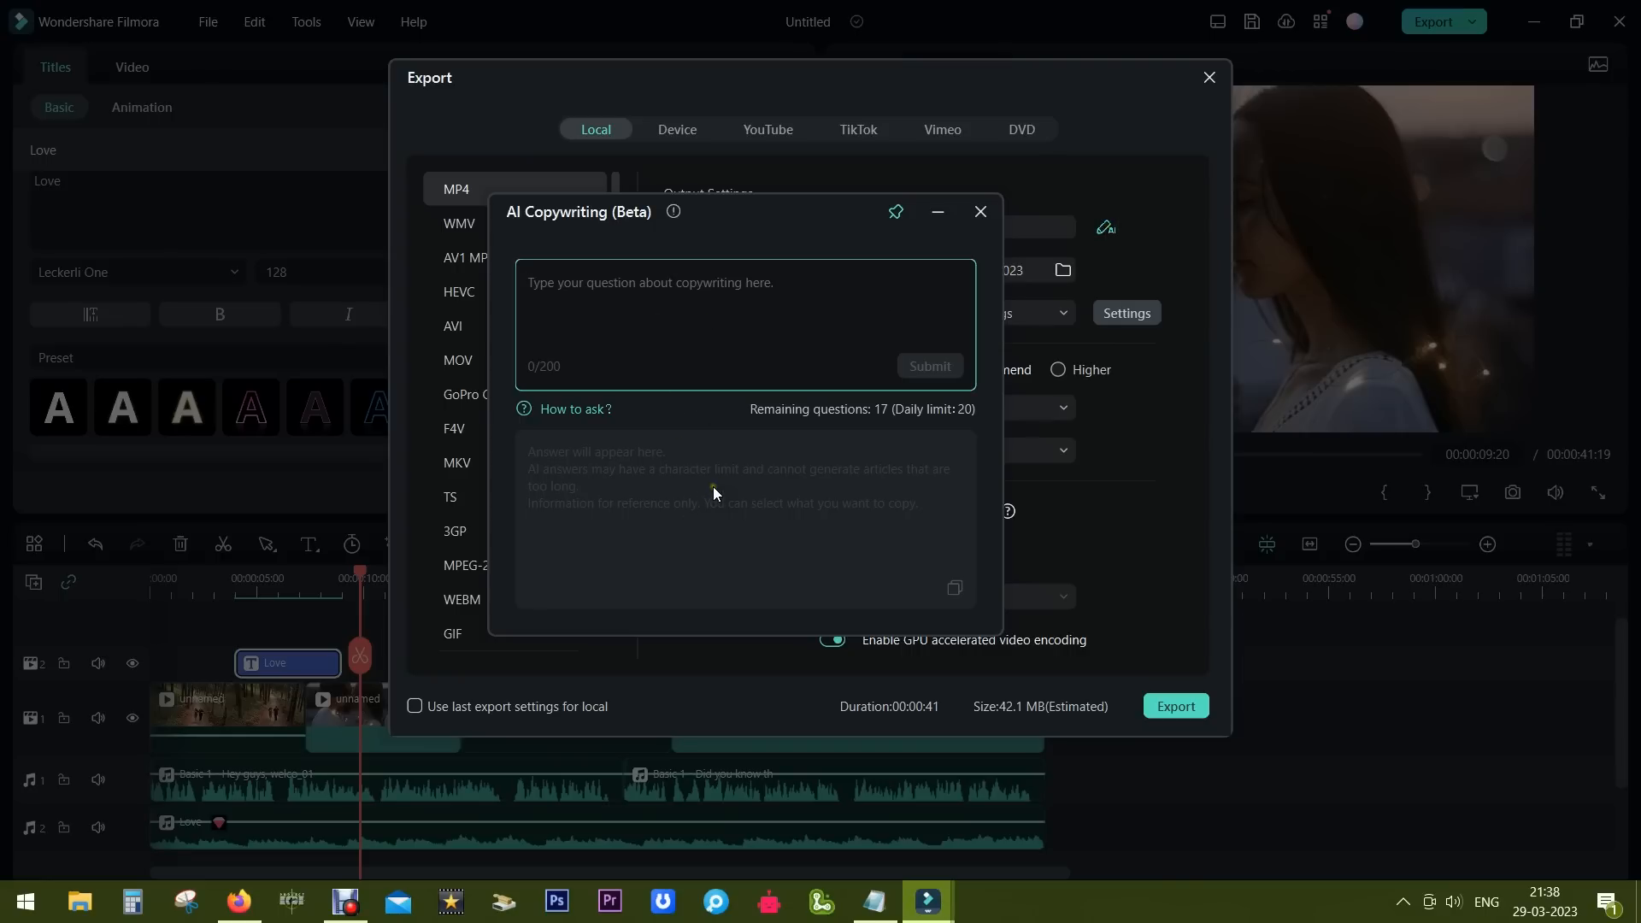
mouse_move(981, 212)
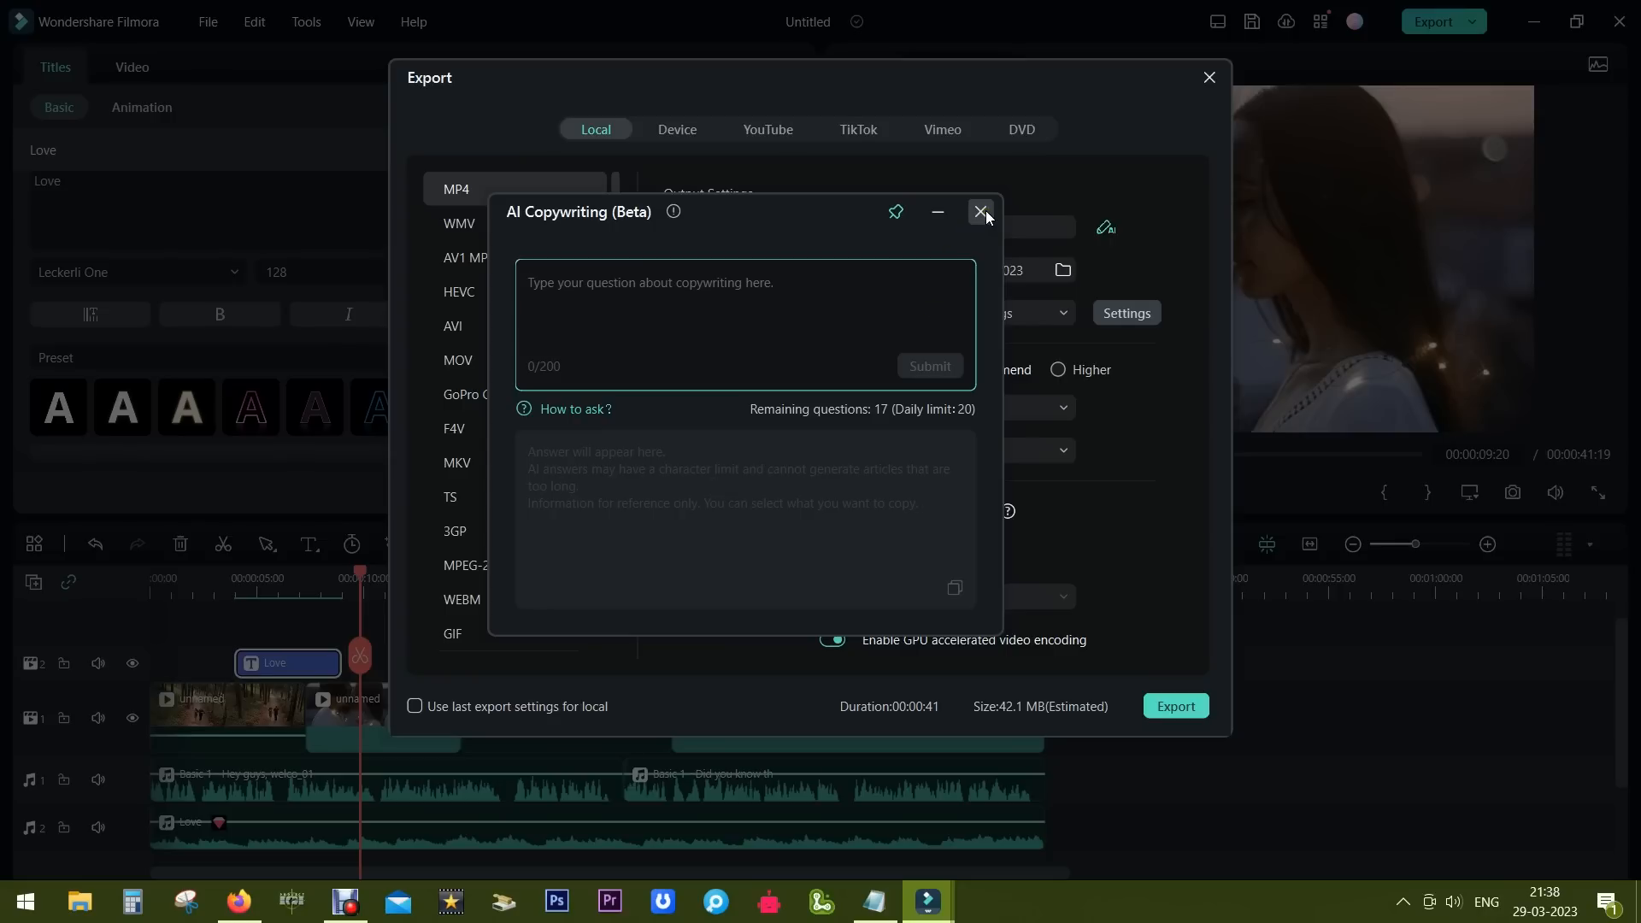
click(981, 210)
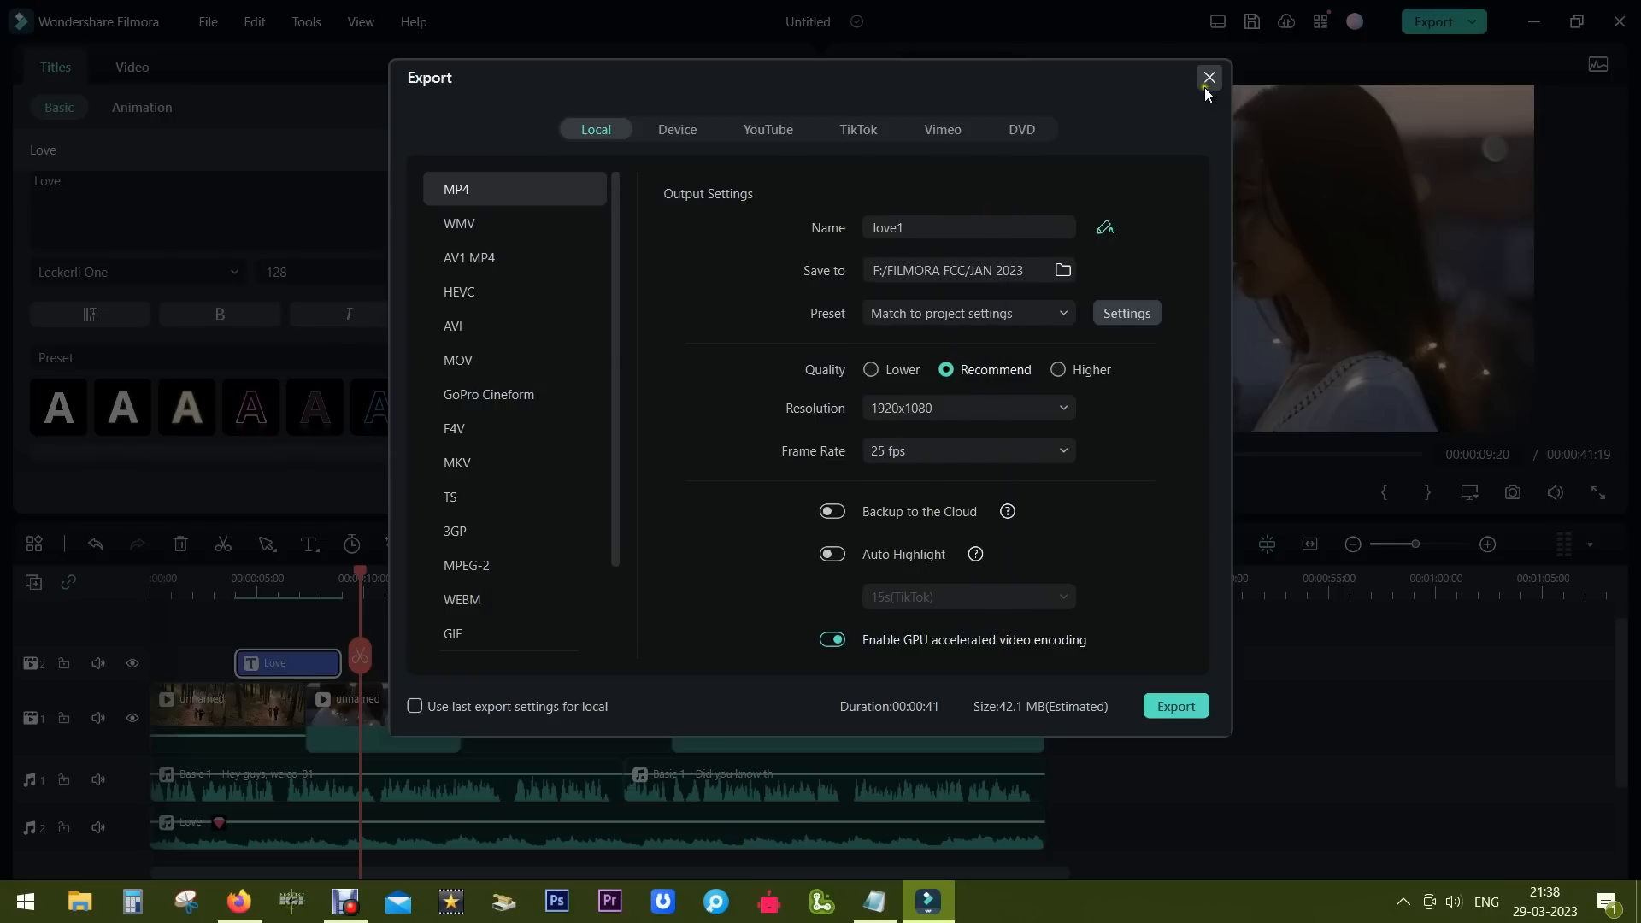
click(1205, 77)
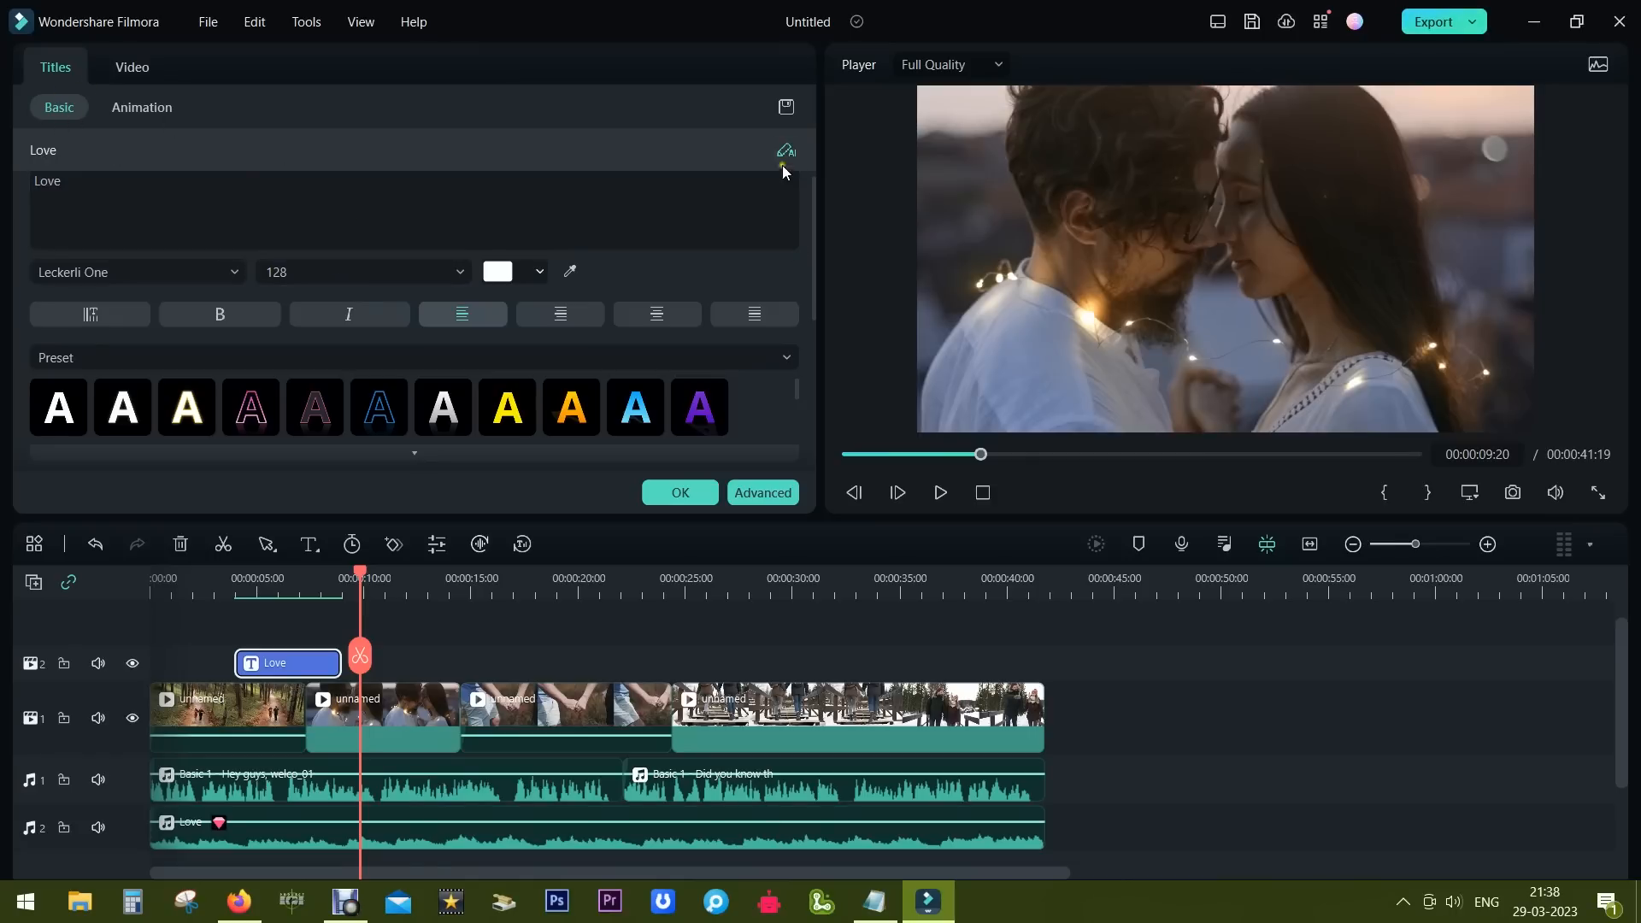
- Dismiss the AI copywriting popup again and reopen Export > Create Video for love1 as MP4 1920x1080 25fps
click(785, 152)
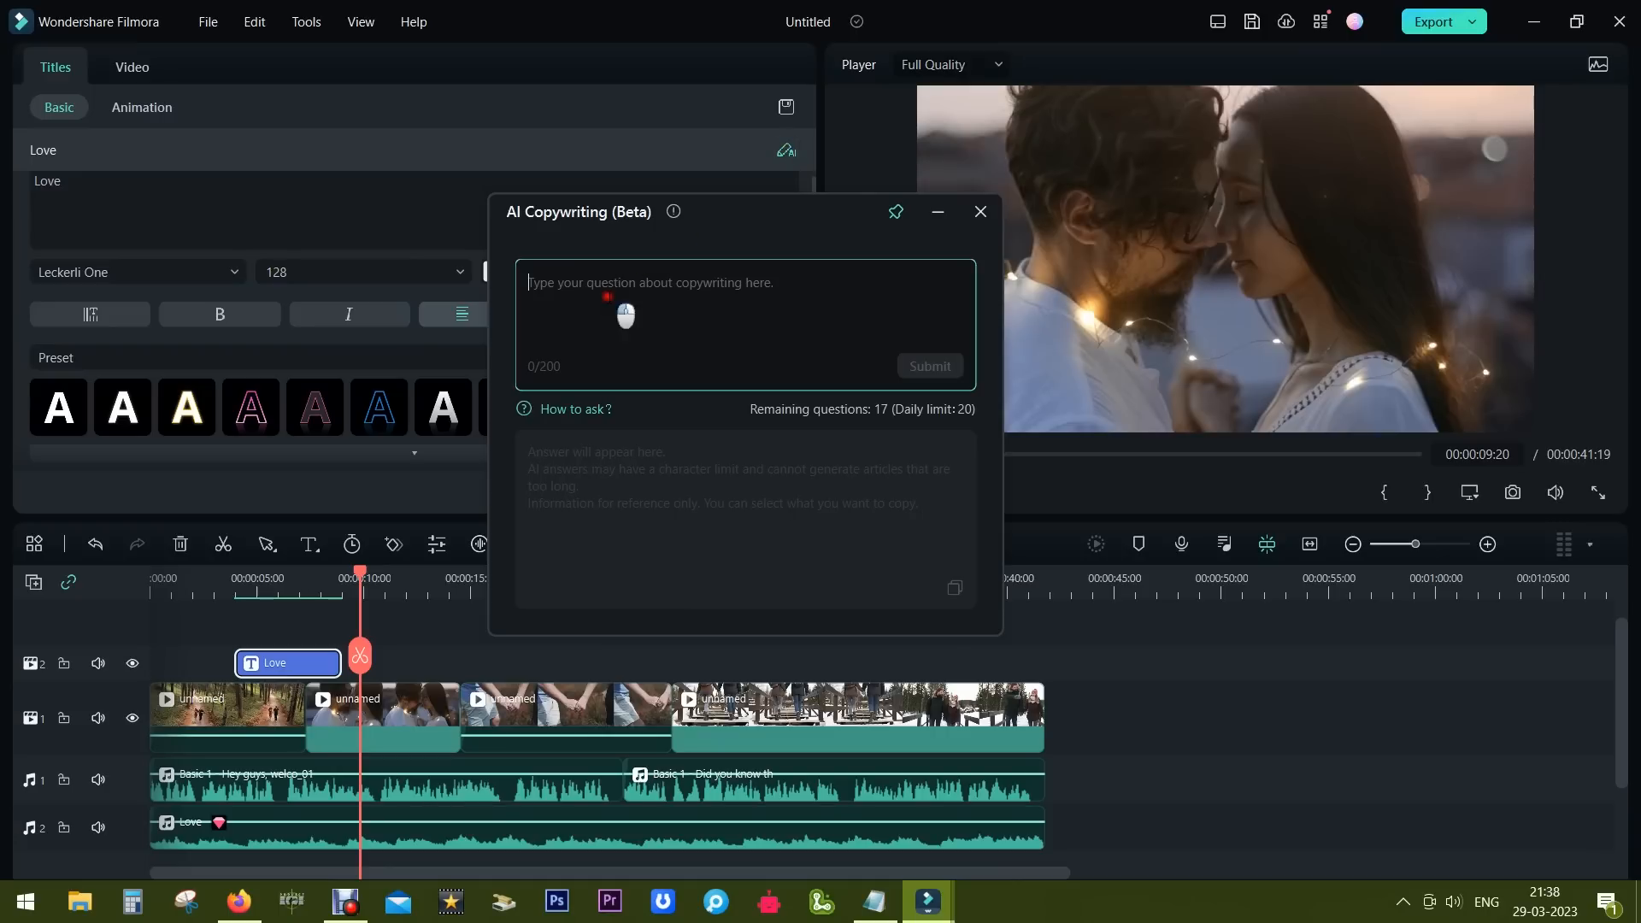
click(979, 212)
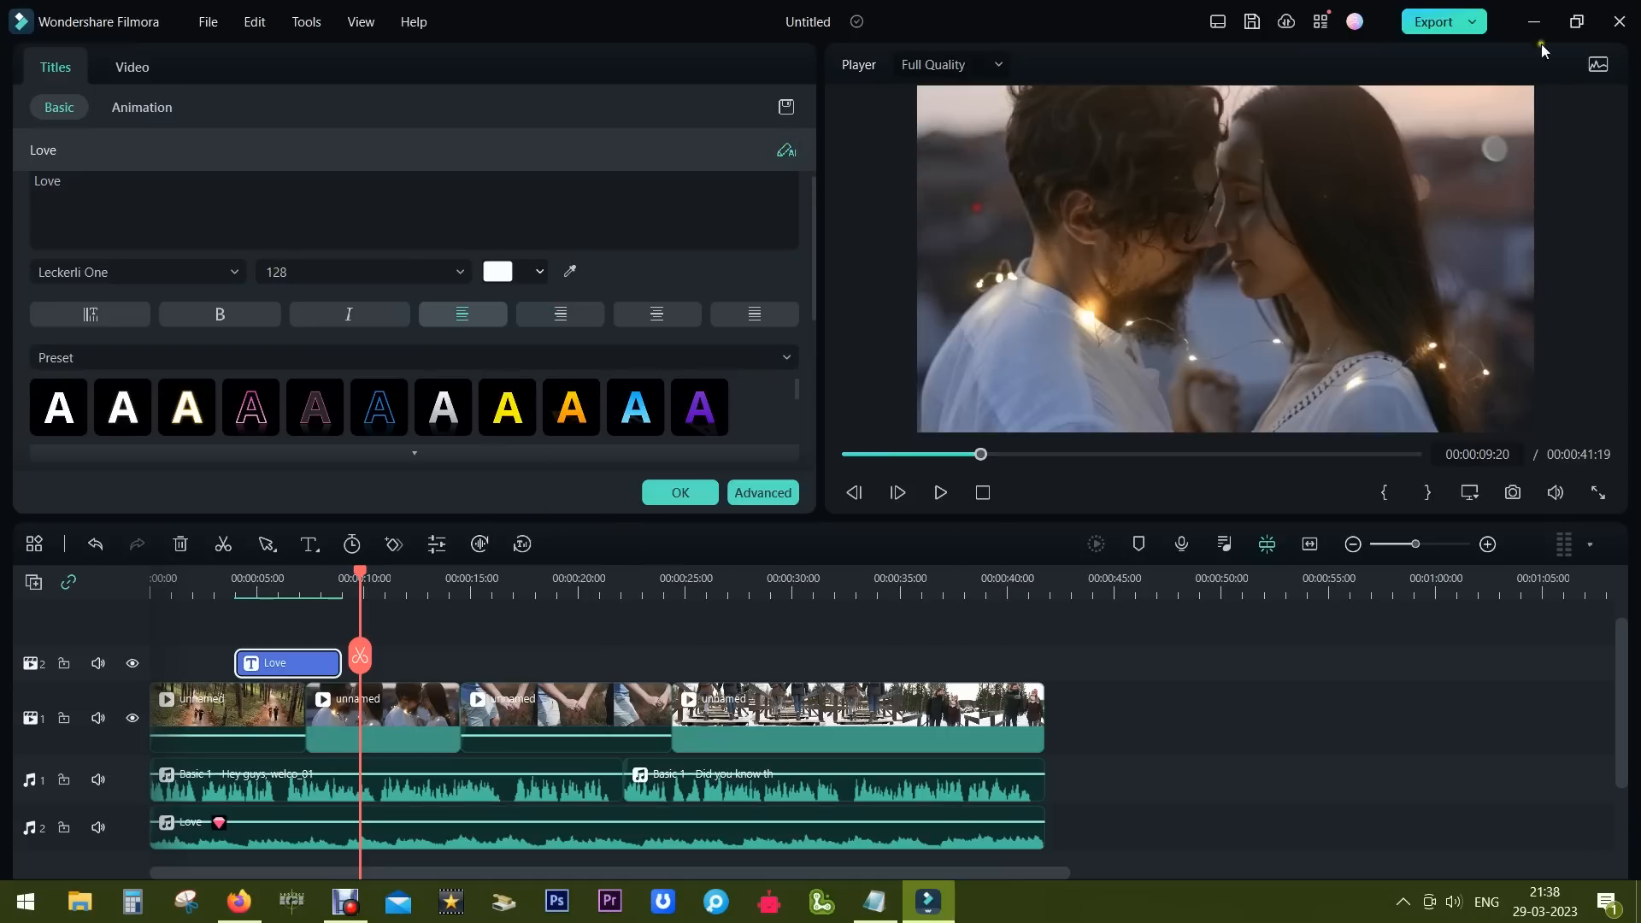
click(1471, 21)
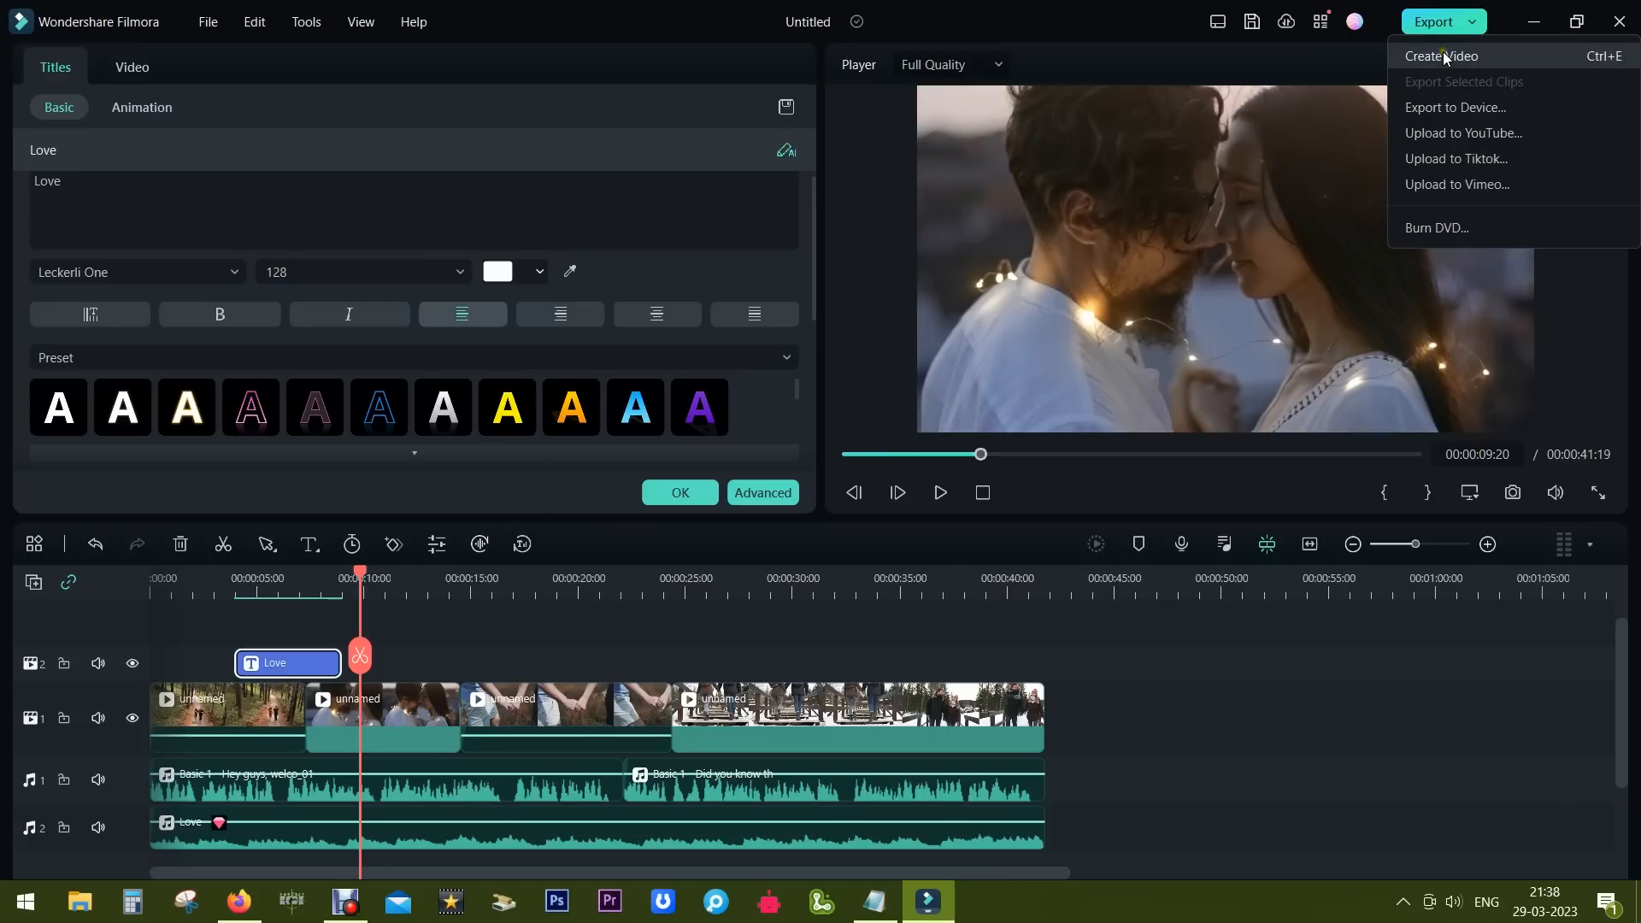
click(1445, 55)
text(love1)
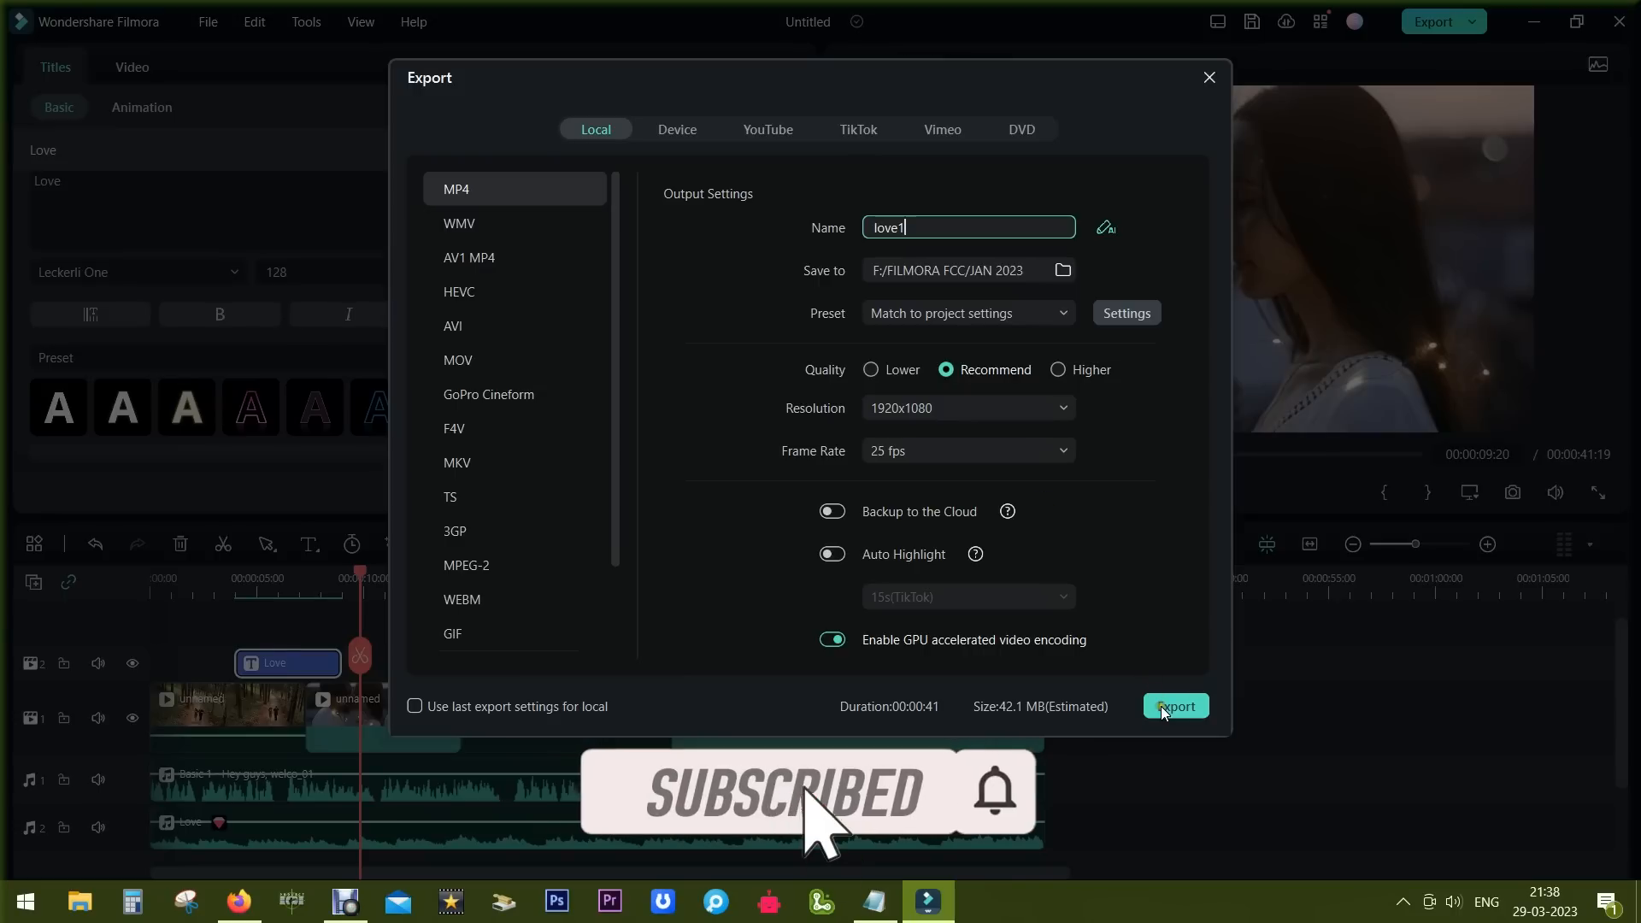
- Start rendering love1.mp4 and request an AI title and description for social media
click(1175, 706)
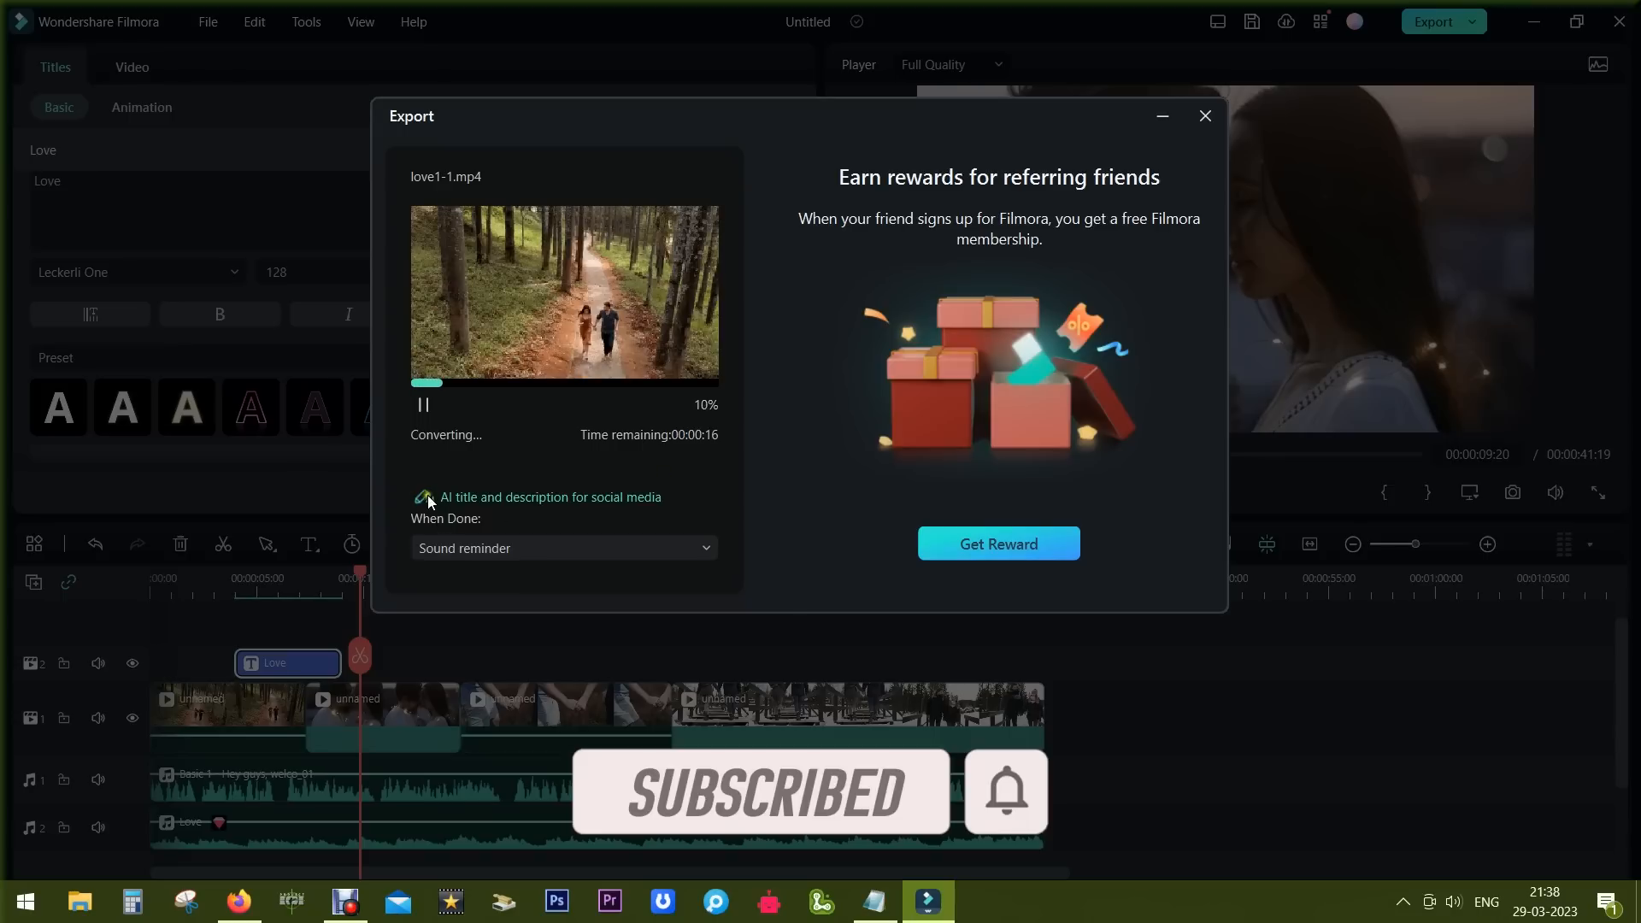
click(424, 497)
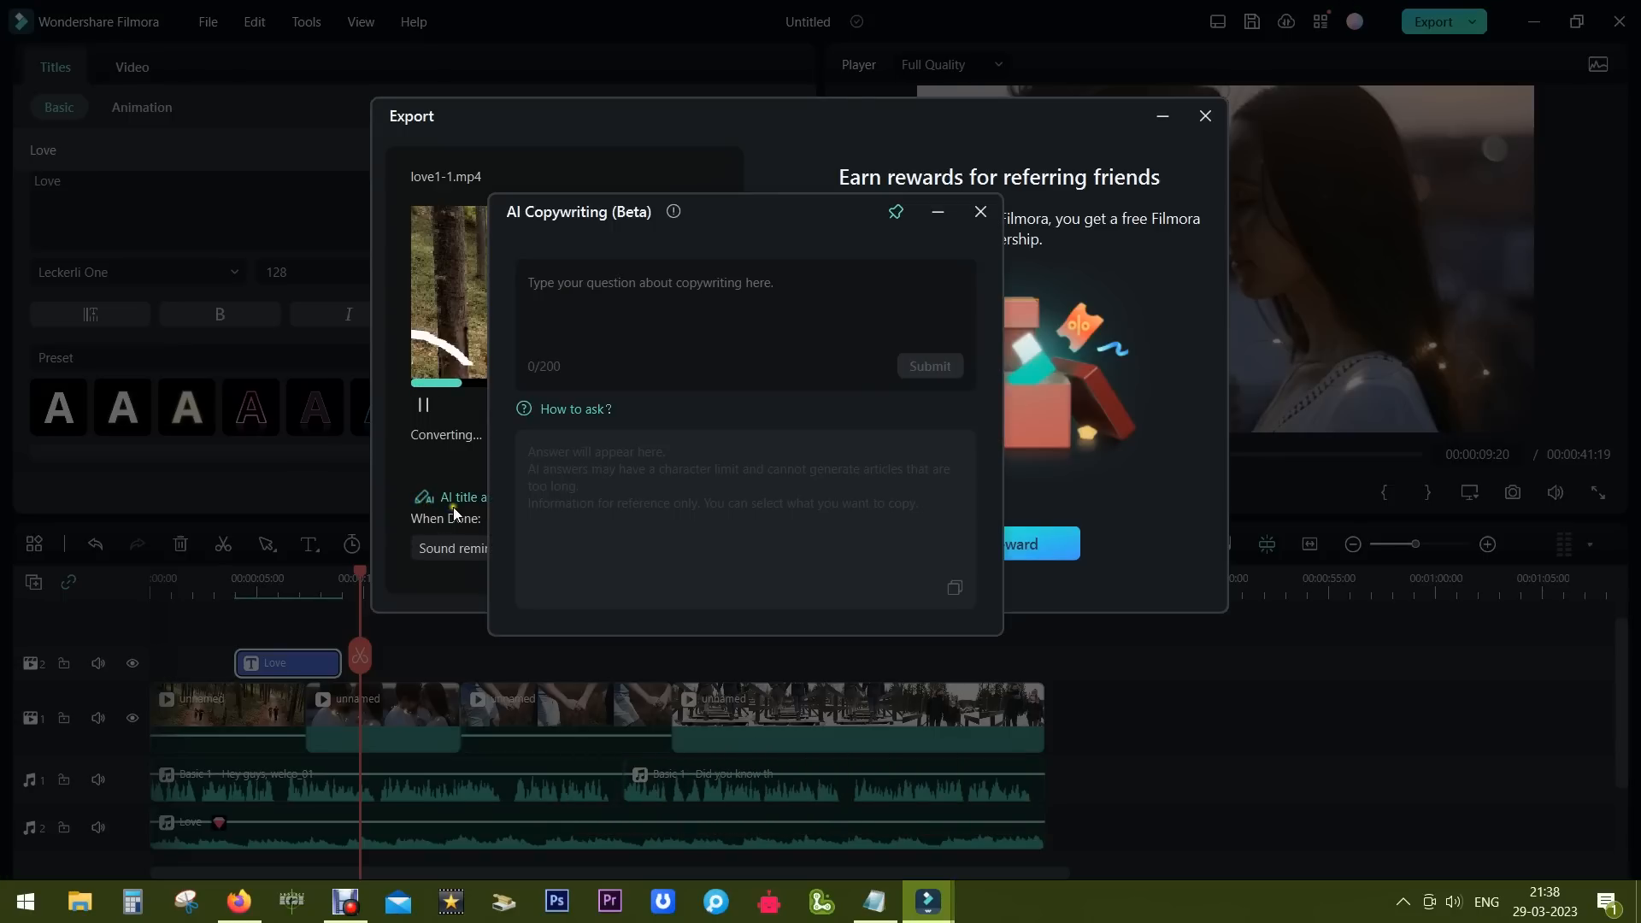